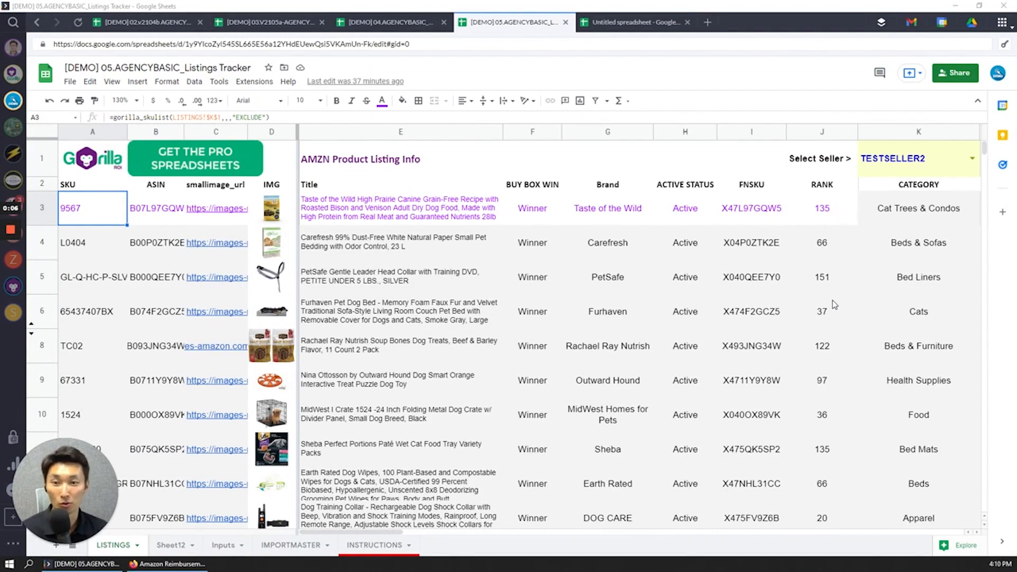
{"action": "mouse_move", "coordinate": [778, 251]}
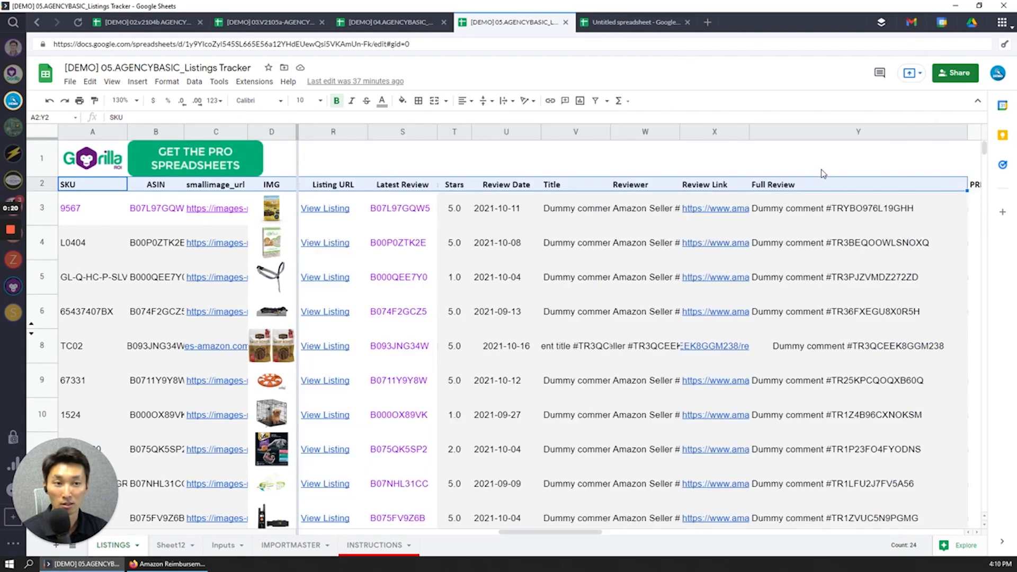
Step: Switch to the blank Untitled spreadsheet to receive the copied listing headers
{"action": "left_click", "coordinate": [635, 22]}
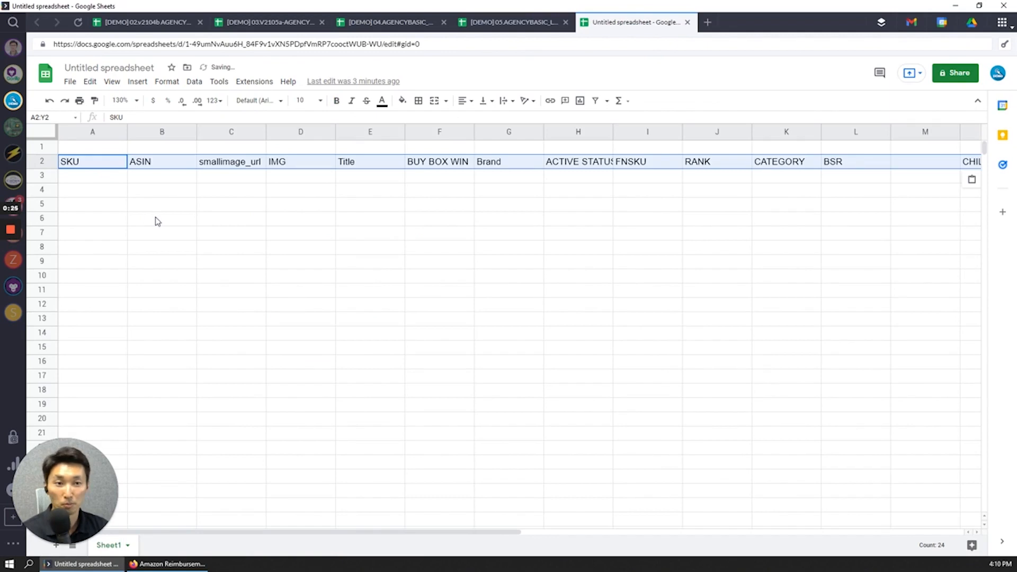
Step: Paste the listing headers into row 2 and put a bold TESTSELLER2 in A1
{"action": "left_click", "coordinate": [162, 203]}
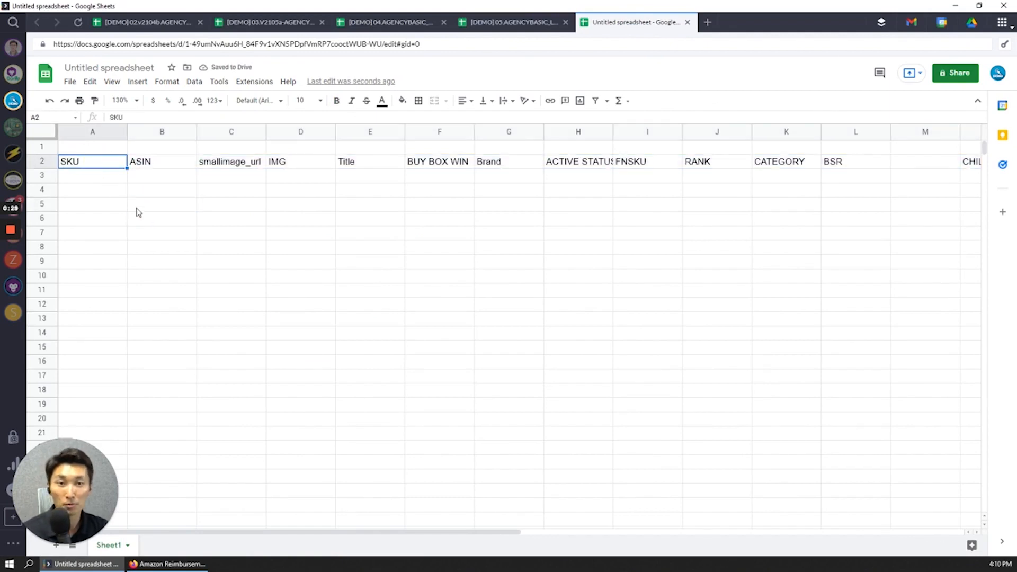
{"action": "left_click", "coordinate": [370, 161]}
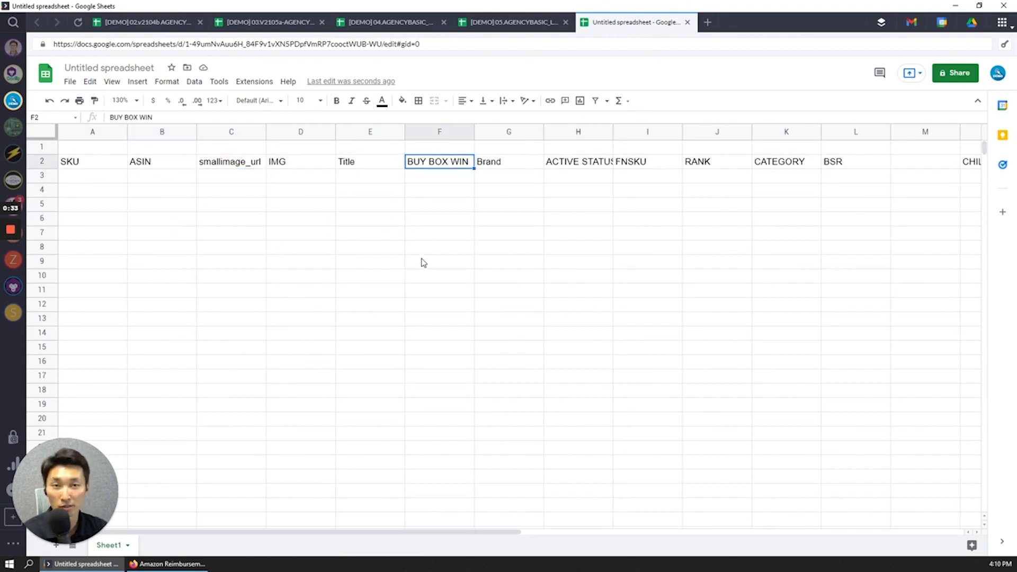
{"action": "left_click", "coordinate": [93, 176]}
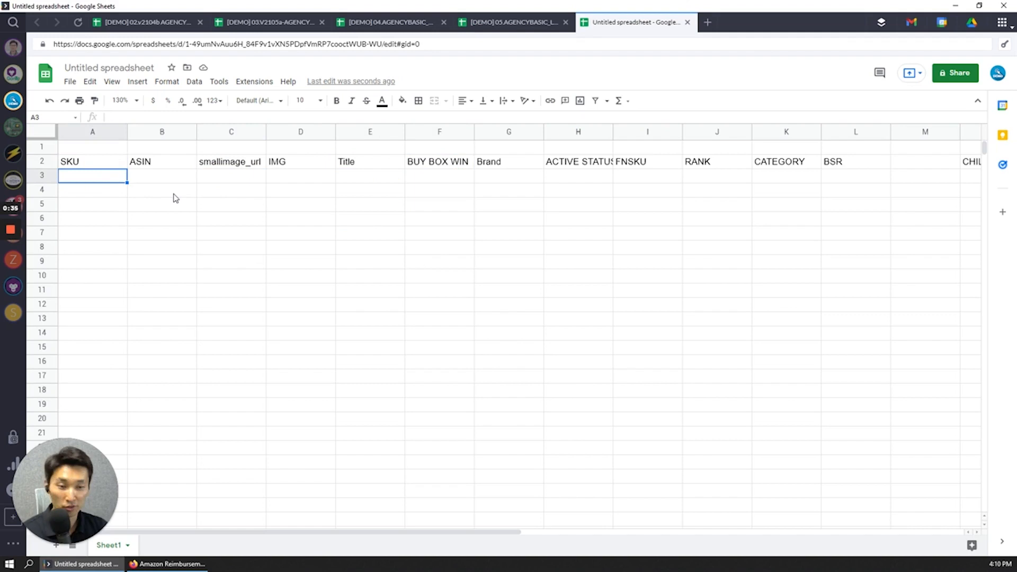
{"action": "type", "text": "TEST"}
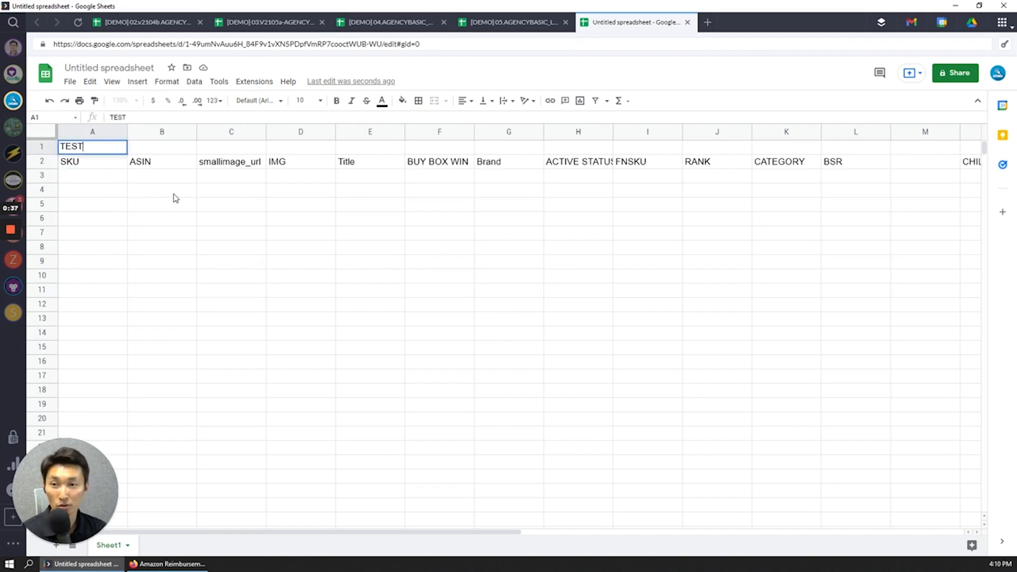
{"action": "type", "text": "SELLER2"}
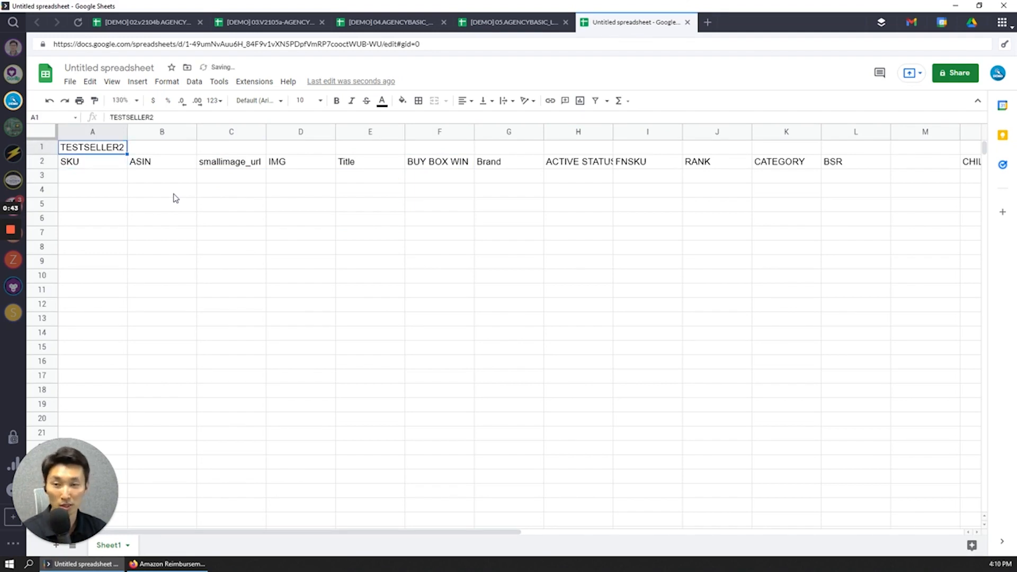
{"action": "left_click", "coordinate": [92, 175]}
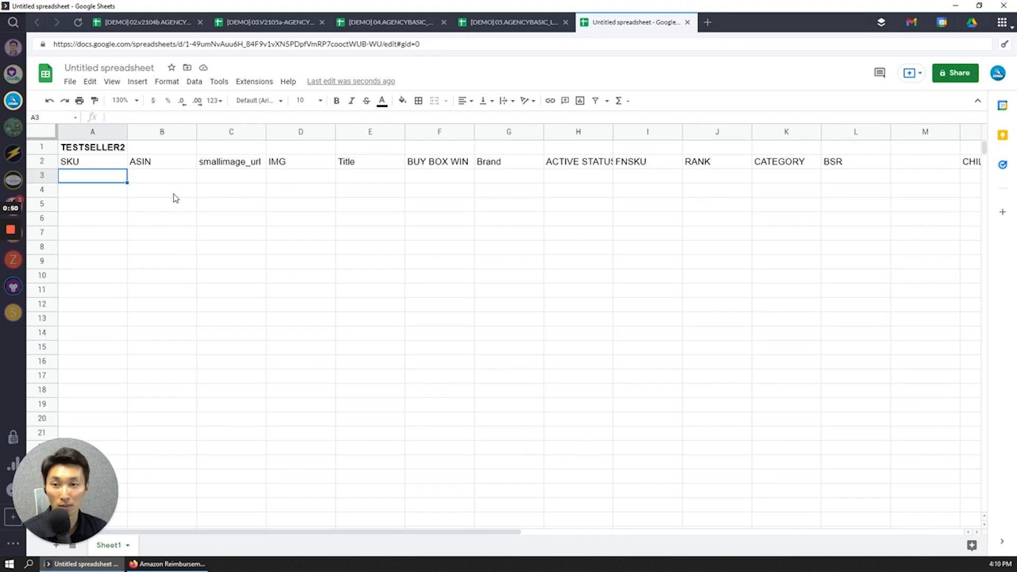
Step: Enter =GORILLA_SKULIST($A$1,"US") in A3 to list TESTSELLER2's SKUs
{"action": "type", "text": "=goiri"}
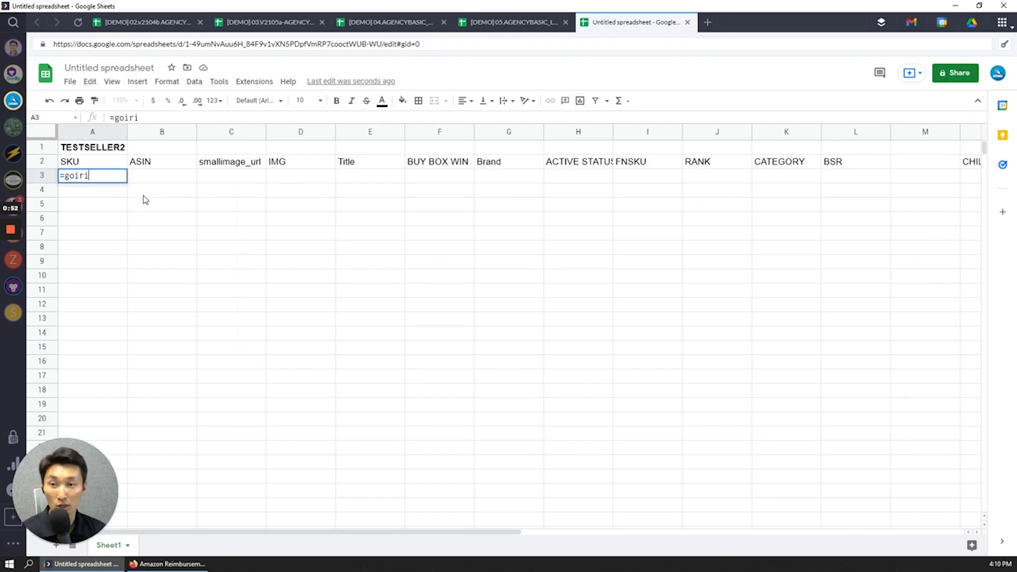
{"action": "type", "text": "gorilla_sk"}
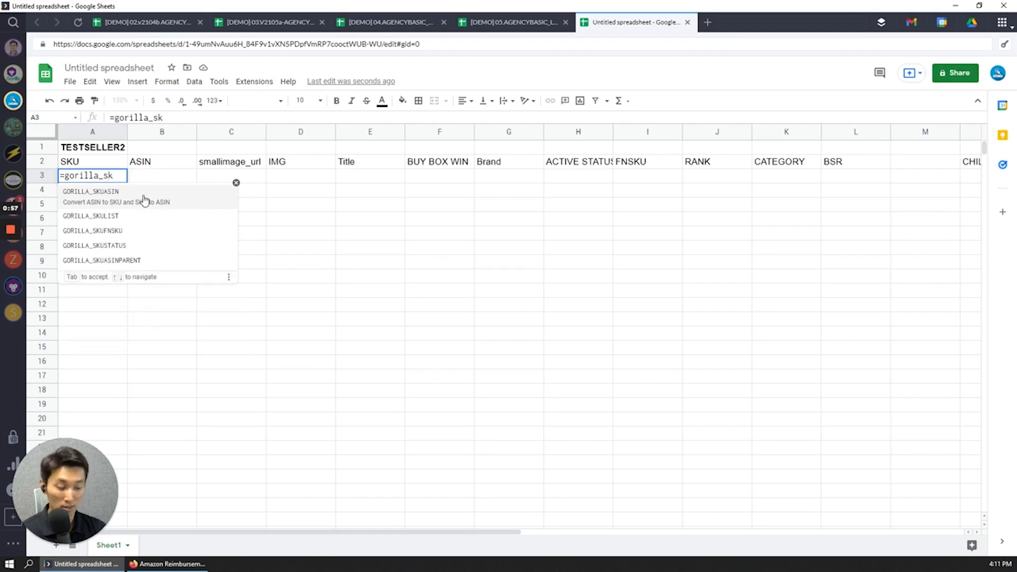
{"action": "type", "text": "u"}
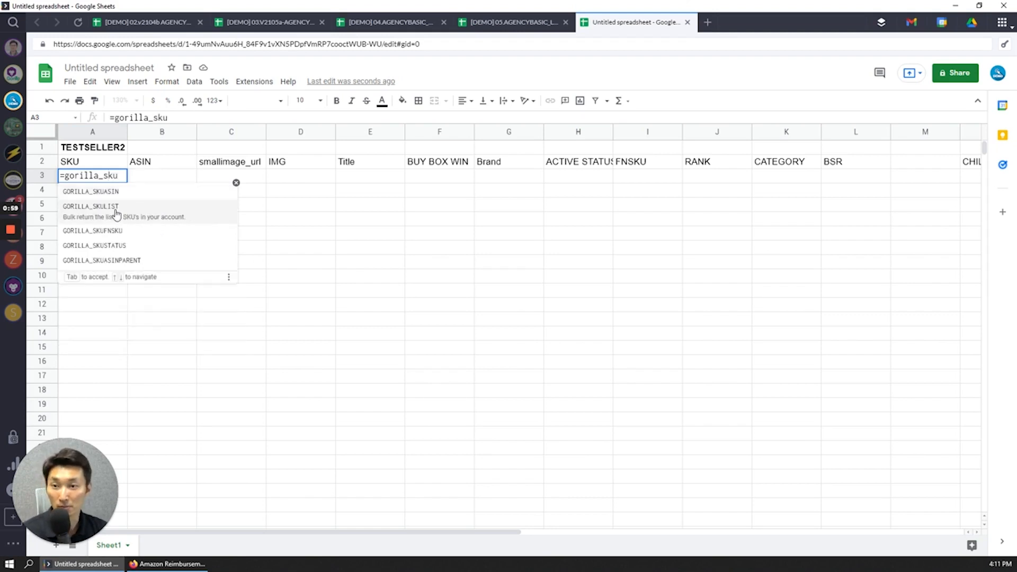
{"action": "left_click", "coordinate": [90, 206]}
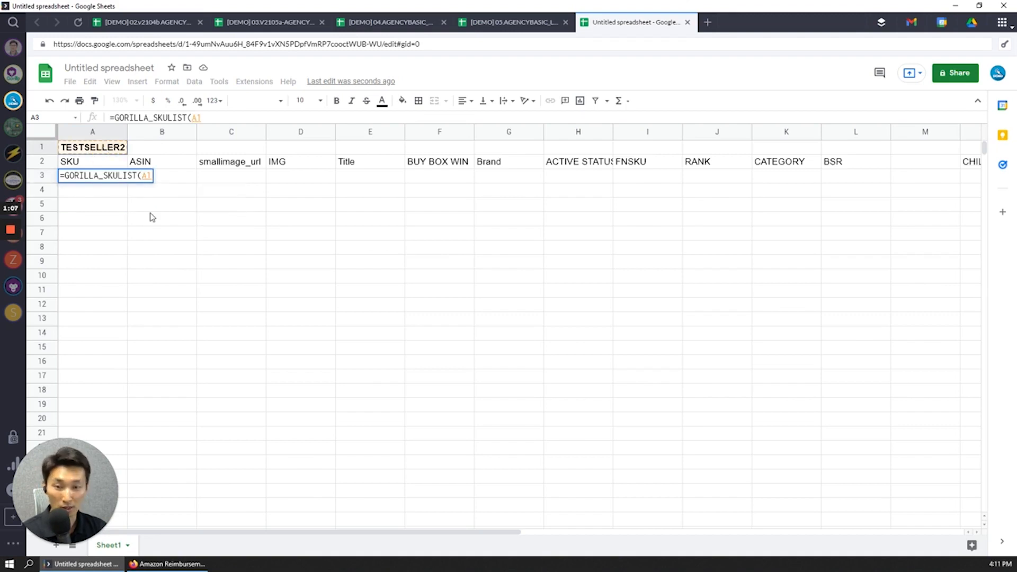
{"action": "key", "text": "f4"}
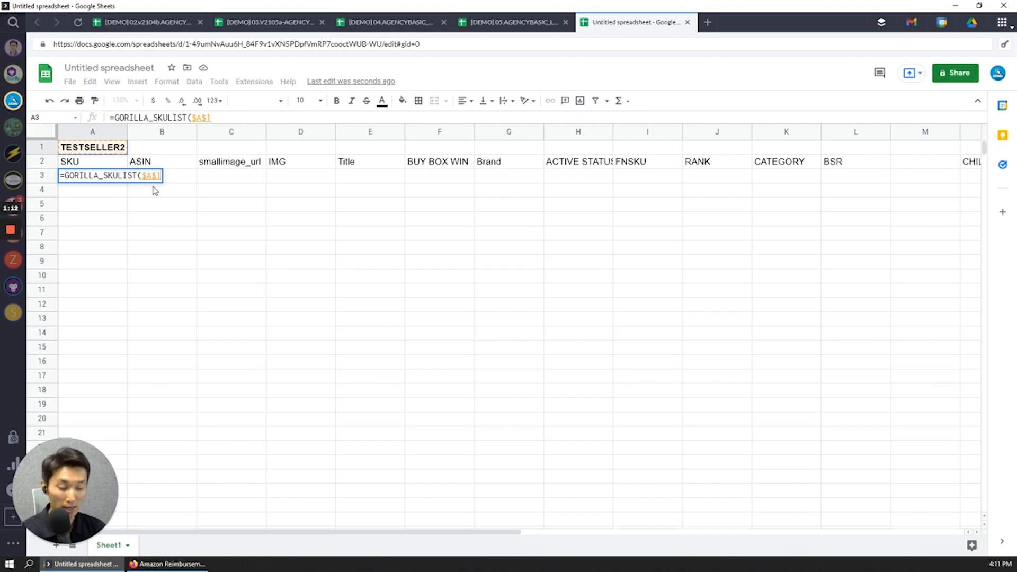
{"action": "type", "text": ","}
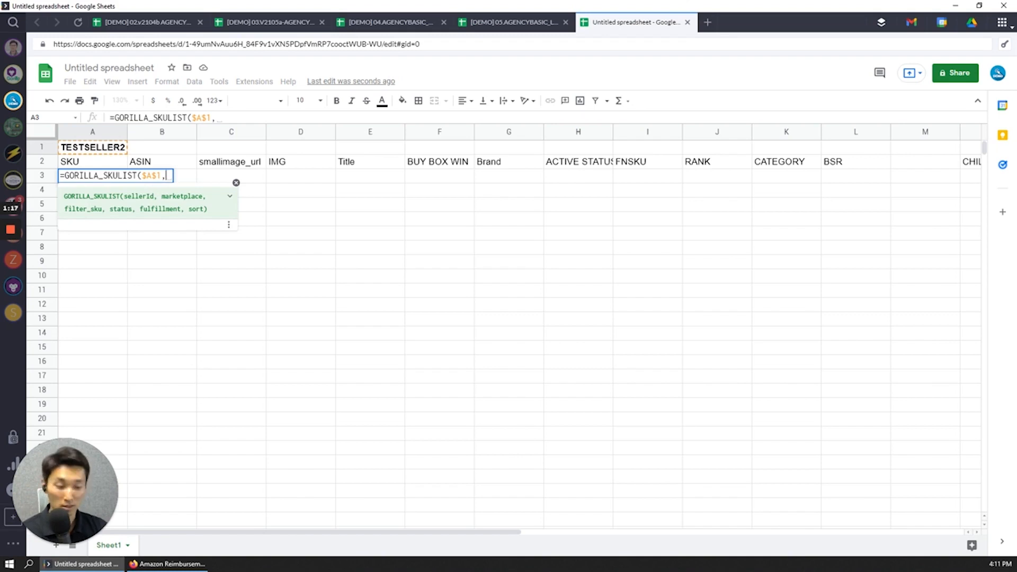
{"action": "type", "text": "\"US\""}
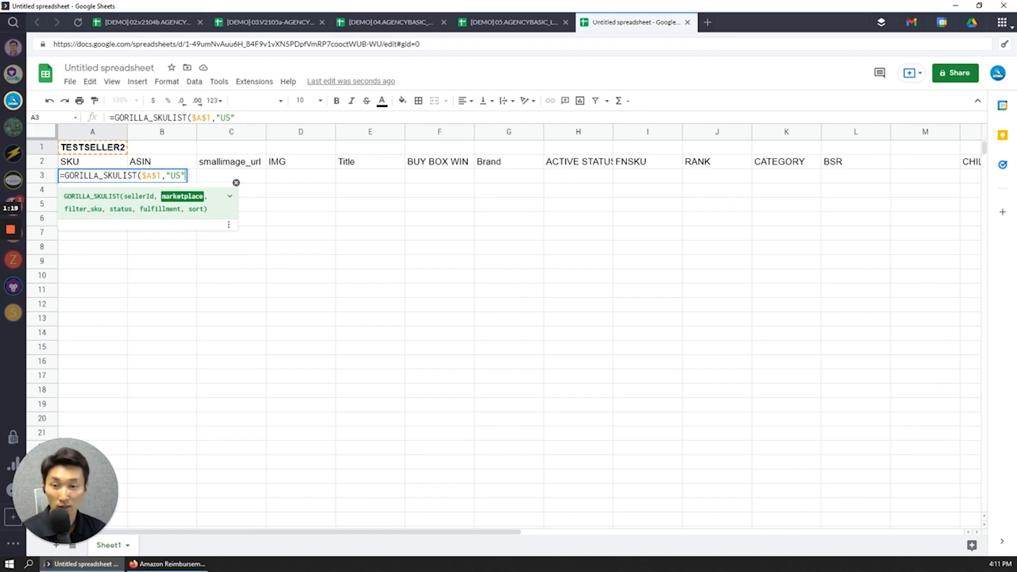
{"action": "type", "text": ","}
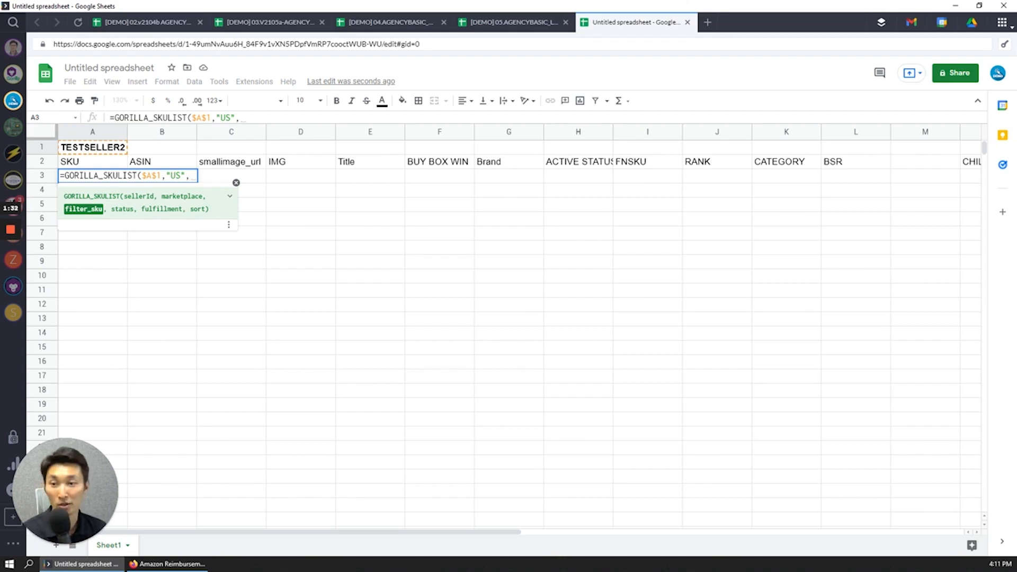
{"action": "key", "text": "Backspace"}
{"action": "type", "text": ")"}
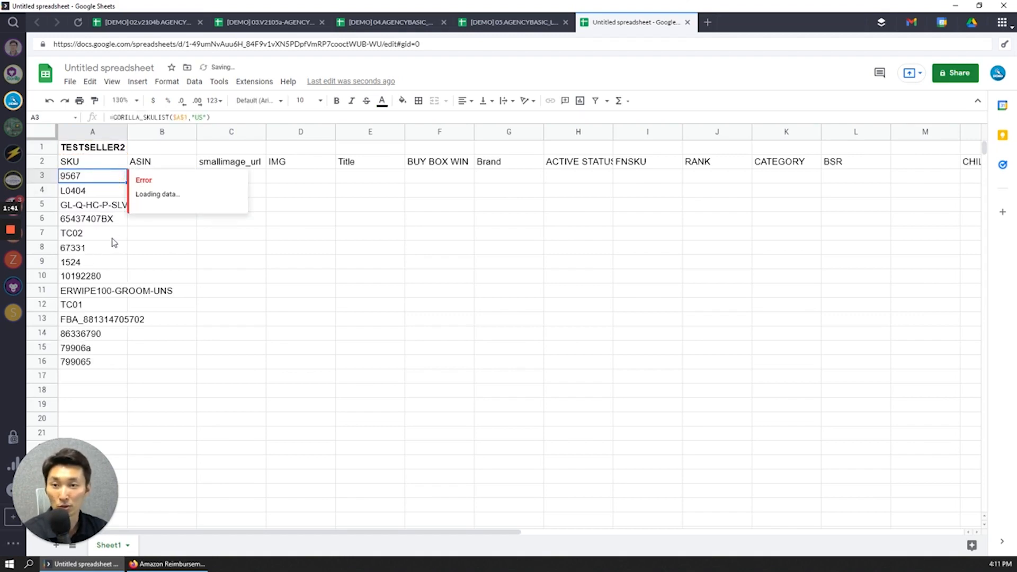
Step: Bold the header row and freeze the top two rows above the SKU list
{"action": "left_click_drag", "start_coordinate": [93, 175], "coordinate": [92, 347]}
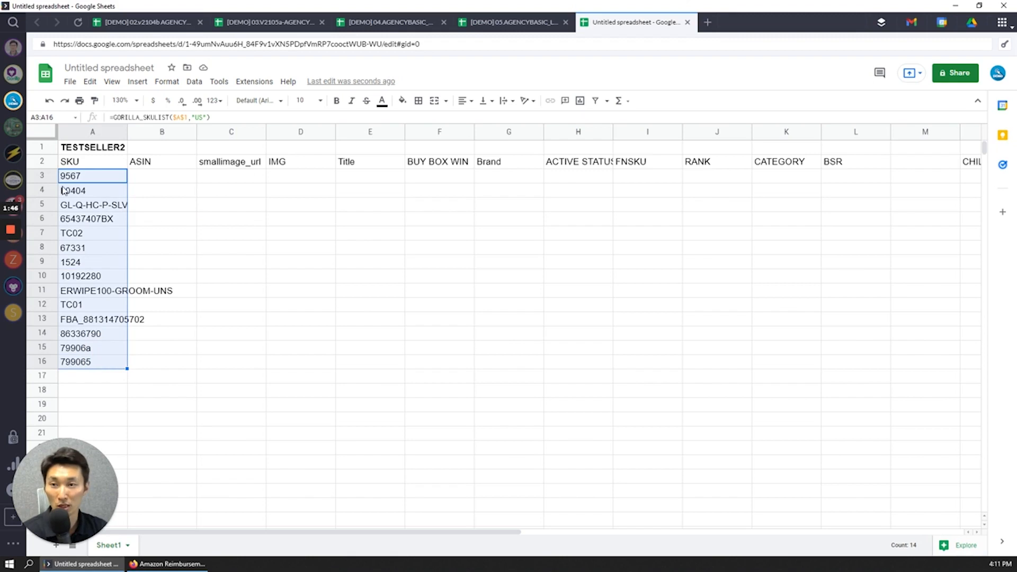
{"action": "left_click", "coordinate": [69, 162]}
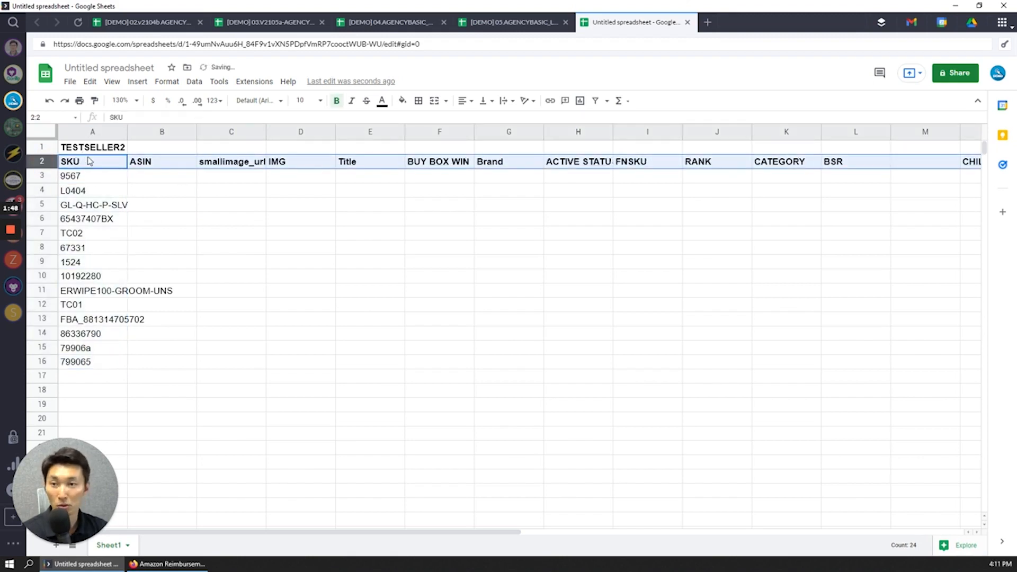
{"action": "left_click", "coordinate": [92, 161]}
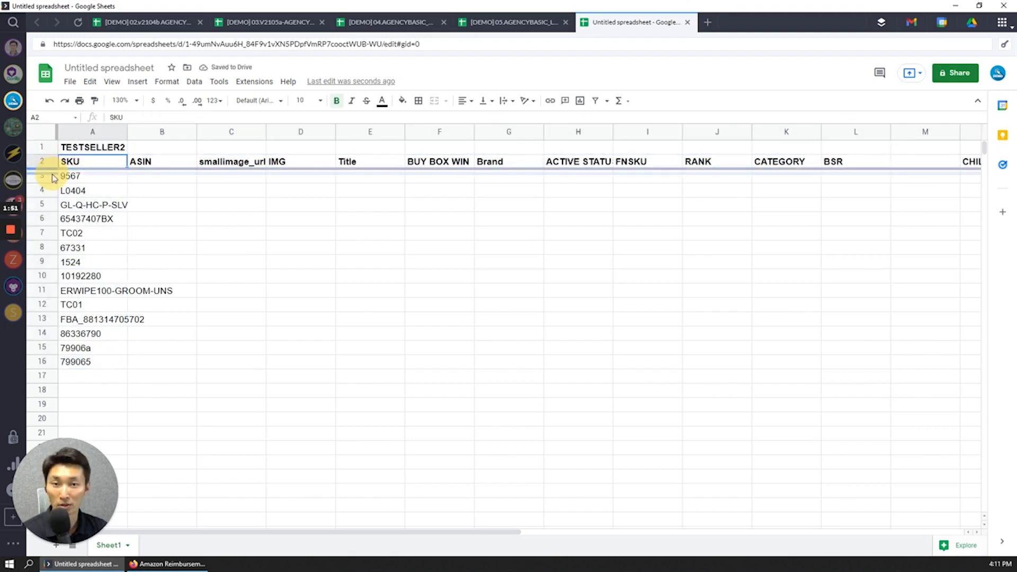
{"action": "left_click", "coordinate": [92, 179]}
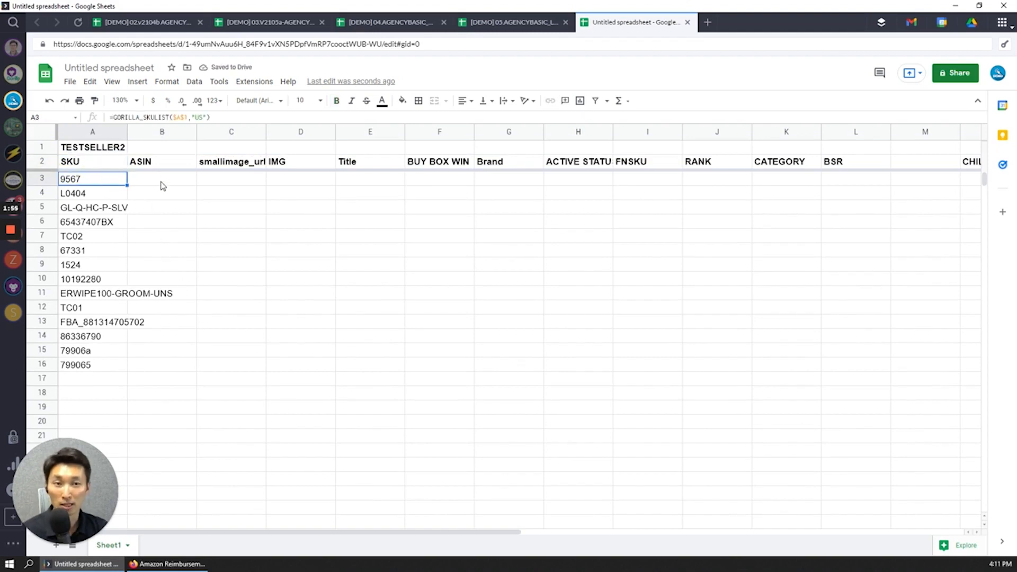
{"action": "left_click", "coordinate": [161, 179]}
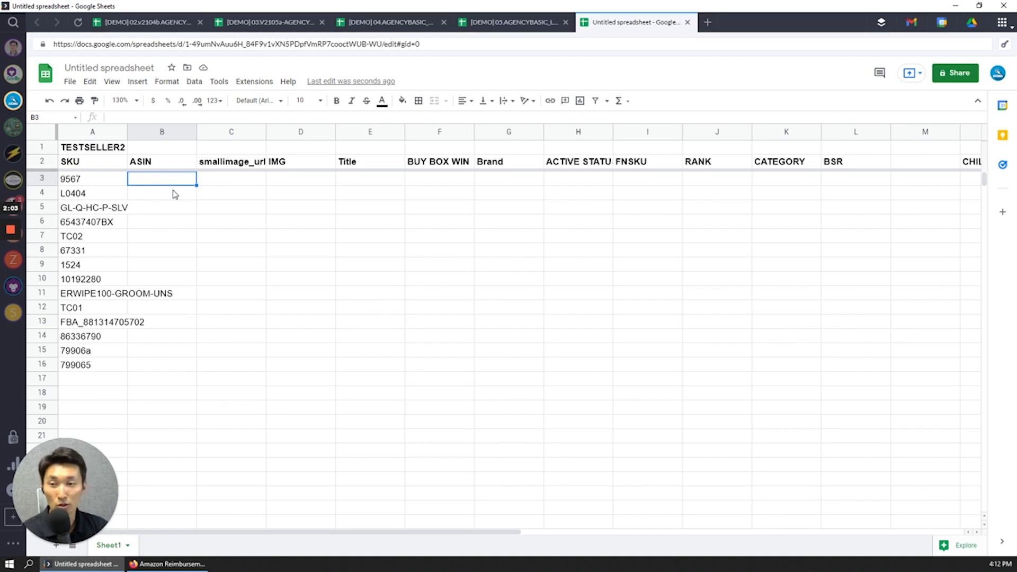
Step: Enter =GORILLA_SKUASIN($A$1,A3:A16,"SKU2ASIN") in B3 to return an ASIN per SKU
{"action": "type", "text": "=gorilla"}
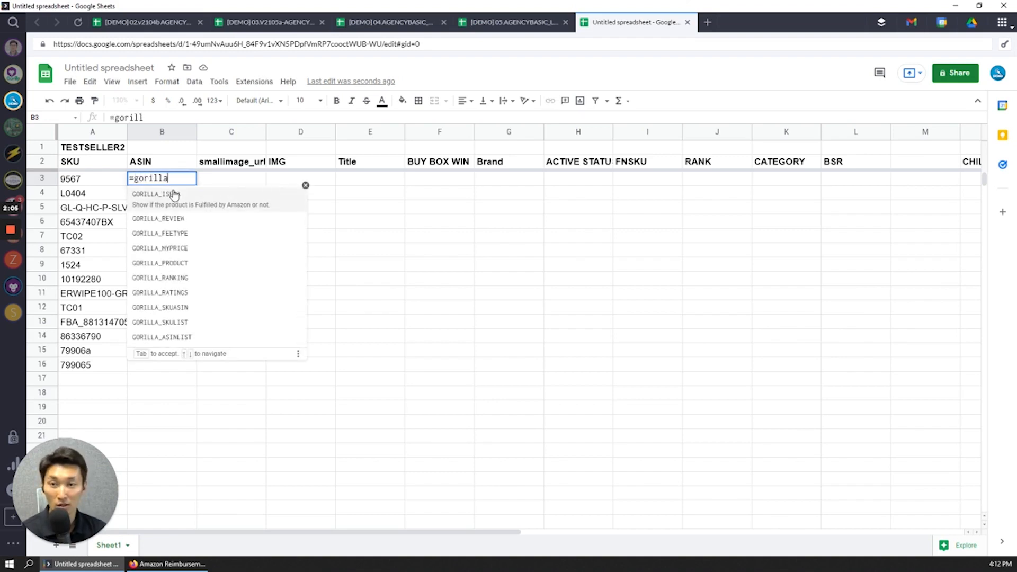
{"action": "type", "text": "_"}
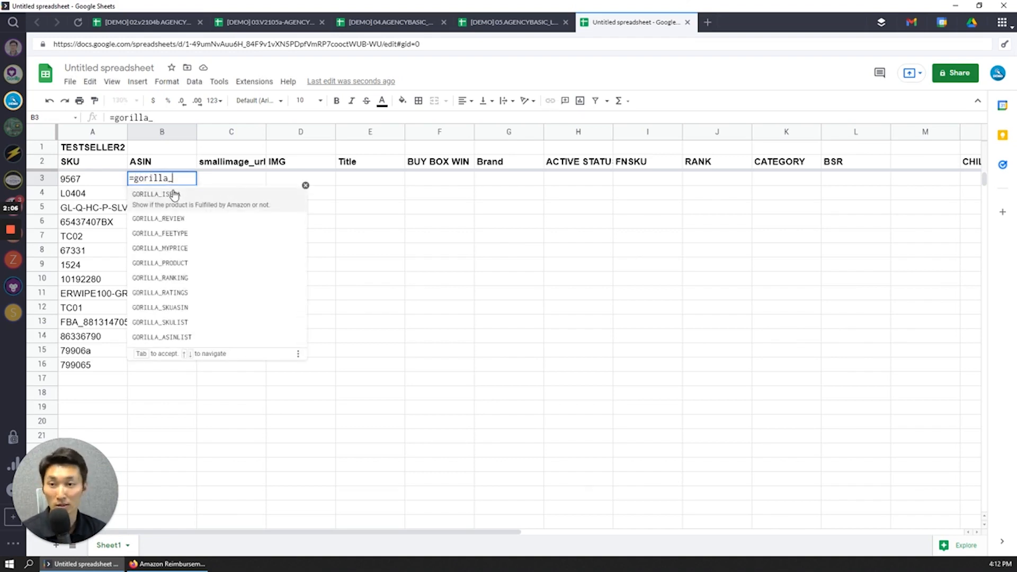
{"action": "type", "text": "sku"}
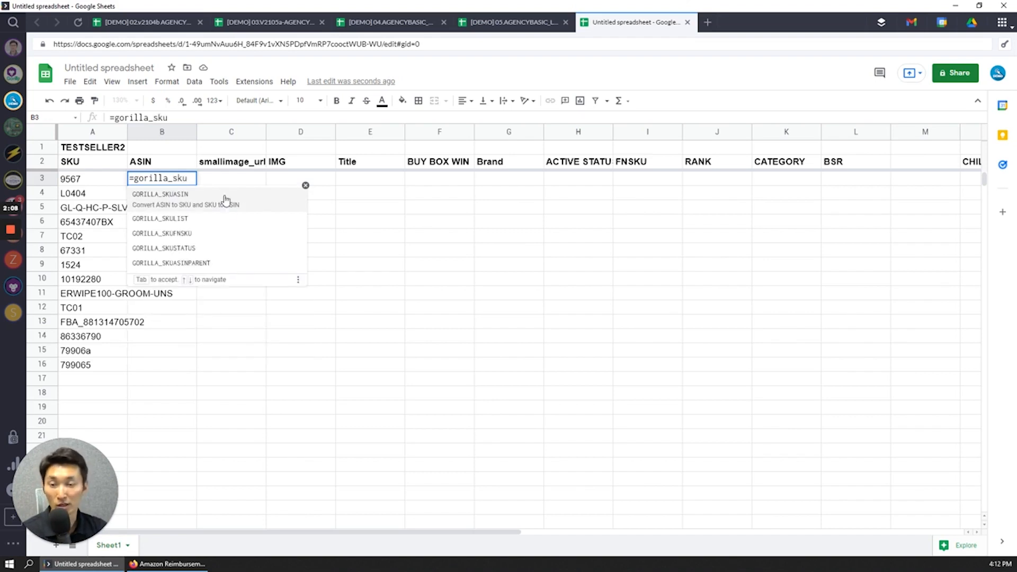
{"action": "key", "text": "Tab"}
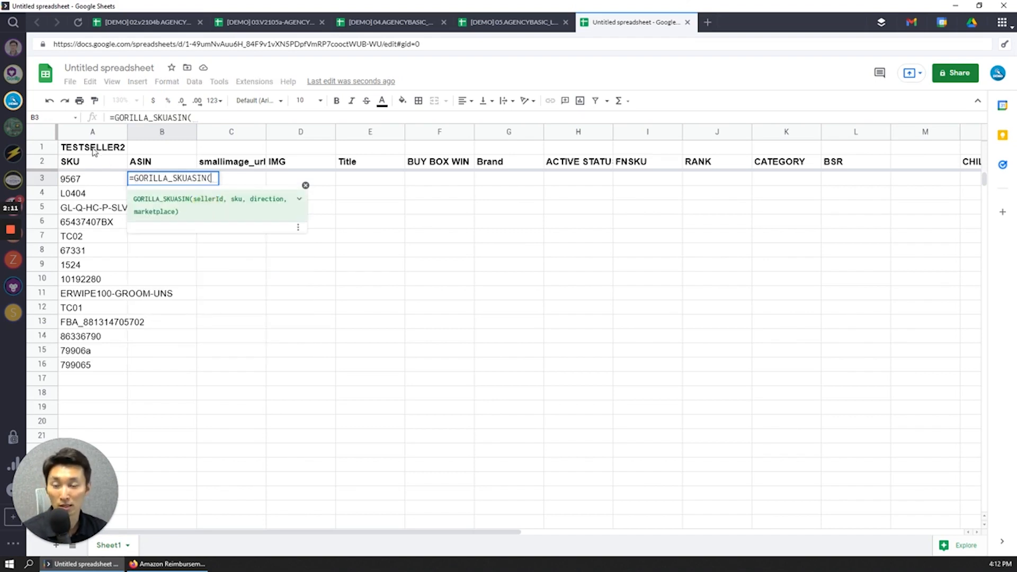
{"action": "left_click", "coordinate": [93, 147]}
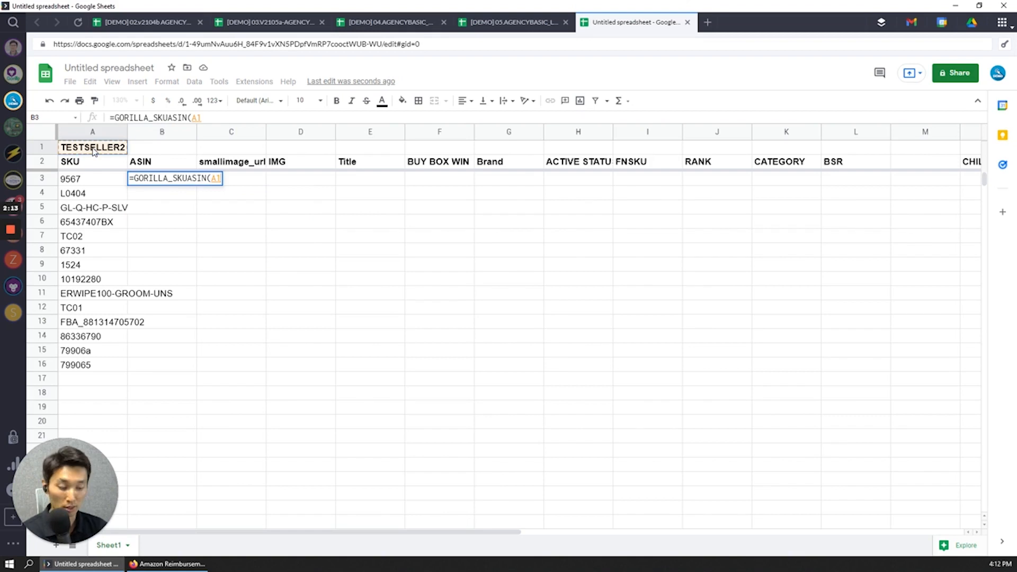
{"action": "type", "text": "$A$1,"}
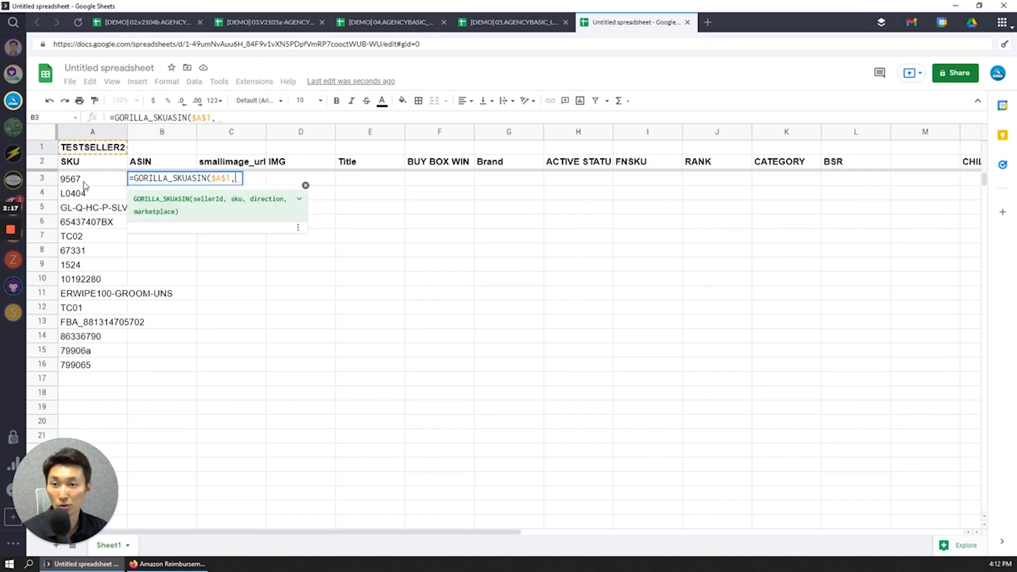
{"action": "left_click_drag", "start_coordinate": [85, 179], "coordinate": [91, 364]}
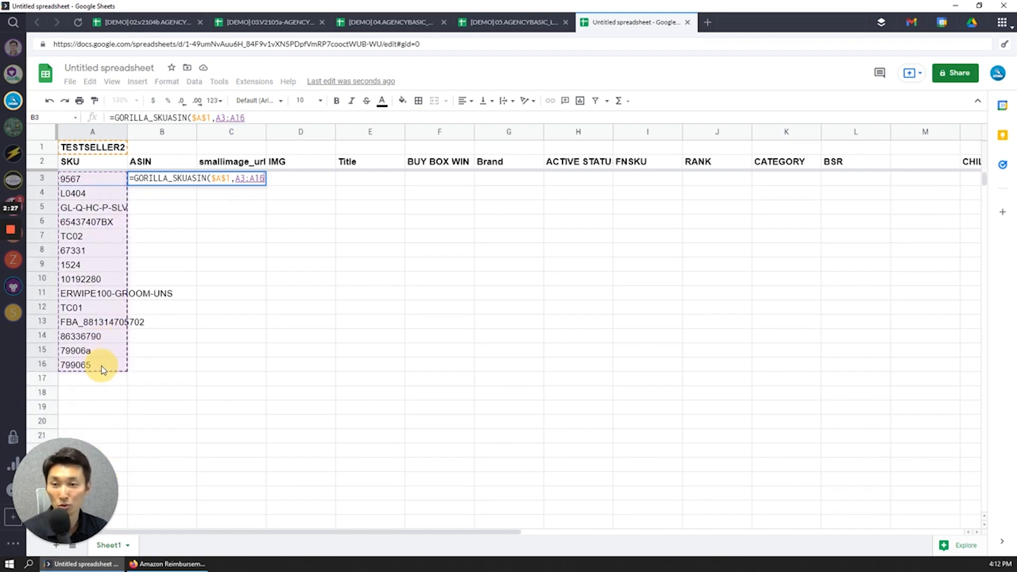
{"action": "type", "text": ","}
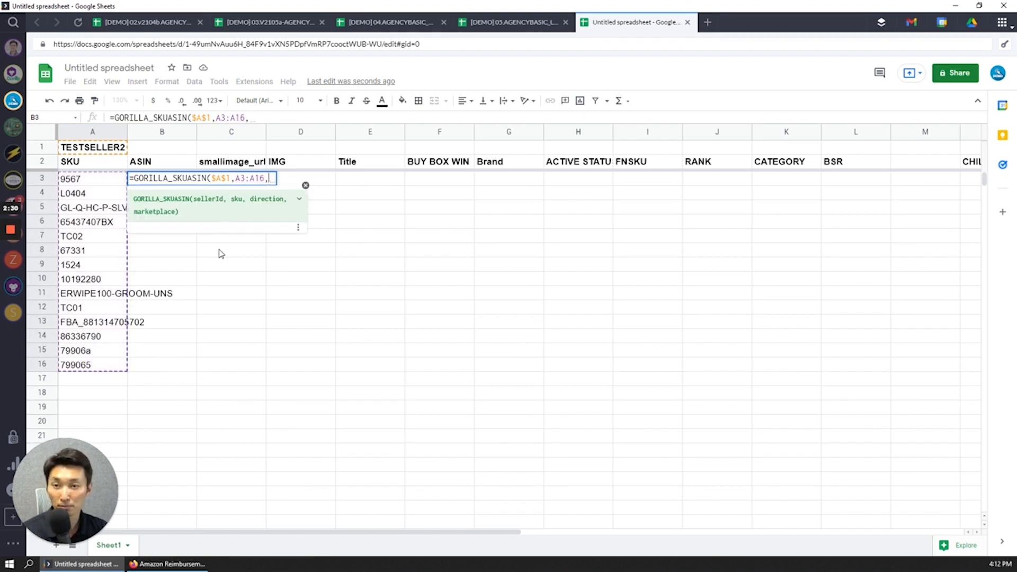
{"action": "type", "text": "\""}
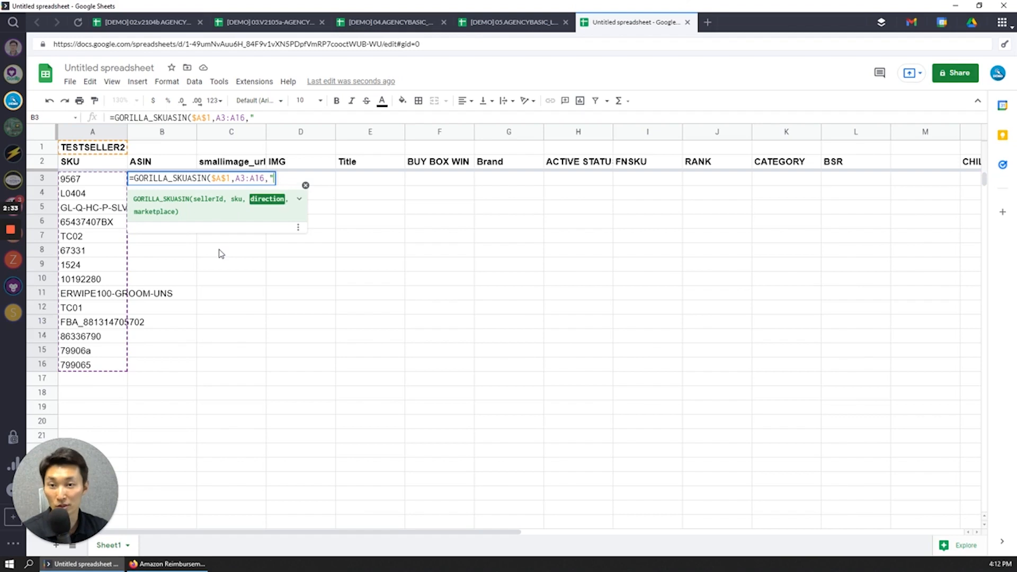
{"action": "left_click", "coordinate": [298, 199]}
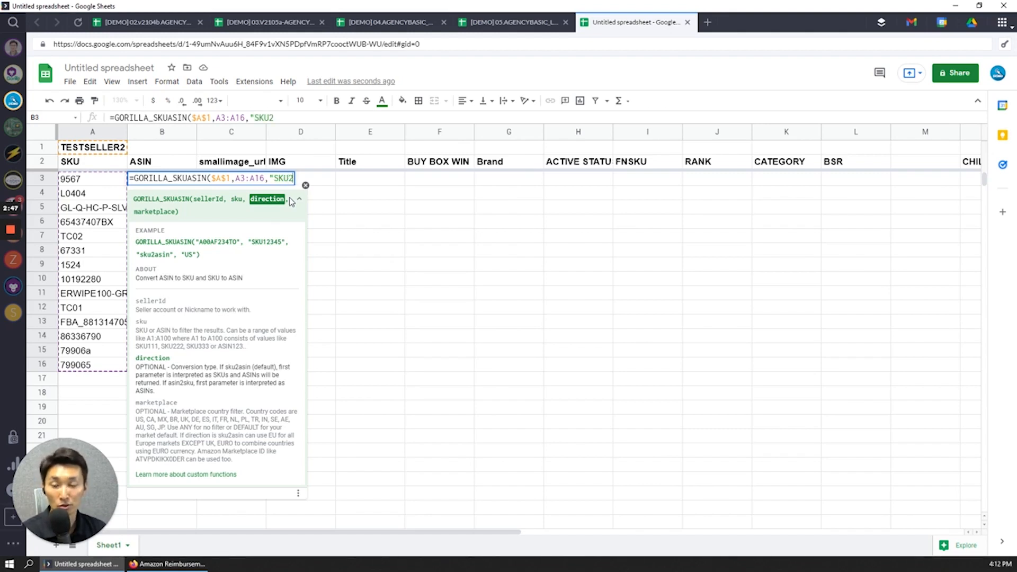
{"action": "type", "text": "ASIN\""}
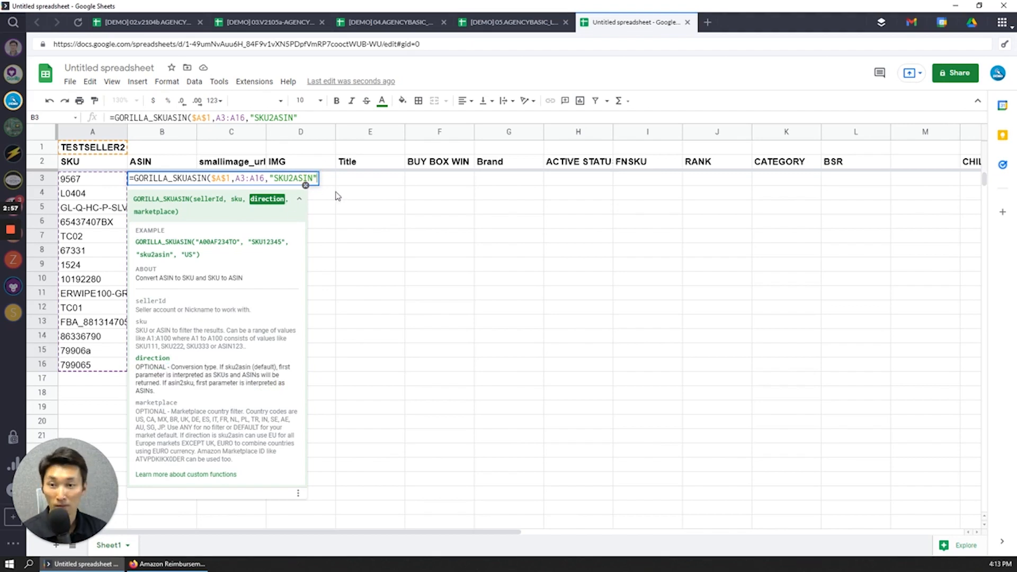
{"action": "type", "text": ","}
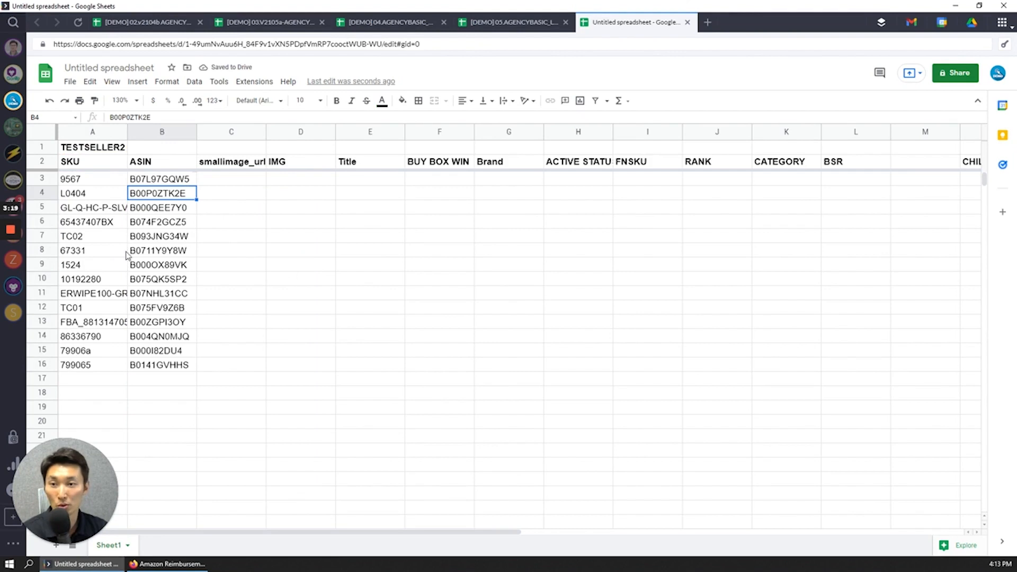
Step: Enter =GORILLA_PRODUCT(A1,A3:A16,C2) in C3 to pull small image URLs
{"action": "left_click", "coordinate": [162, 279]}
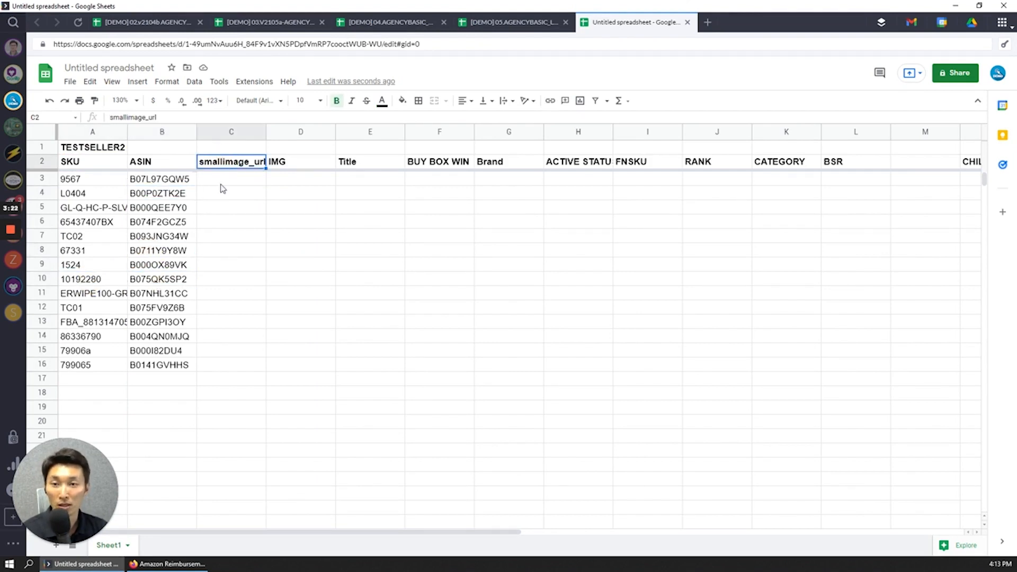
{"action": "left_click", "coordinate": [231, 178]}
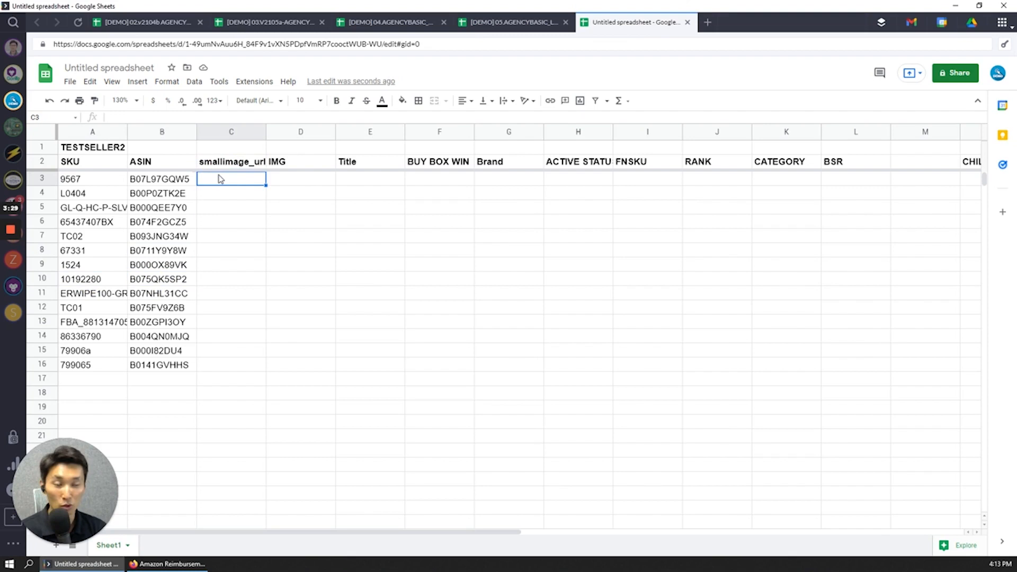
{"action": "mouse_move", "coordinate": [177, 195]}
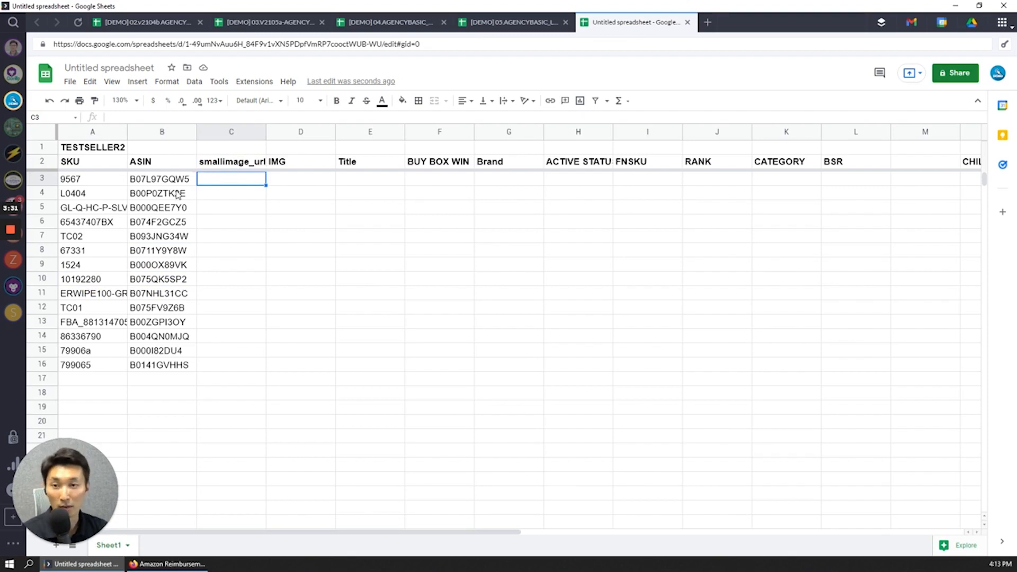
{"action": "left_click_drag", "start_coordinate": [92, 237], "coordinate": [93, 308]}
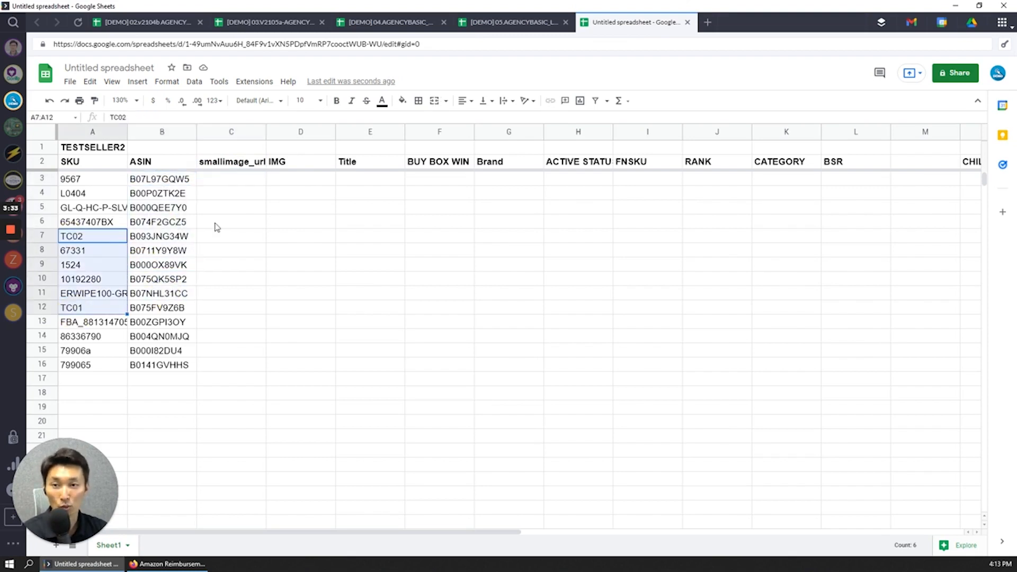
{"action": "left_click", "coordinate": [231, 179]}
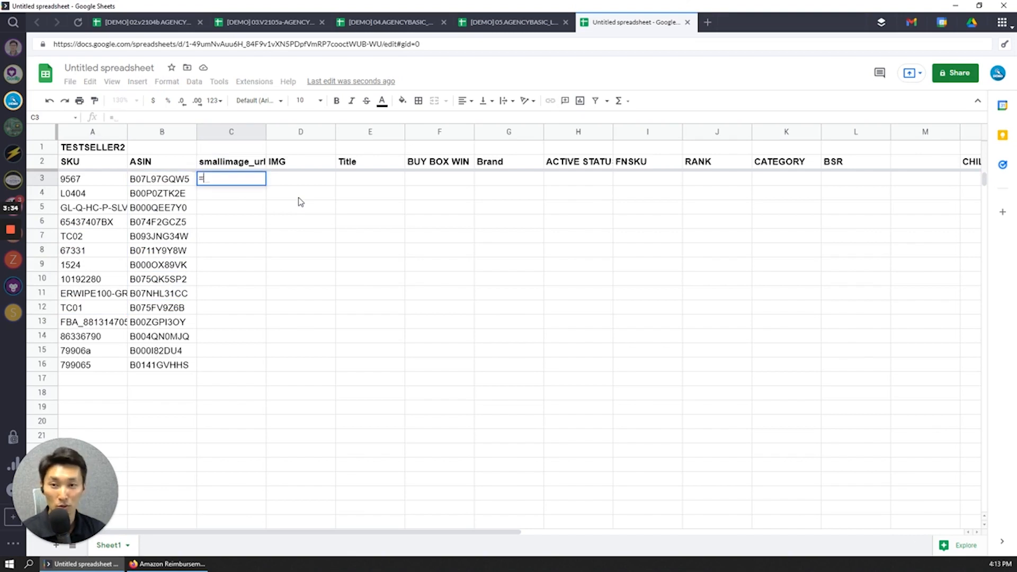
{"action": "type", "text": "gorilla_pro"}
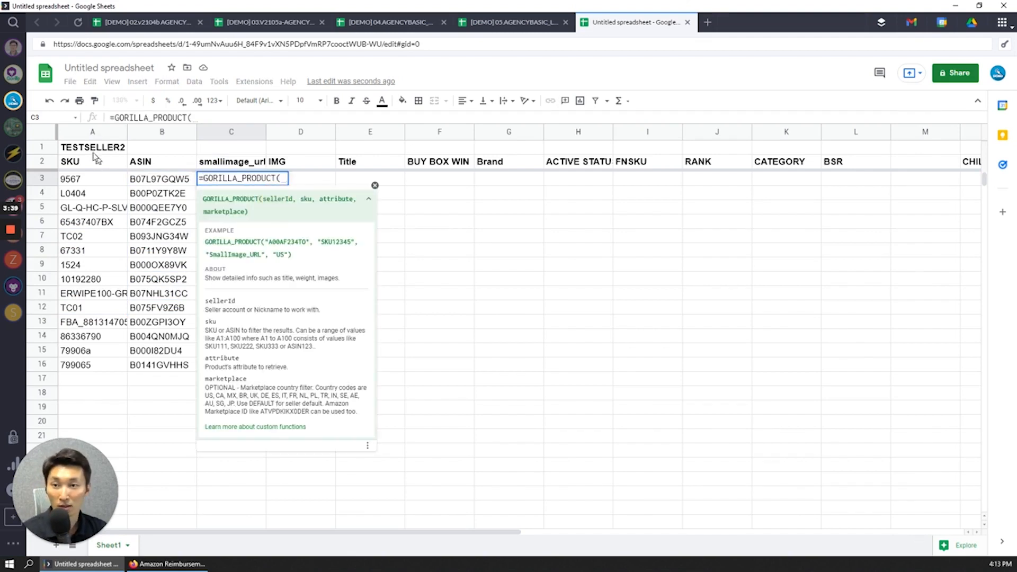
{"action": "left_click", "coordinate": [92, 147]}
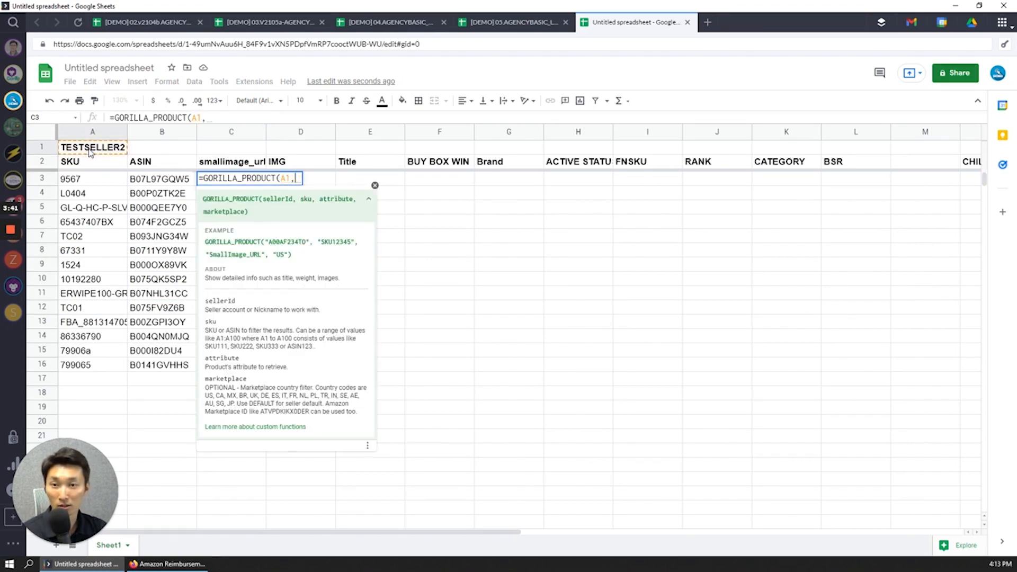
{"action": "mouse_move", "coordinate": [100, 185]}
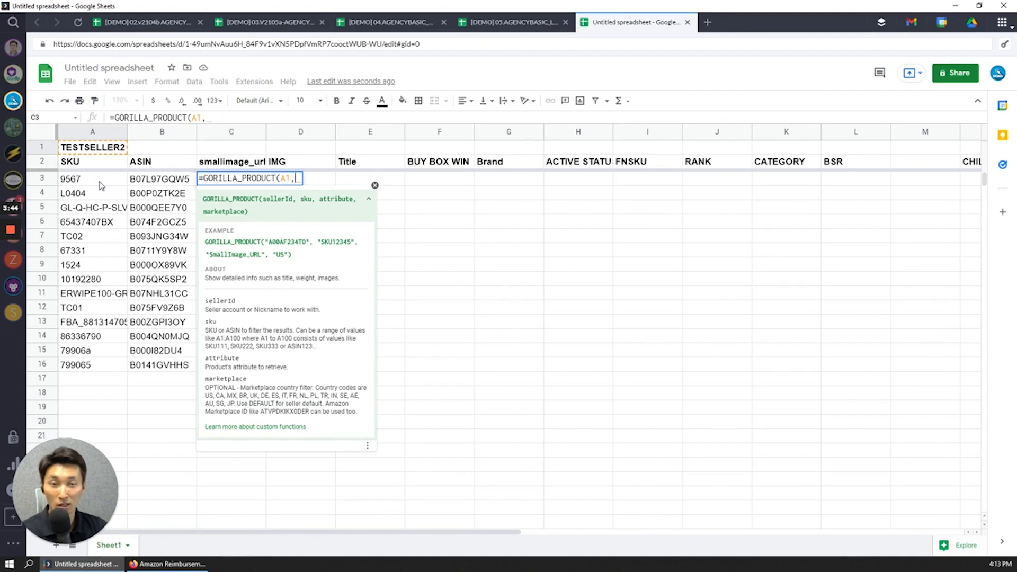
{"action": "left_click_drag", "start_coordinate": [157, 179], "coordinate": [157, 336]}
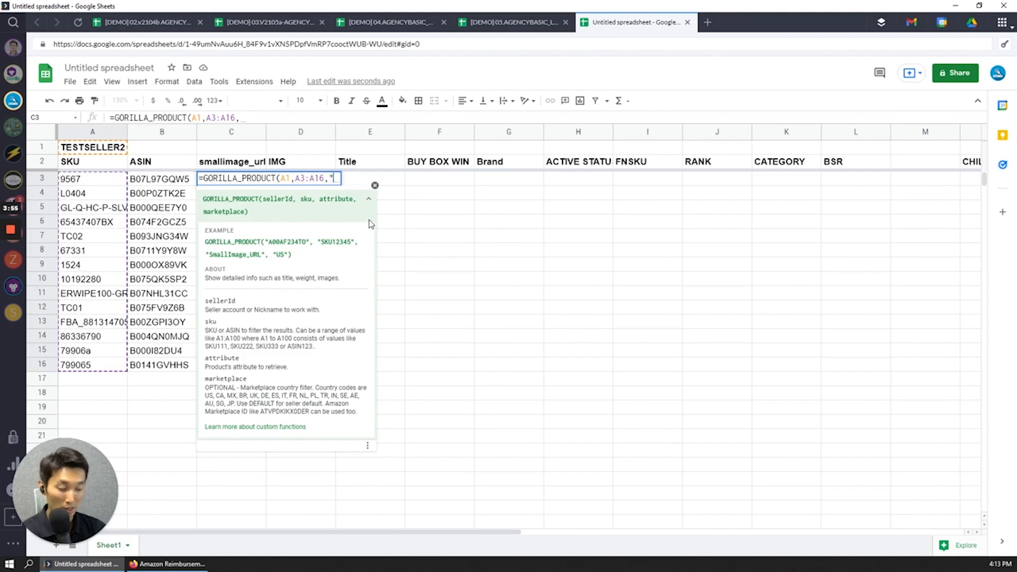
{"action": "type", "text": "Sm"}
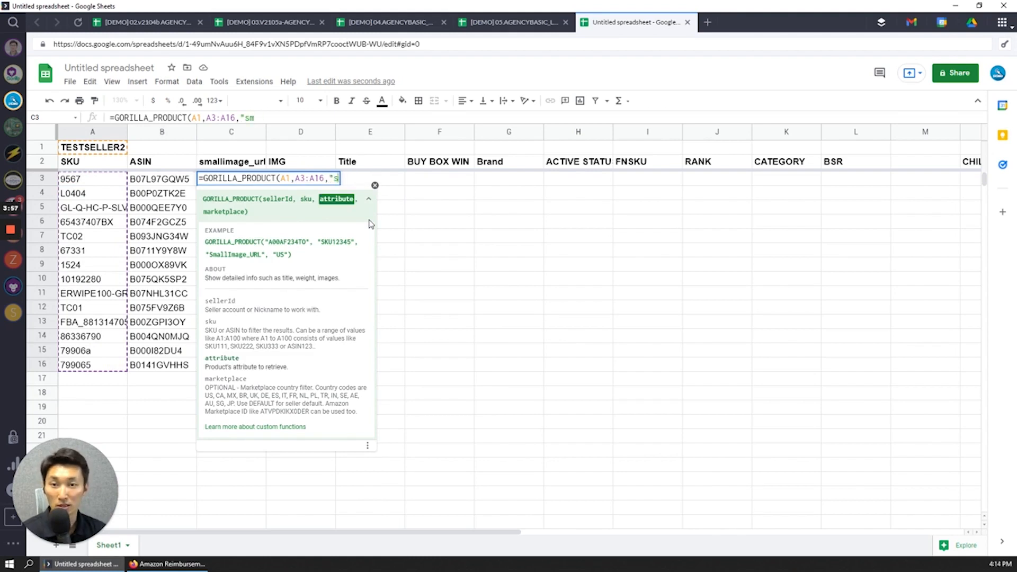
{"action": "key", "text": "Backspace"}
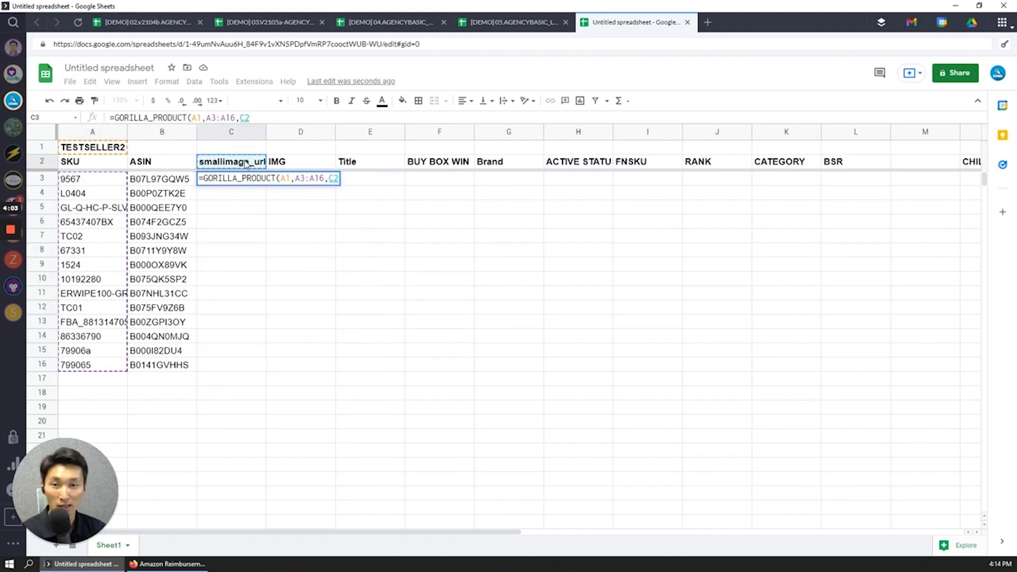
{"action": "type", "text": ","}
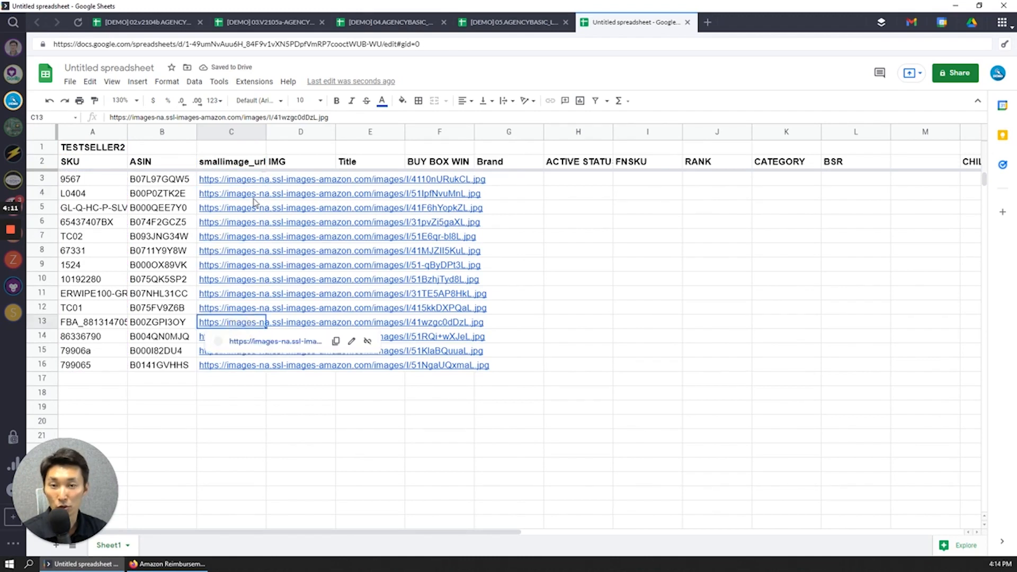
{"action": "left_click", "coordinate": [231, 193]}
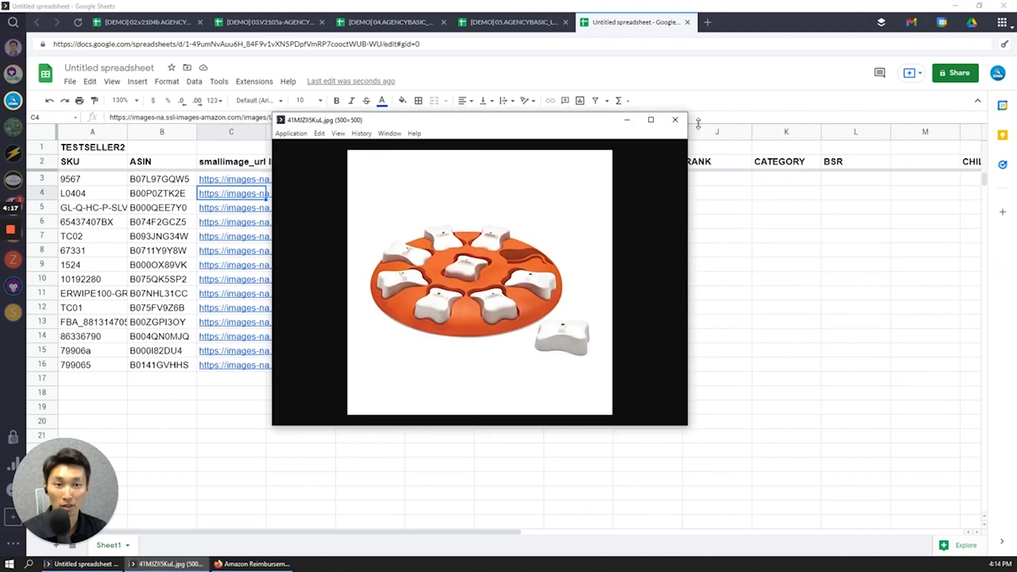
{"action": "left_click", "coordinate": [674, 120]}
{"action": "type", "text": "="}
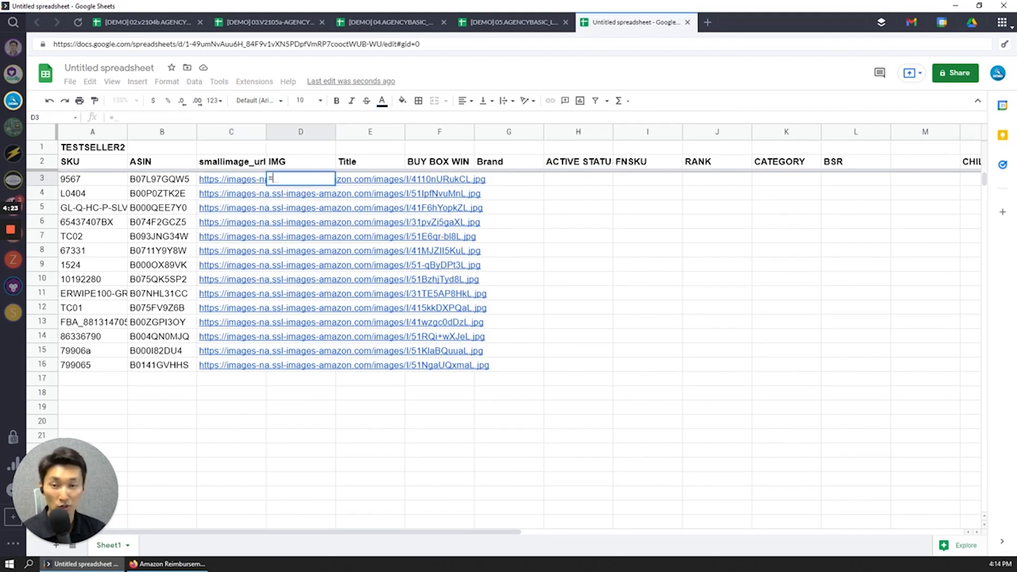
Step: Show product thumbnails with =IMAGE(C3) in column D and narrow the IMG column
{"action": "type", "text": "IMAGE(C3"}
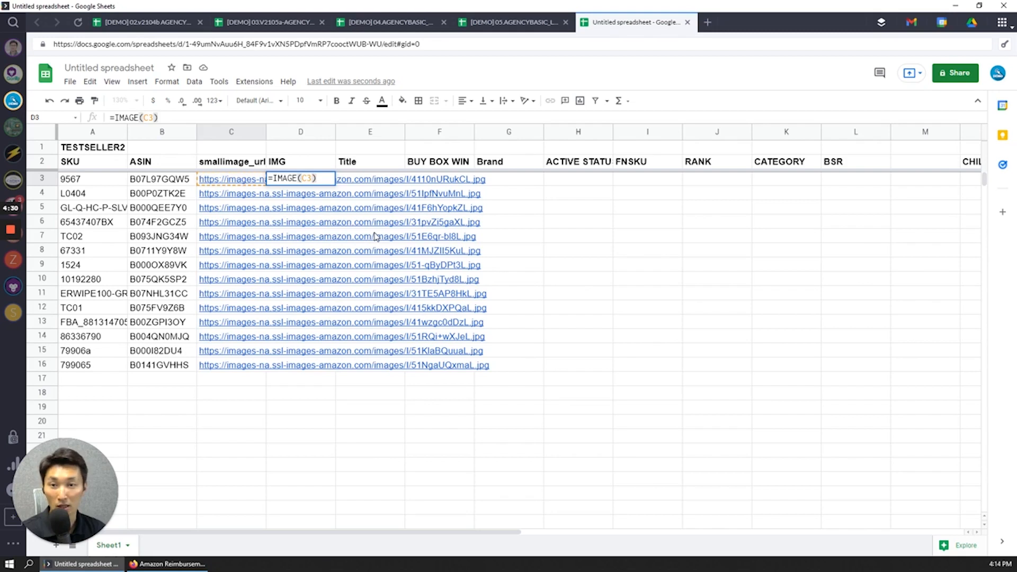
{"action": "key", "text": "Enter"}
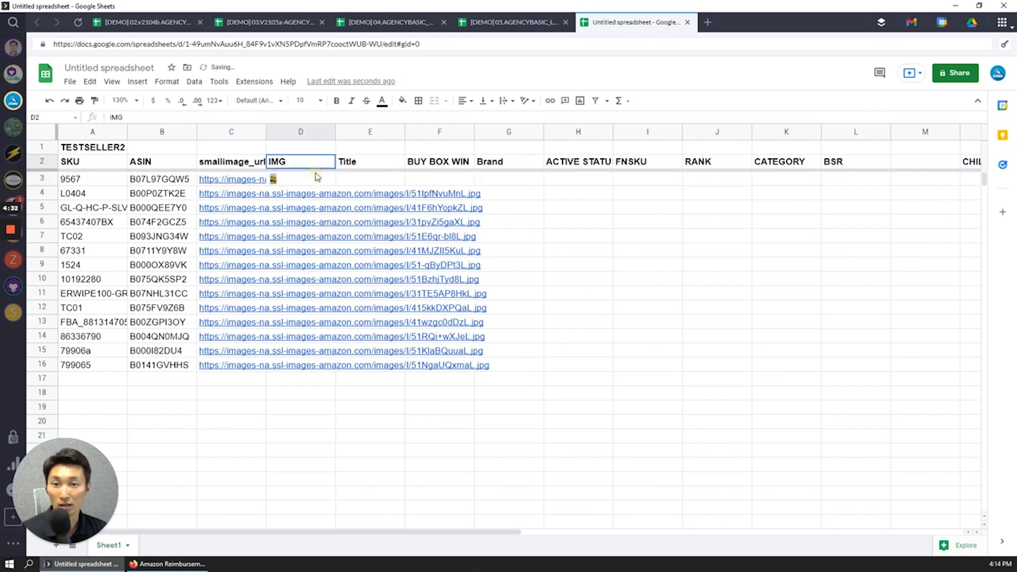
{"action": "left_click", "coordinate": [300, 179]}
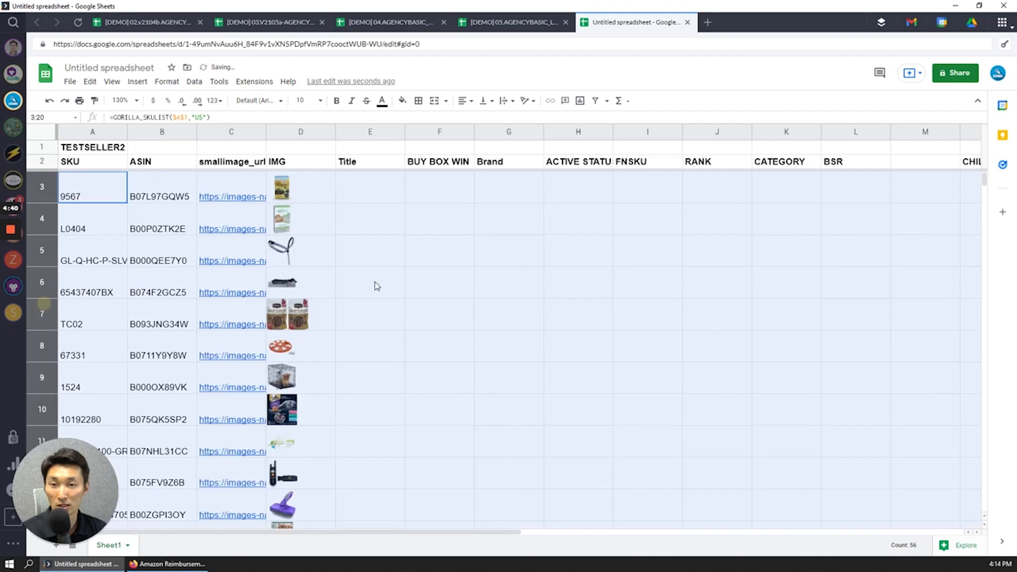
{"action": "left_click", "coordinate": [301, 188]}
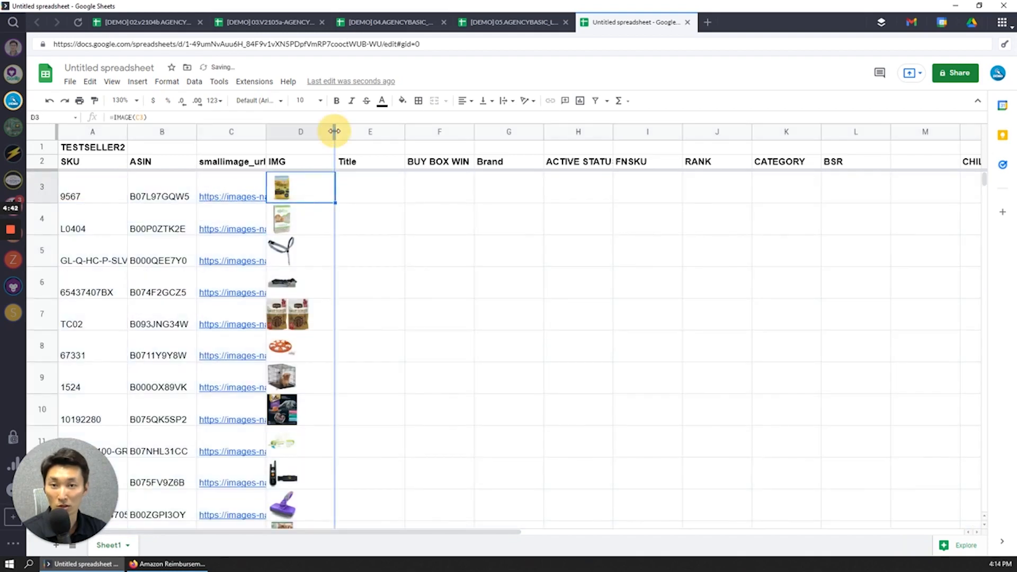
{"action": "left_click_drag", "start_coordinate": [336, 132], "coordinate": [303, 132]}
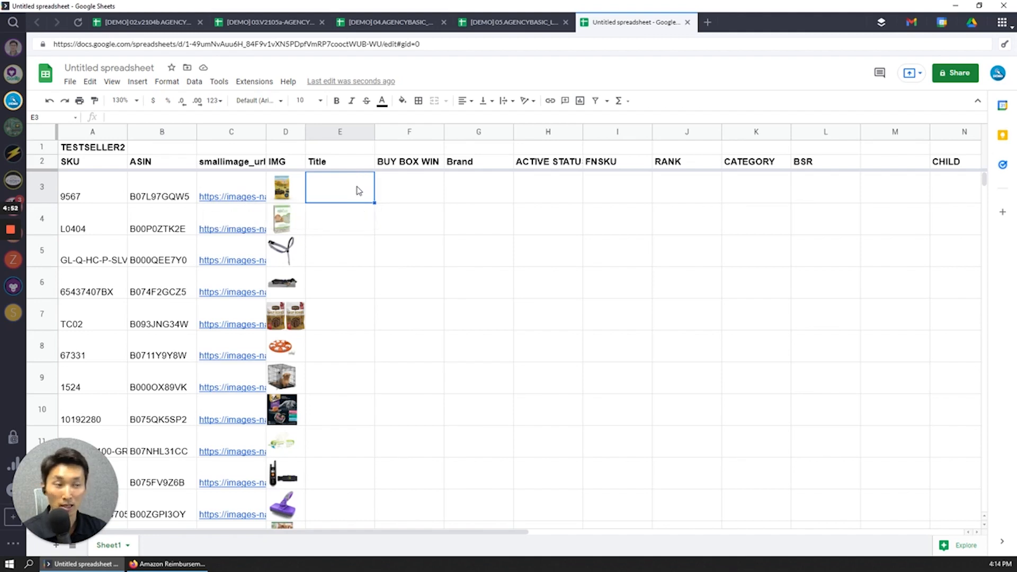
{"action": "mouse_move", "coordinate": [231, 192]}
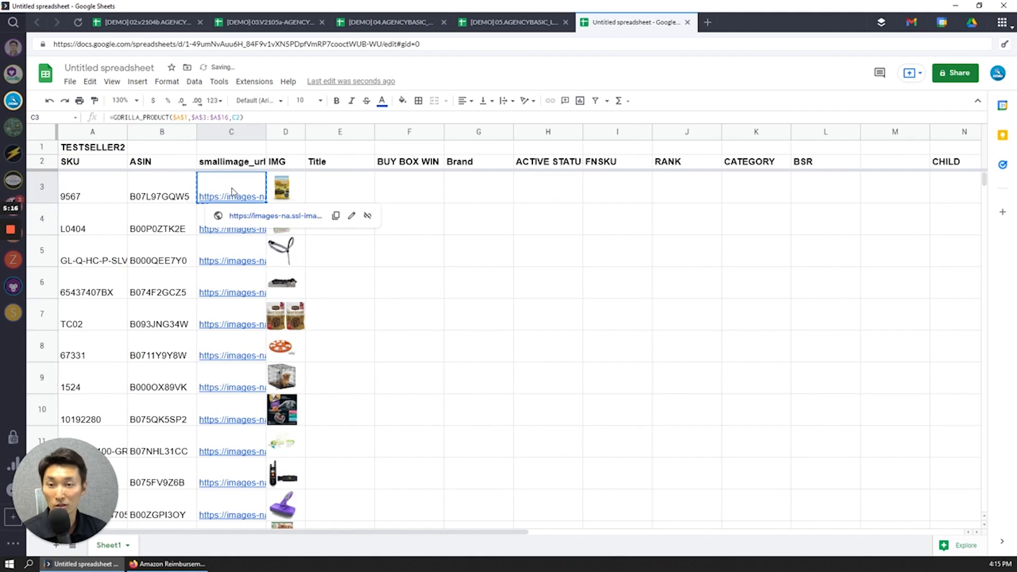
{"action": "mouse_move", "coordinate": [347, 192]}
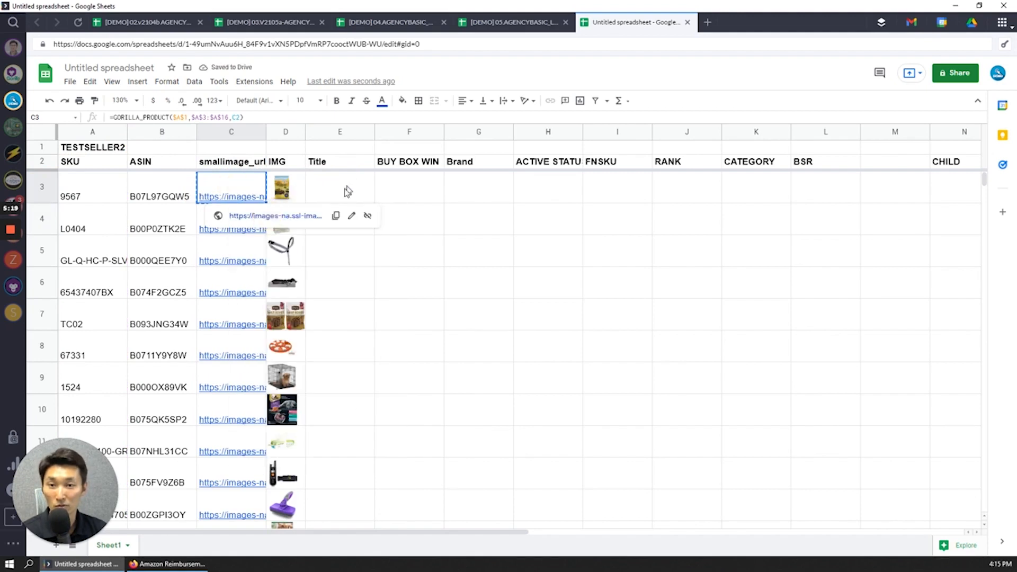
Step: Review the Title formula in E3, then select the Brand column header
{"action": "left_click", "coordinate": [340, 188]}
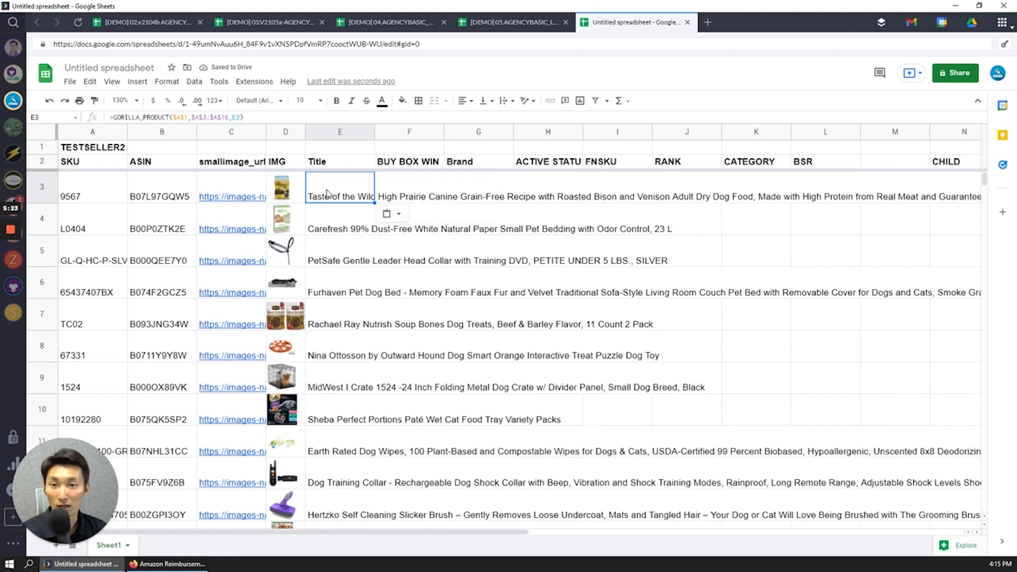
{"action": "double_click", "coordinate": [339, 187]}
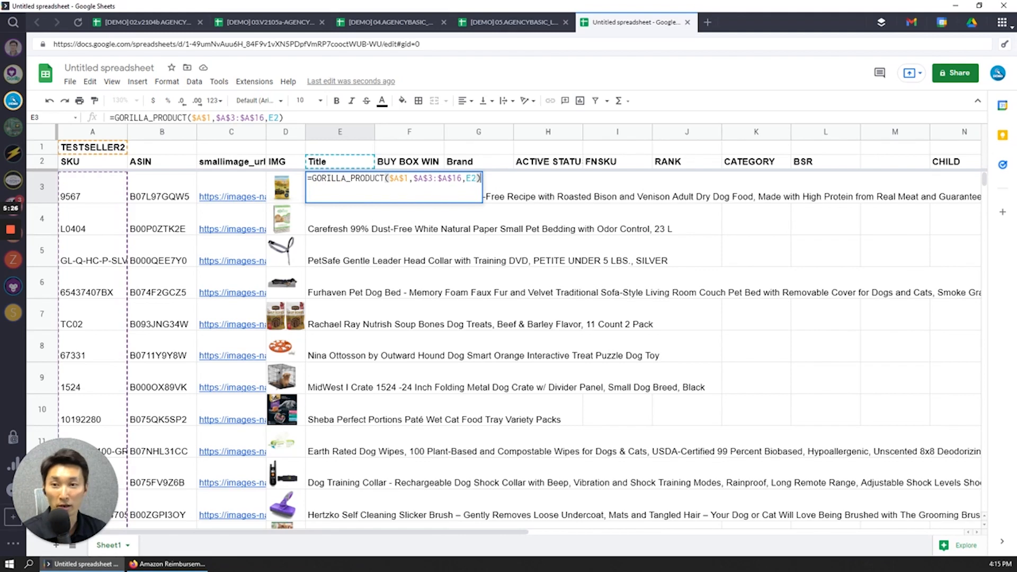
{"action": "mouse_move", "coordinate": [121, 367]}
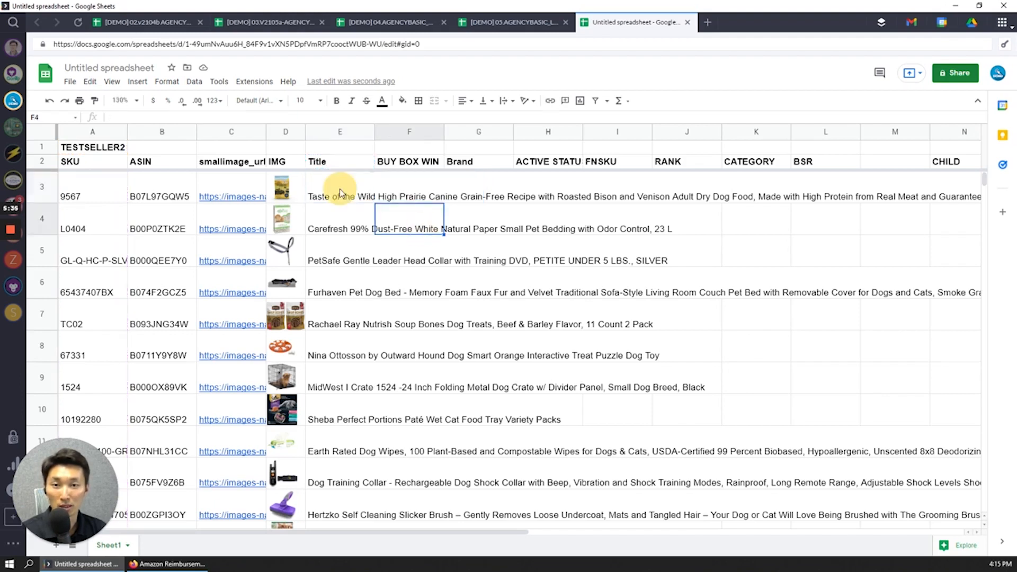
{"action": "left_click", "coordinate": [477, 162]}
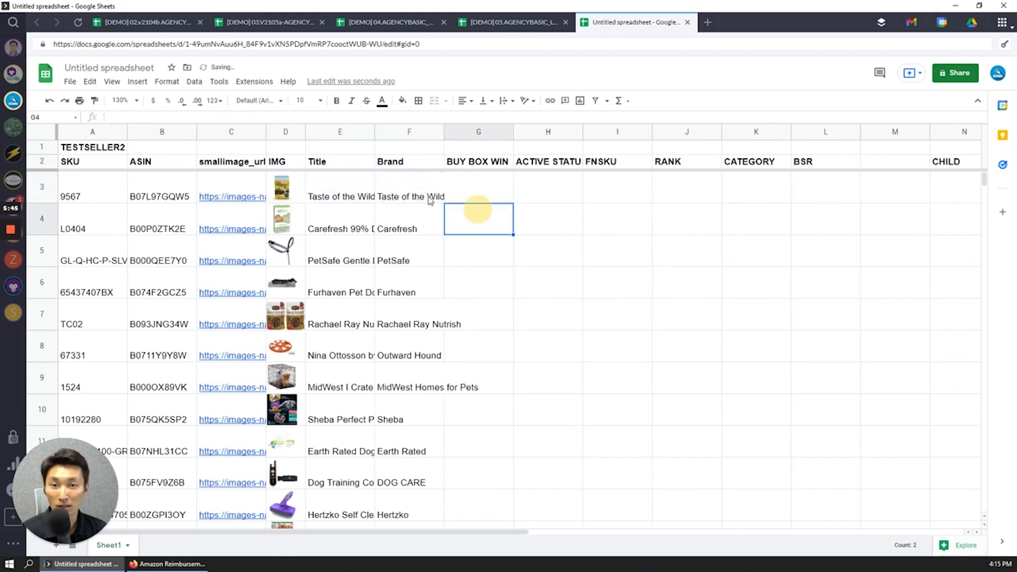
Step: Inspect the GORILLA_PRODUCT brand formula in F3 unchanged and select the BUY BOX WIN header
{"action": "left_click", "coordinate": [410, 196]}
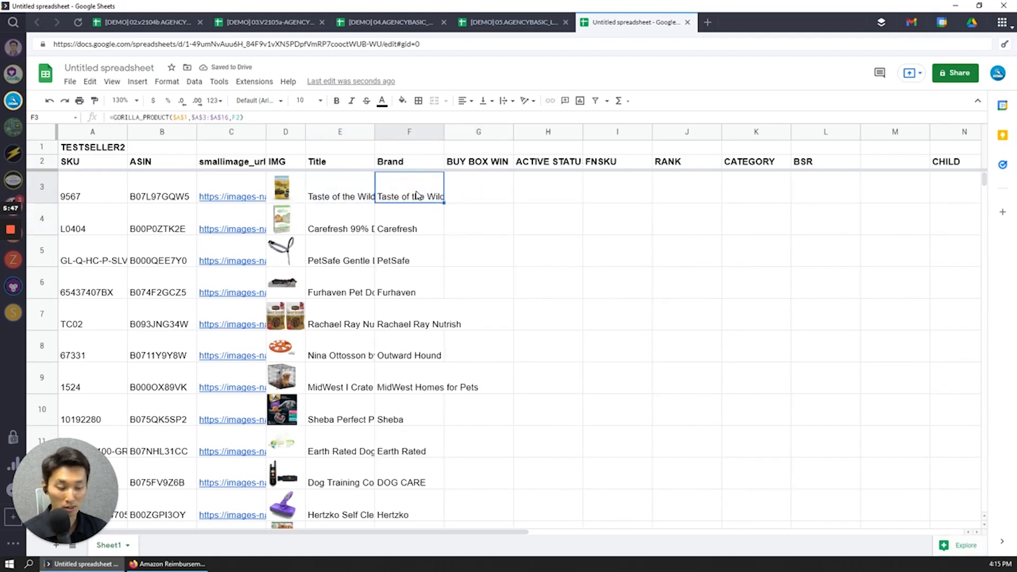
{"action": "double_click", "coordinate": [410, 196]}
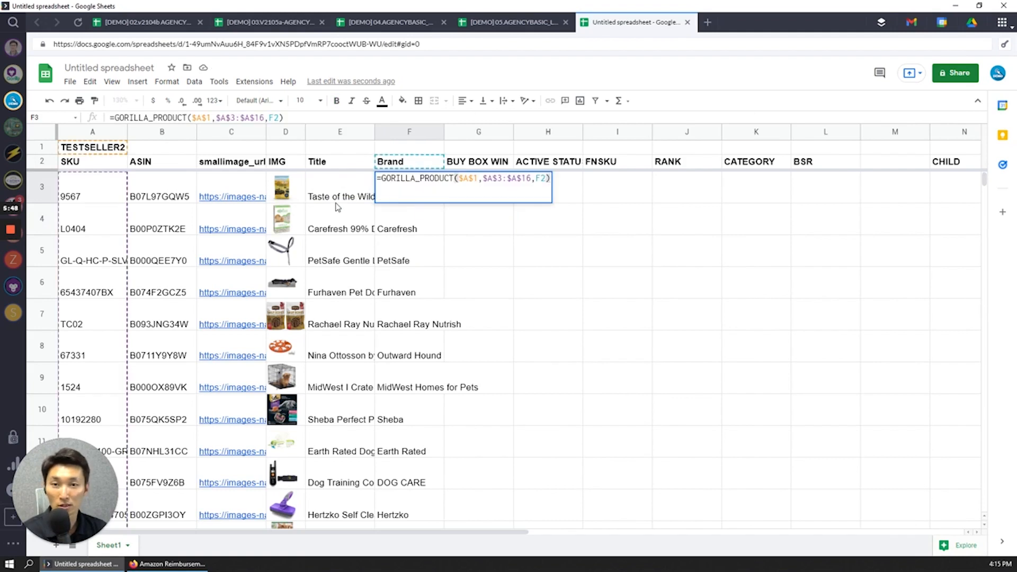
{"action": "mouse_move", "coordinate": [473, 195]}
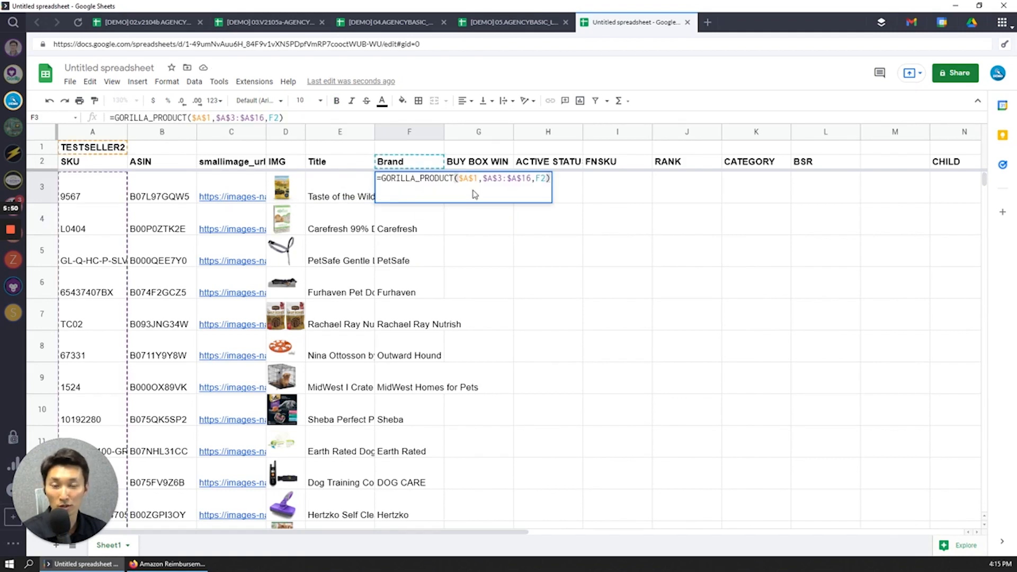
{"action": "key", "text": "Enter"}
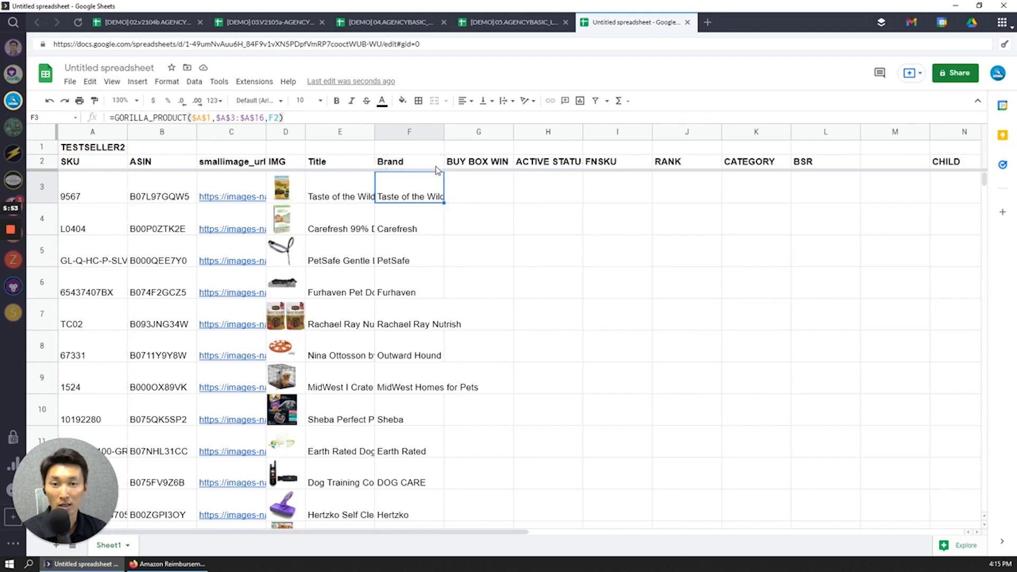
{"action": "left_click", "coordinate": [409, 162]}
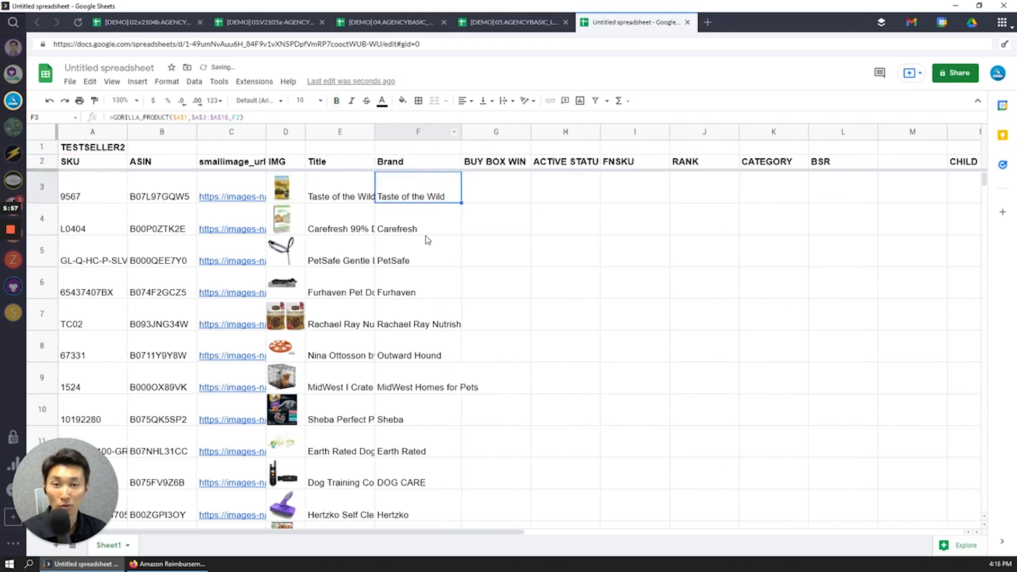
{"action": "left_click", "coordinate": [705, 187]}
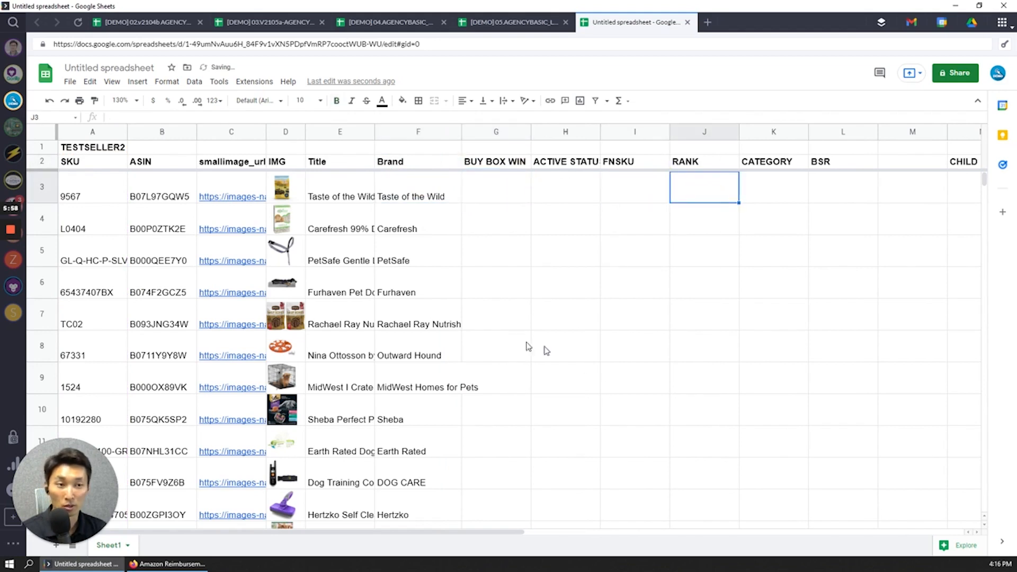
{"action": "left_click", "coordinate": [496, 161]}
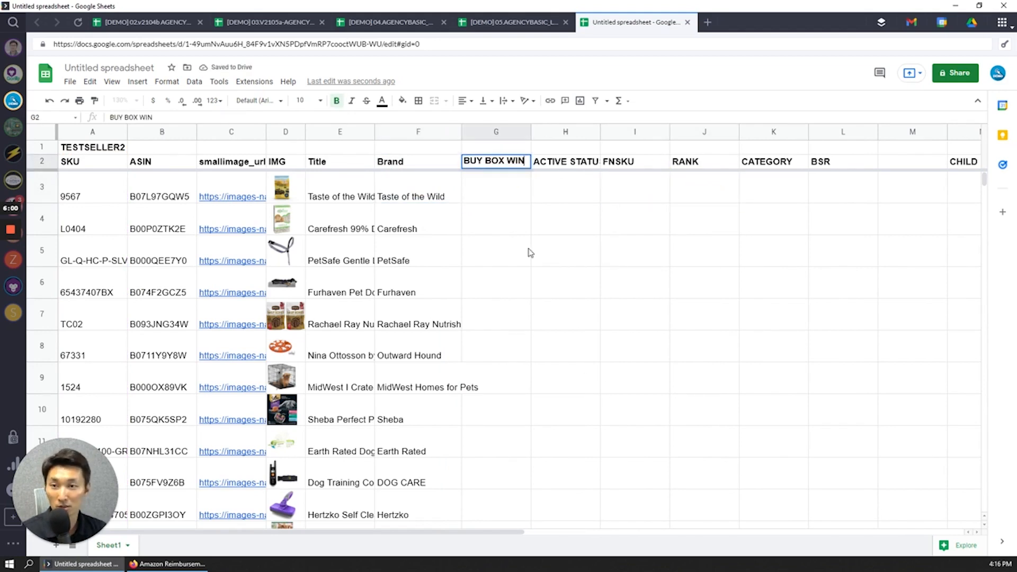
Step: Enter =GORILLA_BUYBOXWINNER($A$1,$A$3:$A$16) in G3 to show Winner per product
{"action": "type", "text": "="}
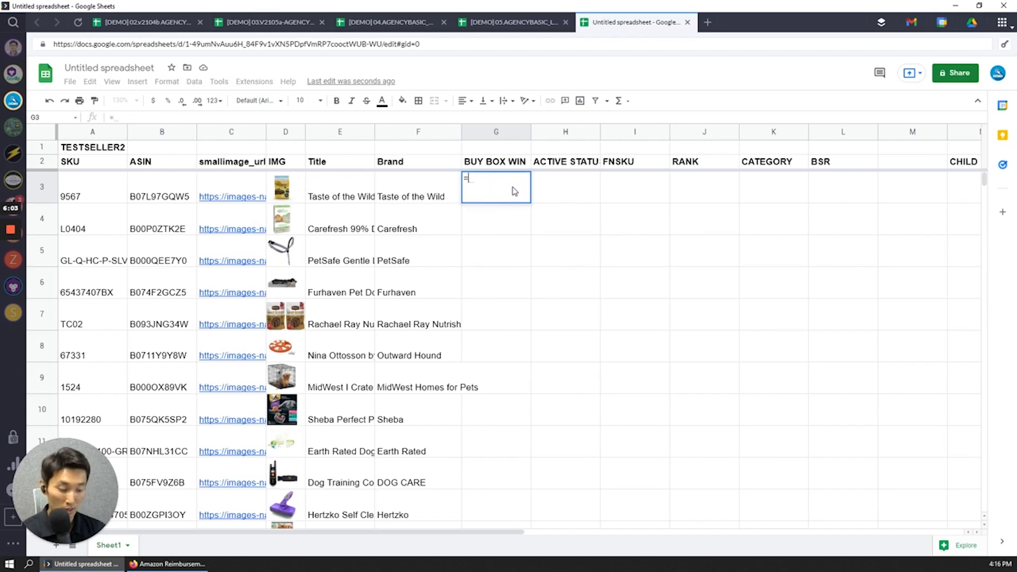
{"action": "type", "text": "gorilla_b"}
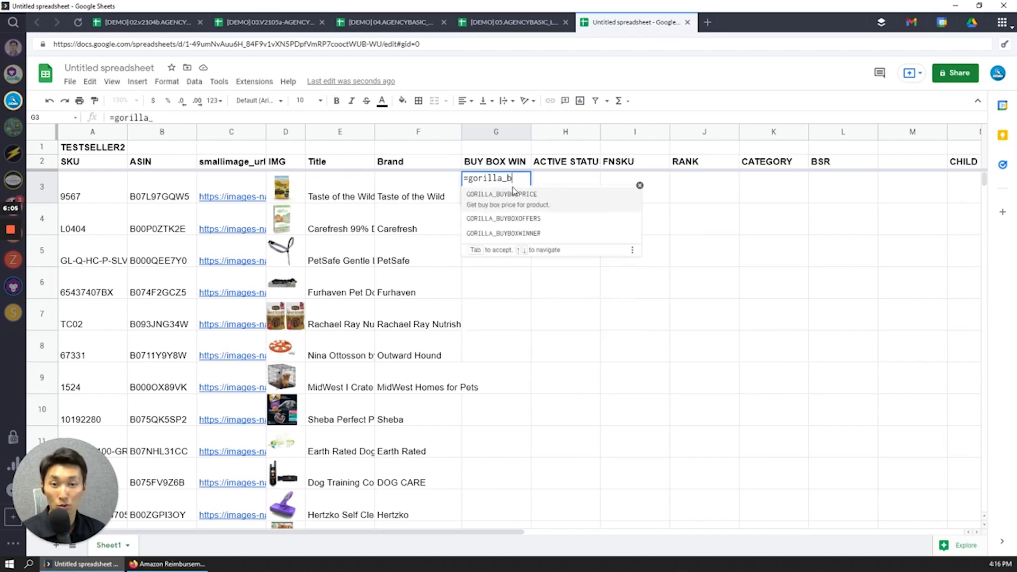
{"action": "type", "text": "u"}
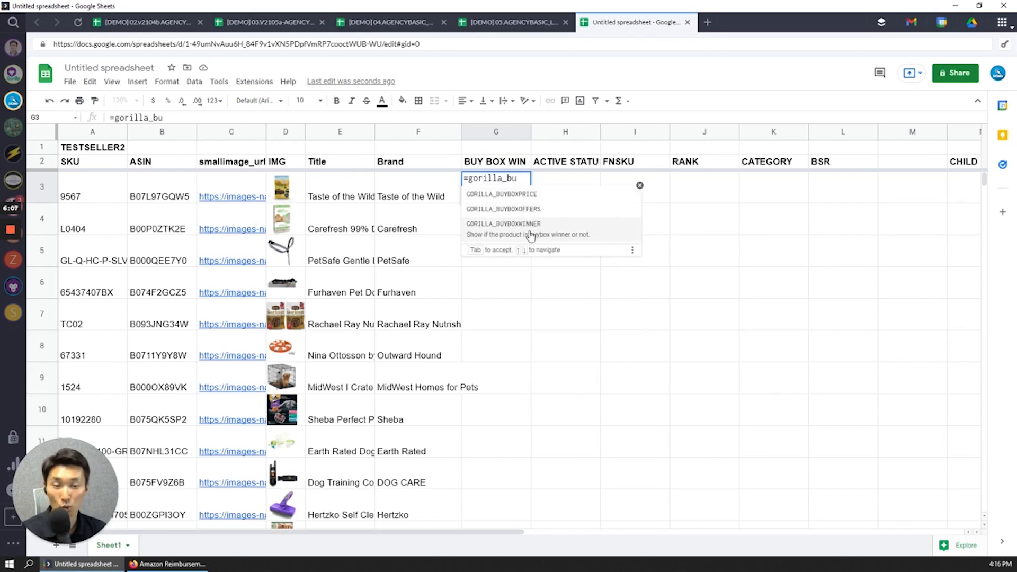
{"action": "left_click", "coordinate": [504, 224]}
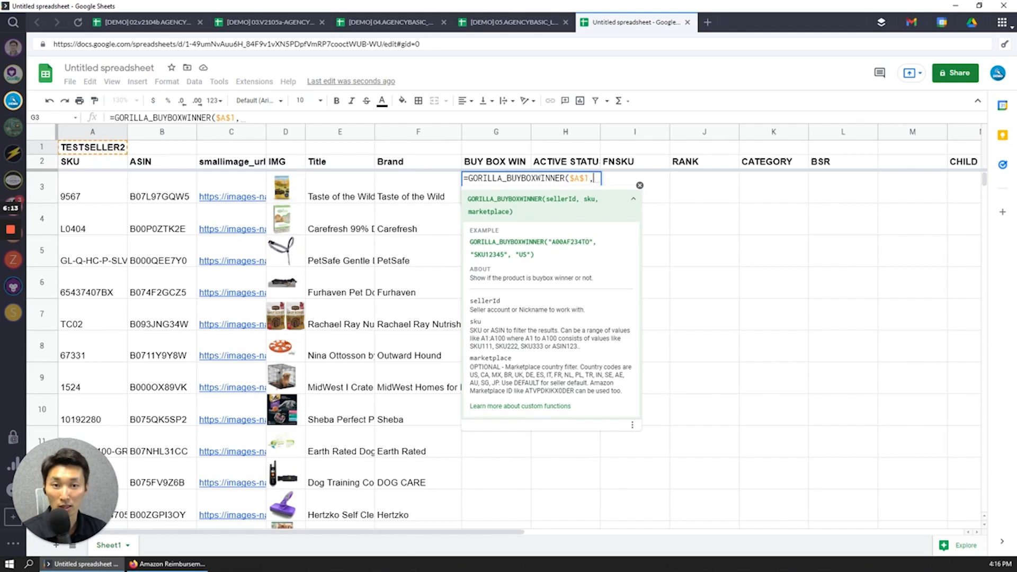
{"action": "left_click", "coordinate": [92, 187]}
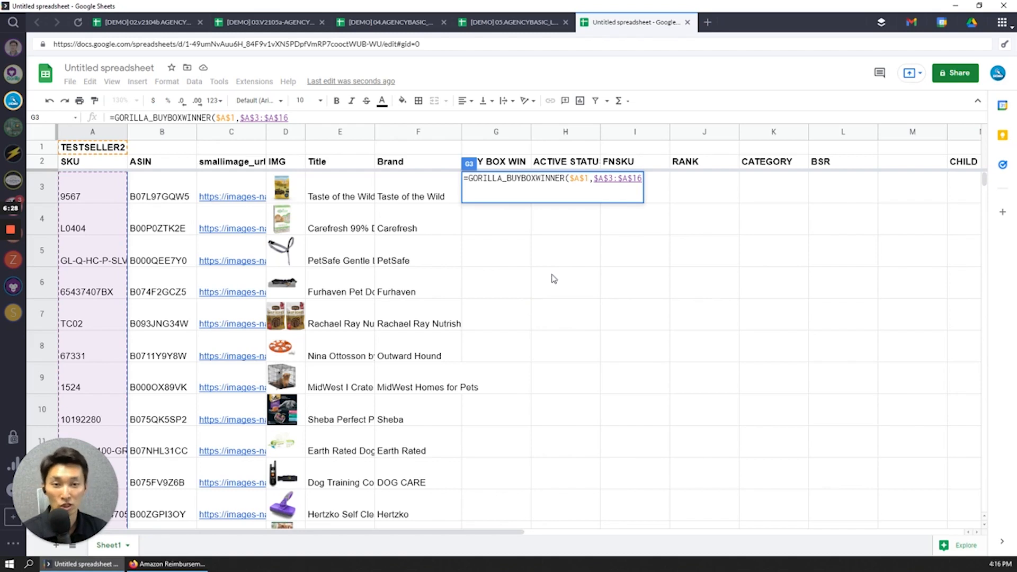
{"action": "type", "text": ")"}
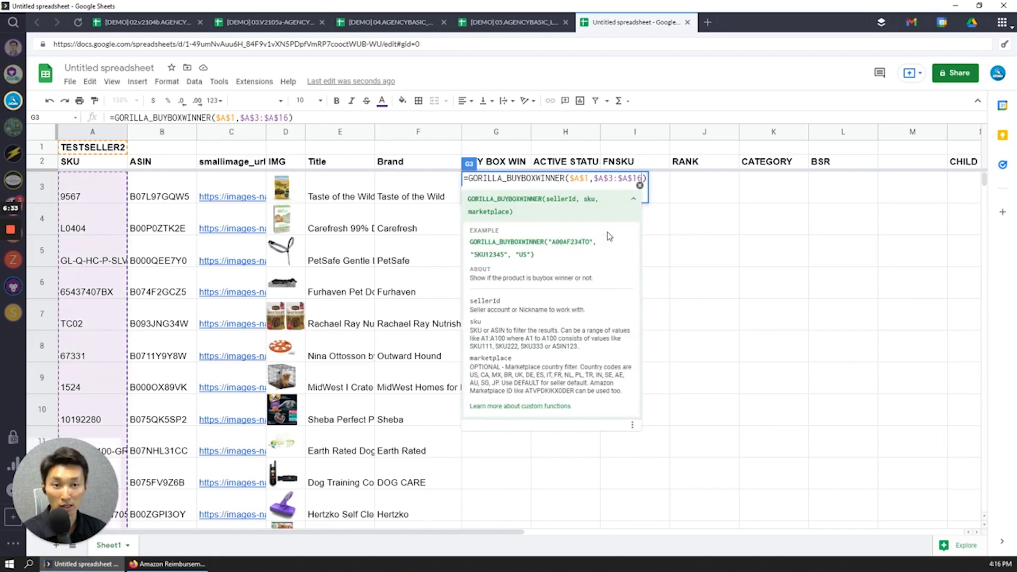
{"action": "key", "text": "Enter"}
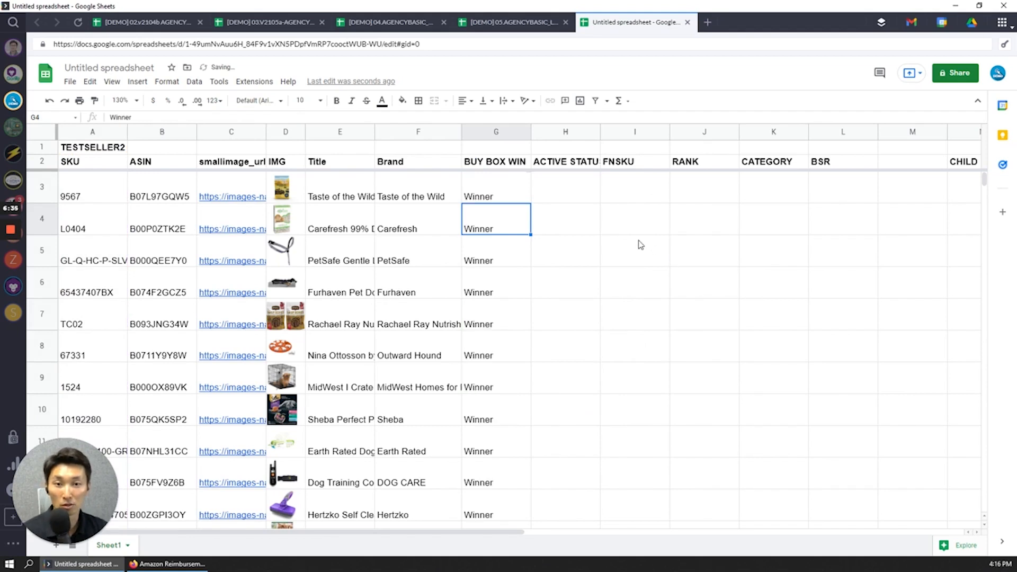
{"action": "mouse_move", "coordinate": [633, 286]}
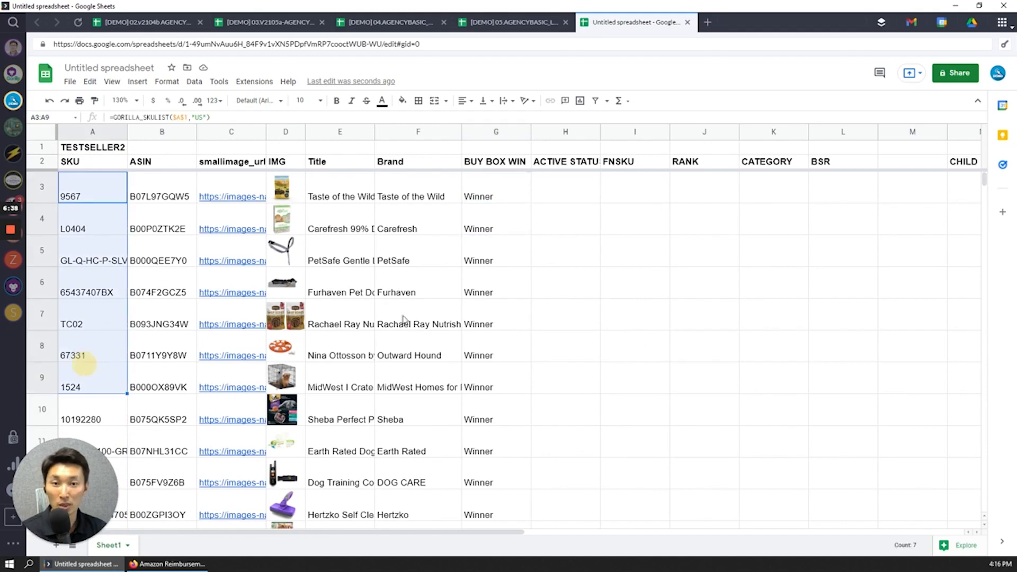
Step: Enter =GORILLA_ASINSTATUS($A$1,"US",$B$3:$B$16) in H3 so every product shows Active
{"action": "left_click", "coordinate": [496, 314]}
{"action": "type", "text": "=gorilla_"}
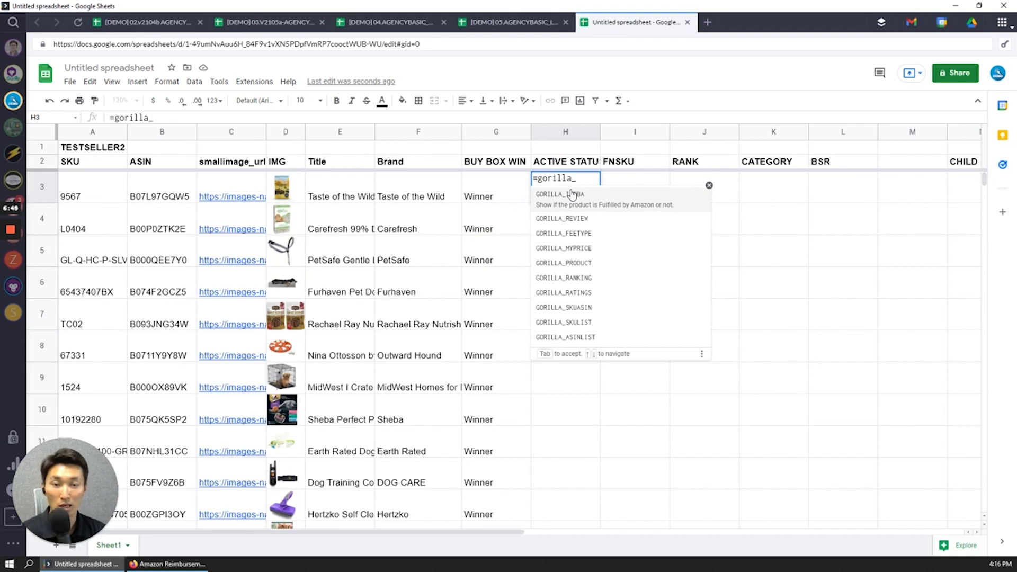
{"action": "type", "text": "is"}
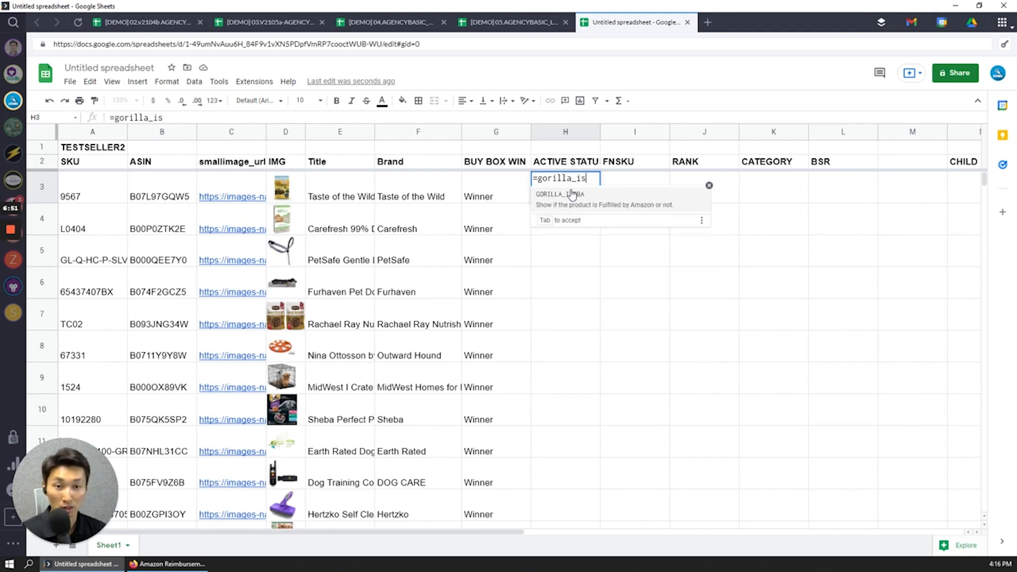
{"action": "key", "text": "Backspace"}
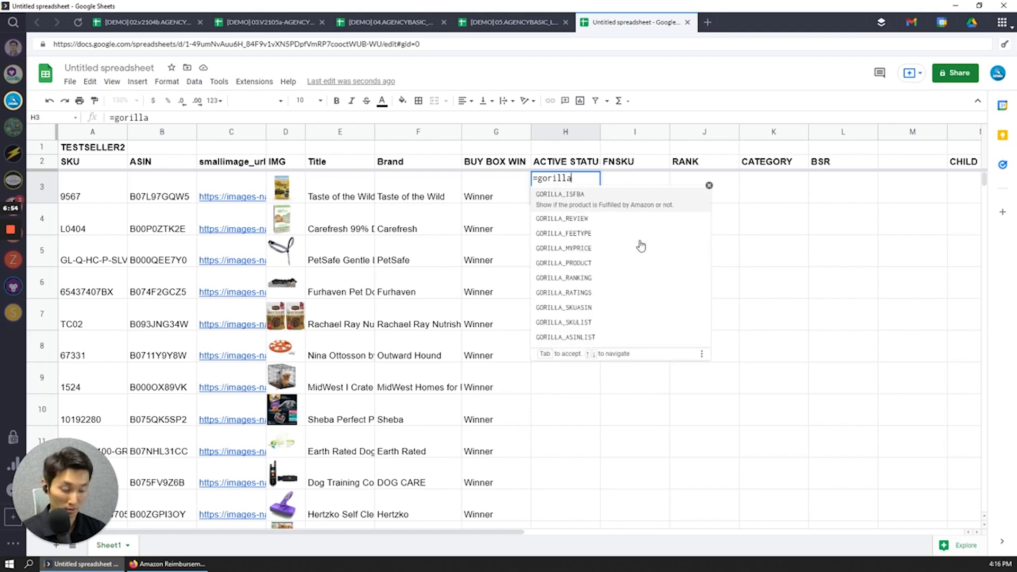
{"action": "type", "text": "_as"}
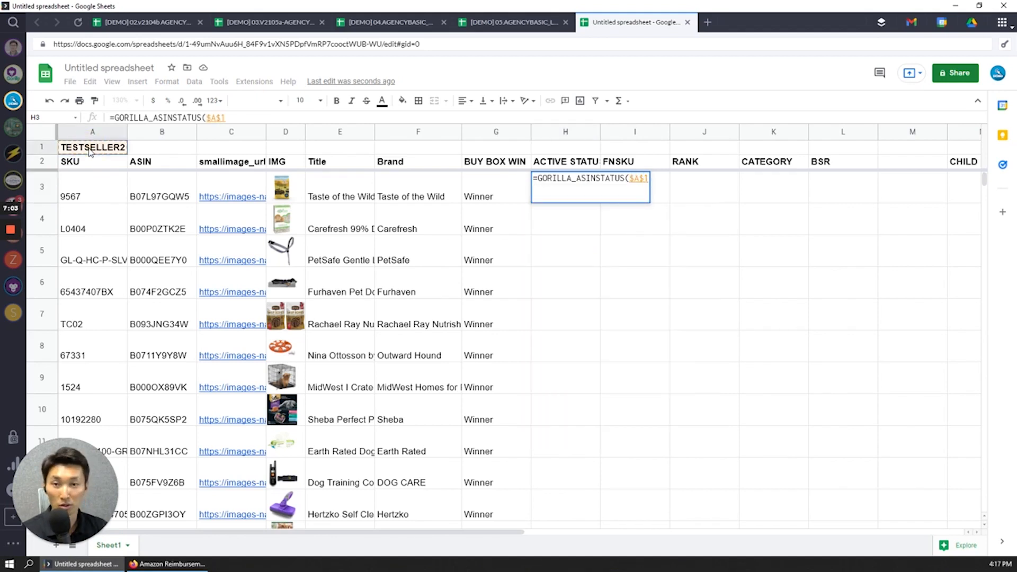
{"action": "type", "text": ","}
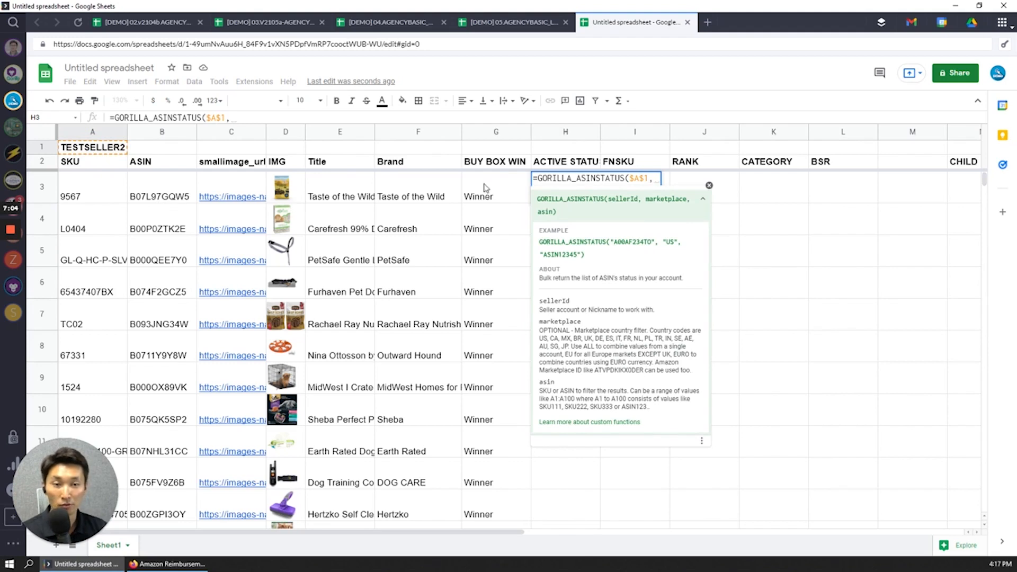
{"action": "type", "text": "\""}
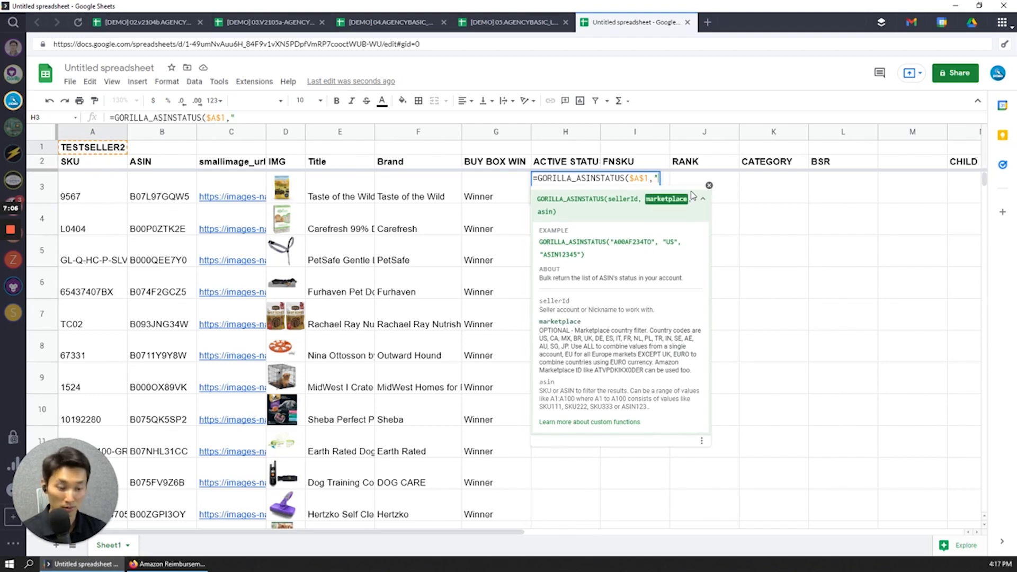
{"action": "type", "text": "US\""}
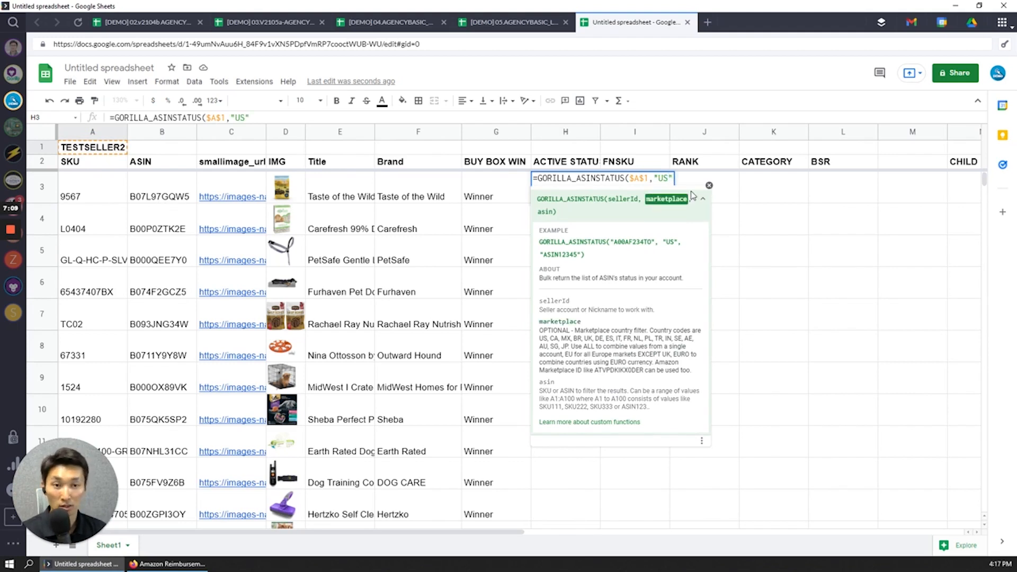
{"action": "type", "text": ","}
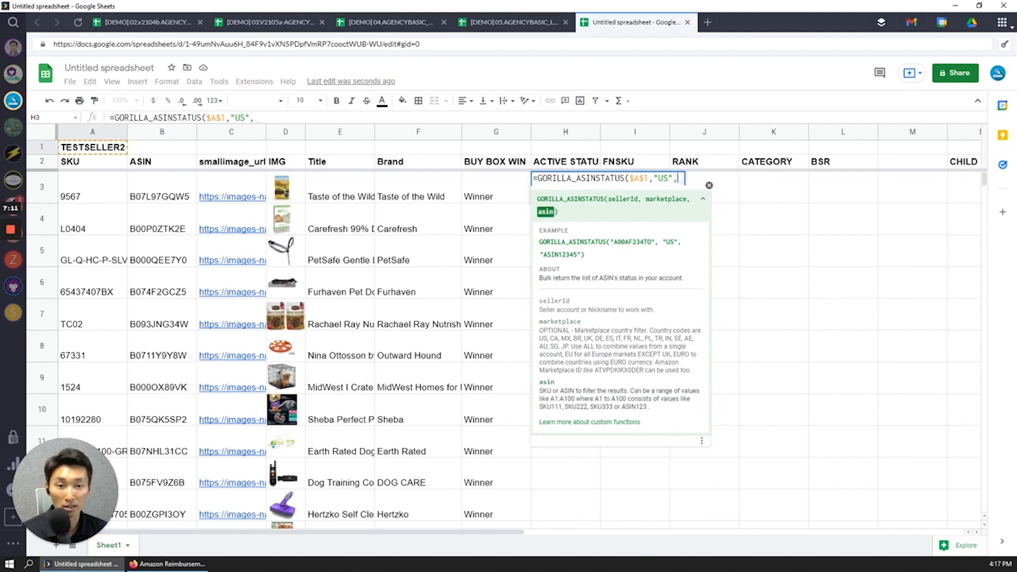
{"action": "mouse_move", "coordinate": [111, 195]}
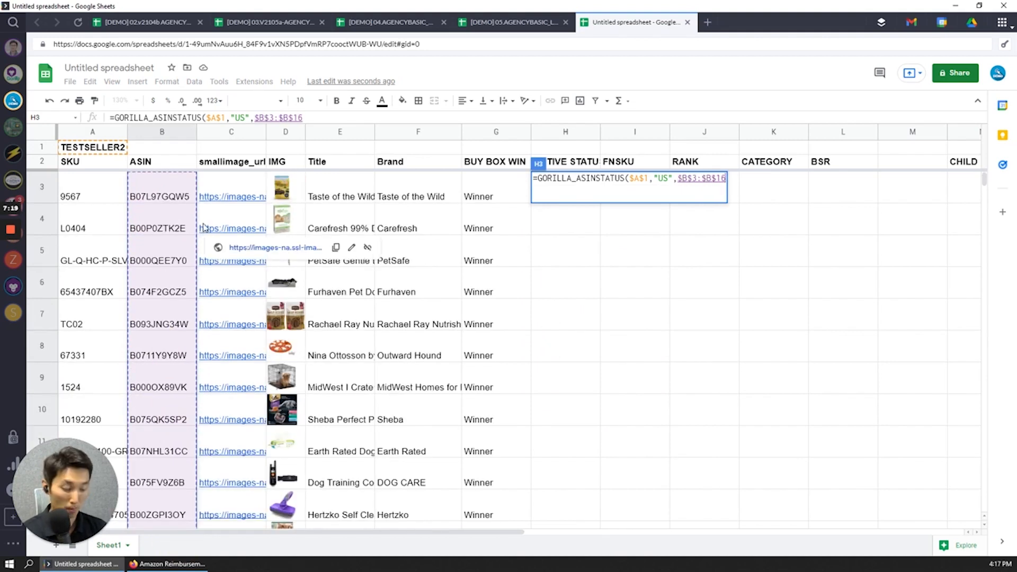
{"action": "type", "text": ")"}
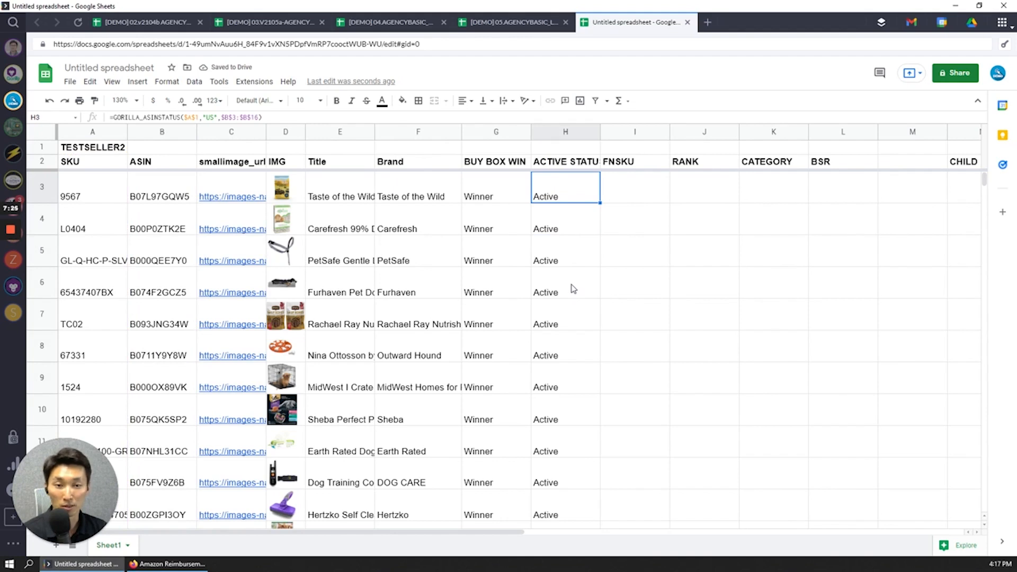
{"action": "scroll", "scroll_direction": "down", "scroll_amount": 3}
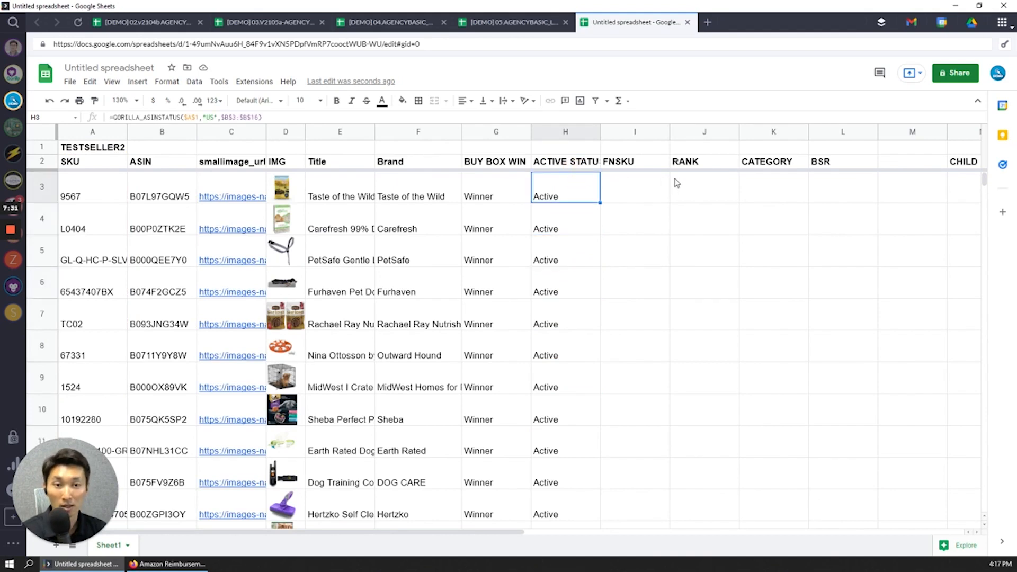
{"action": "left_click", "coordinate": [634, 187]}
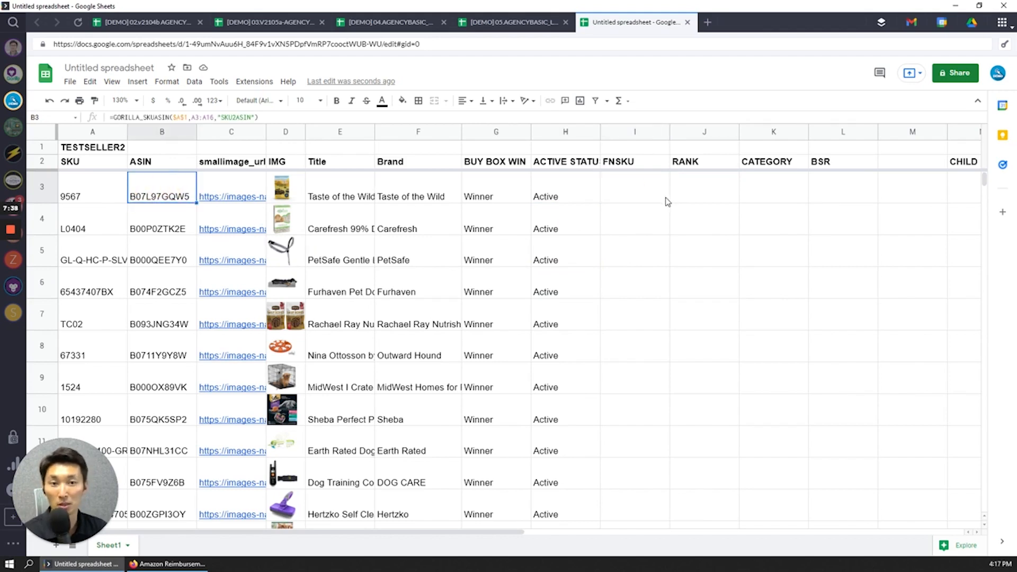
Step: Enter =GORILLA_SKUFNSKU($A$1,$A$3:$A$16,"sku2fnsku") in I3 to list each SKU's FNSKU
{"action": "left_click", "coordinate": [634, 187]}
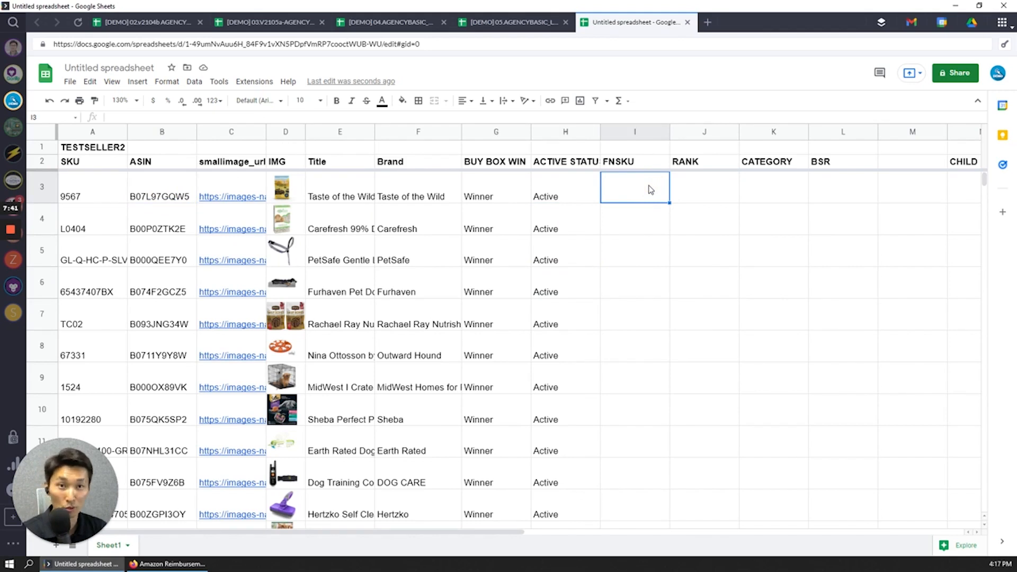
{"action": "type", "text": "=go"}
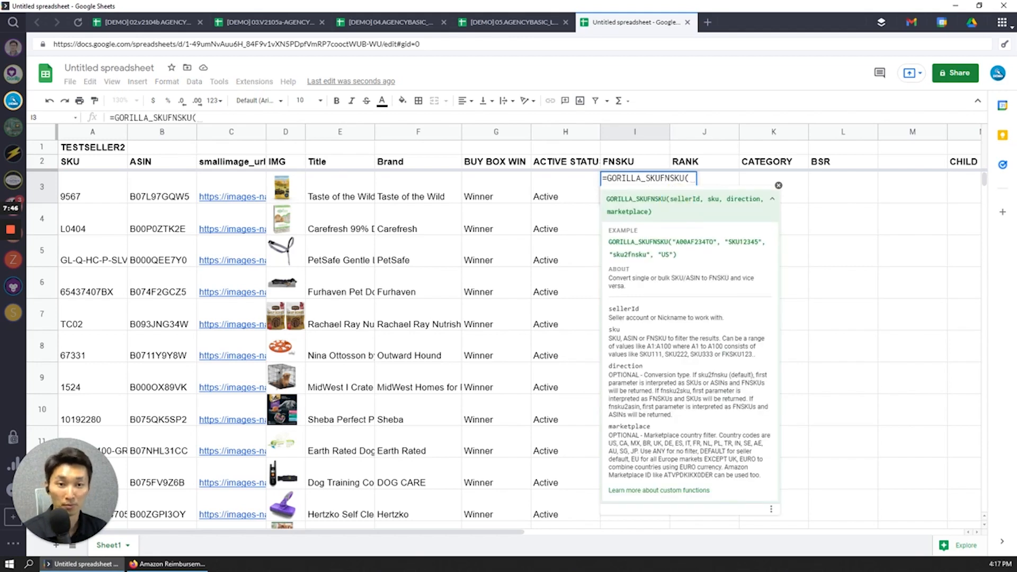
{"action": "type", "text": "A1,"}
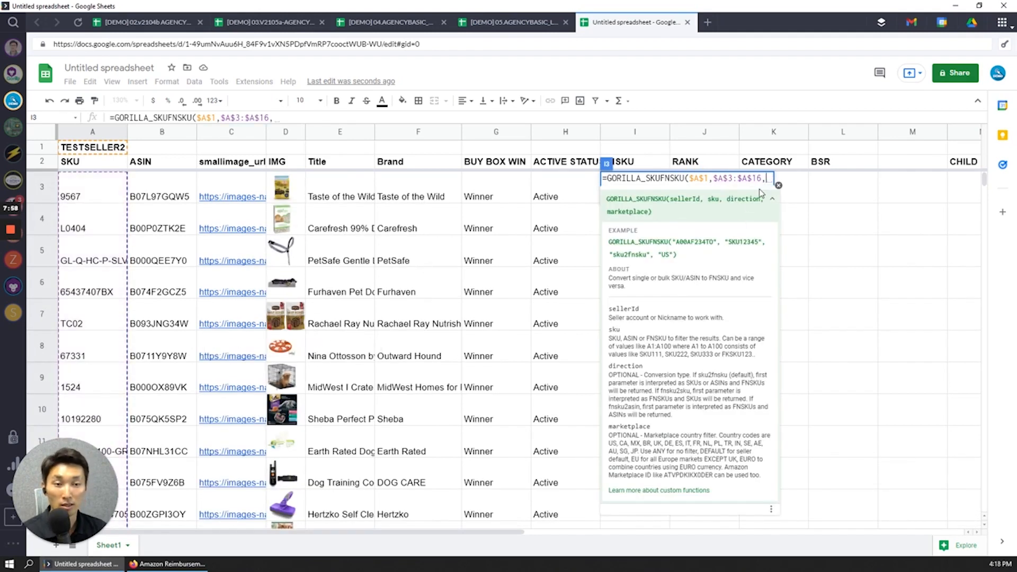
{"action": "type", "text": "\"s"}
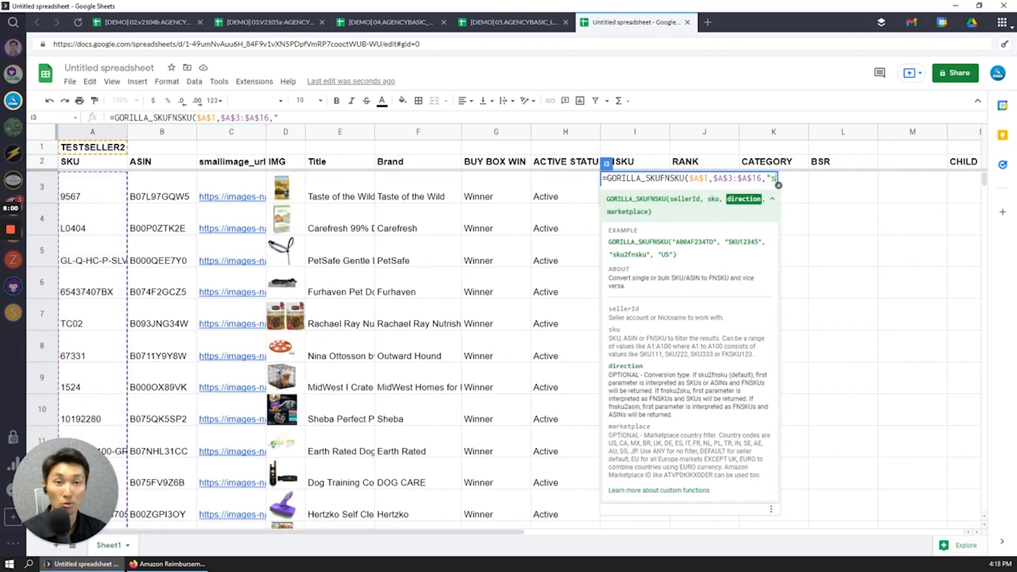
{"action": "type", "text": "sku2fnsku"}
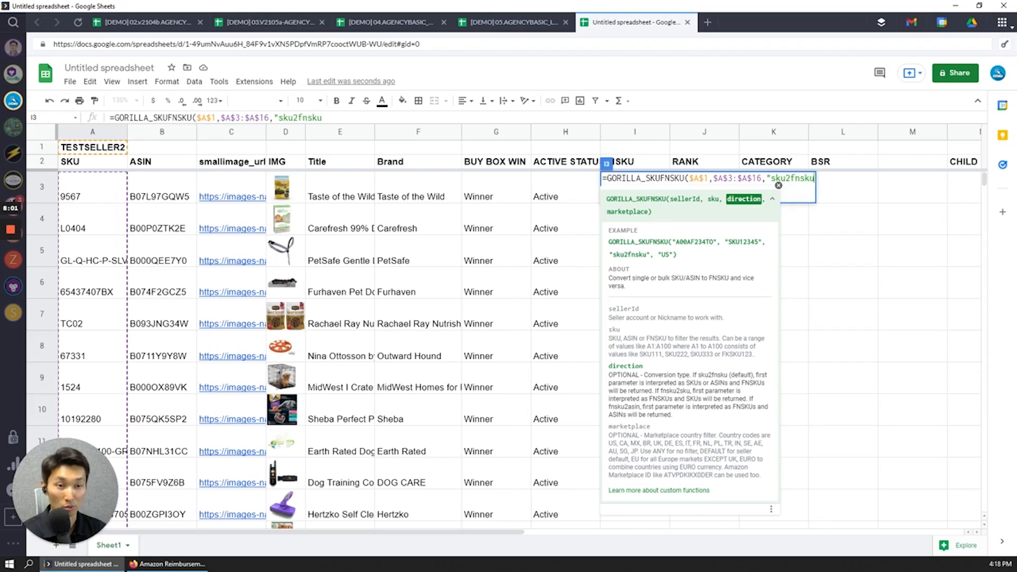
{"action": "key", "text": "enter"}
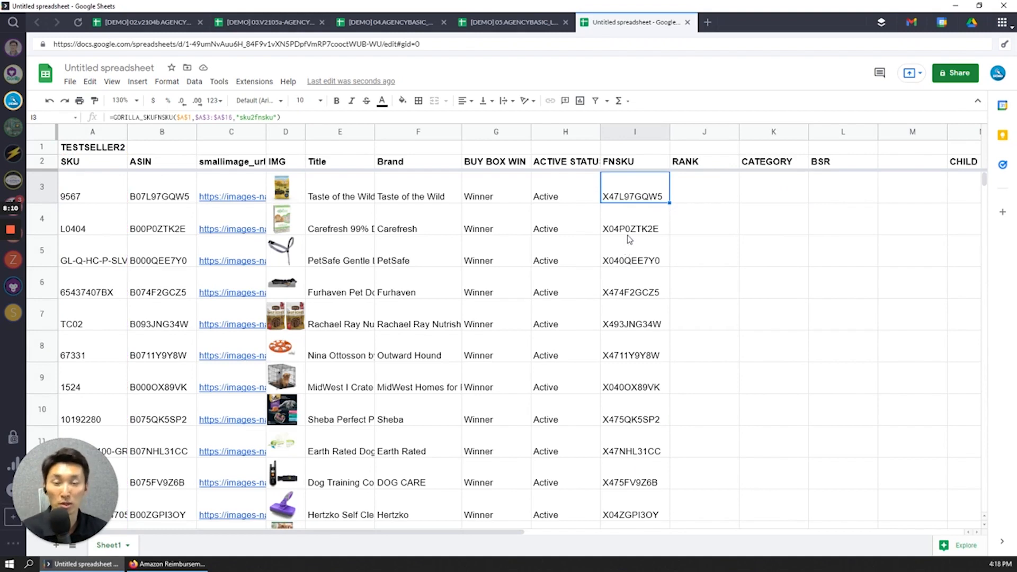
{"action": "left_click", "coordinate": [161, 229]}
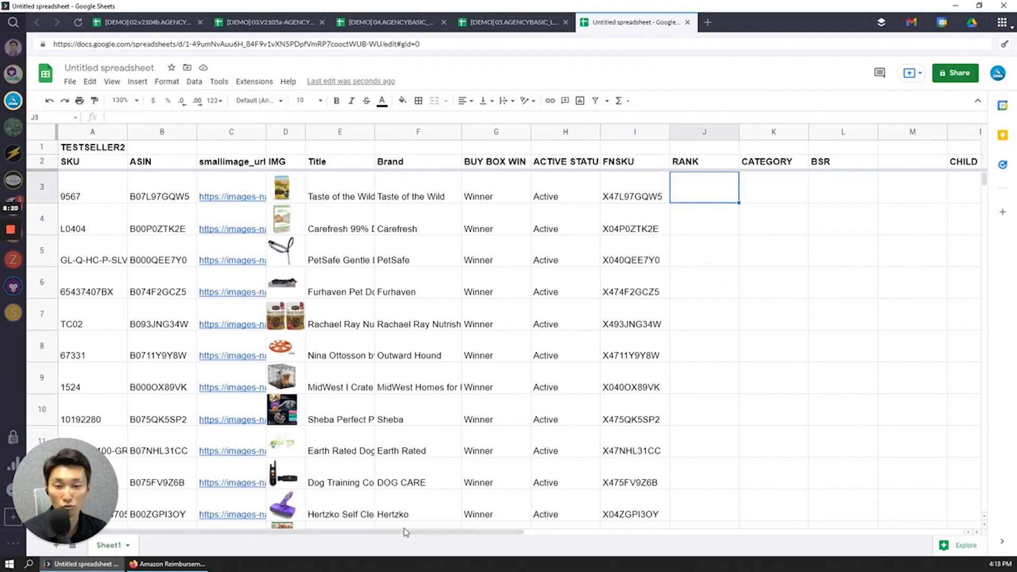
Step: Enter =GORILLA_RANKING($A$1,$A$3:$A$16,"US") in J3 to show sales ranks like 27728
{"action": "scroll", "scroll_direction": "right", "scroll_amount": 3}
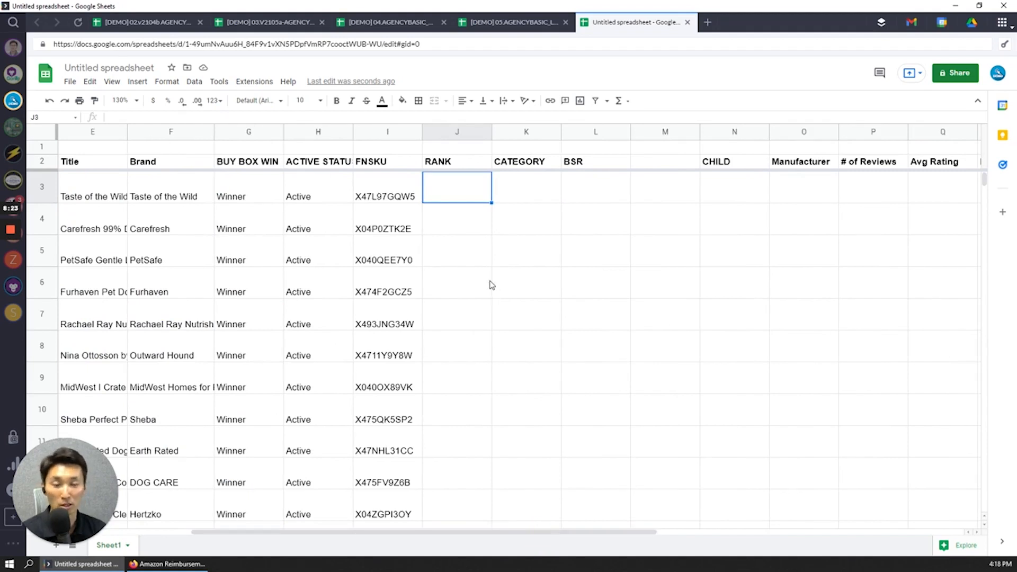
{"action": "mouse_move", "coordinate": [450, 196]}
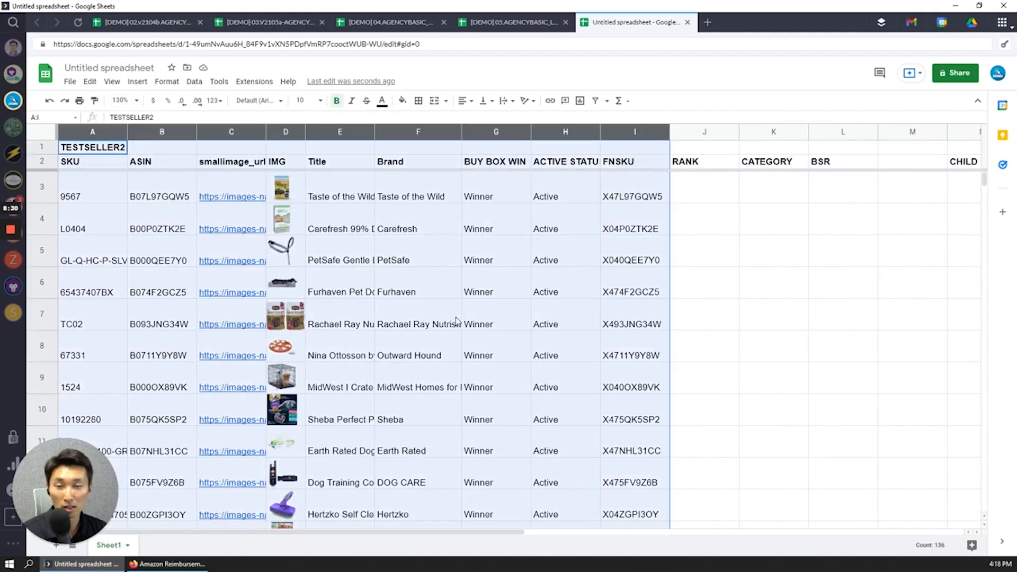
{"action": "left_click", "coordinate": [704, 187]}
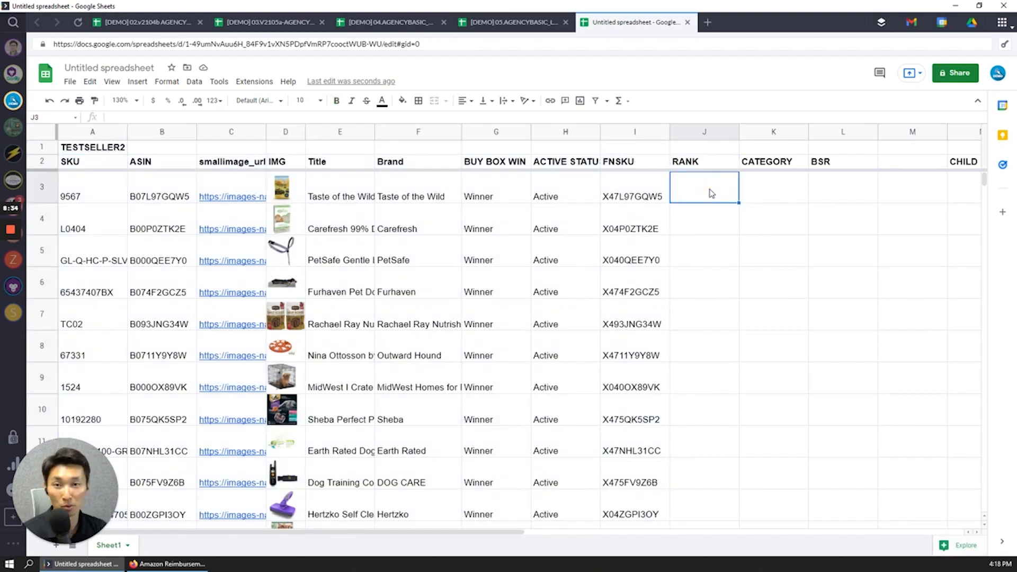
{"action": "type", "text": "=go"}
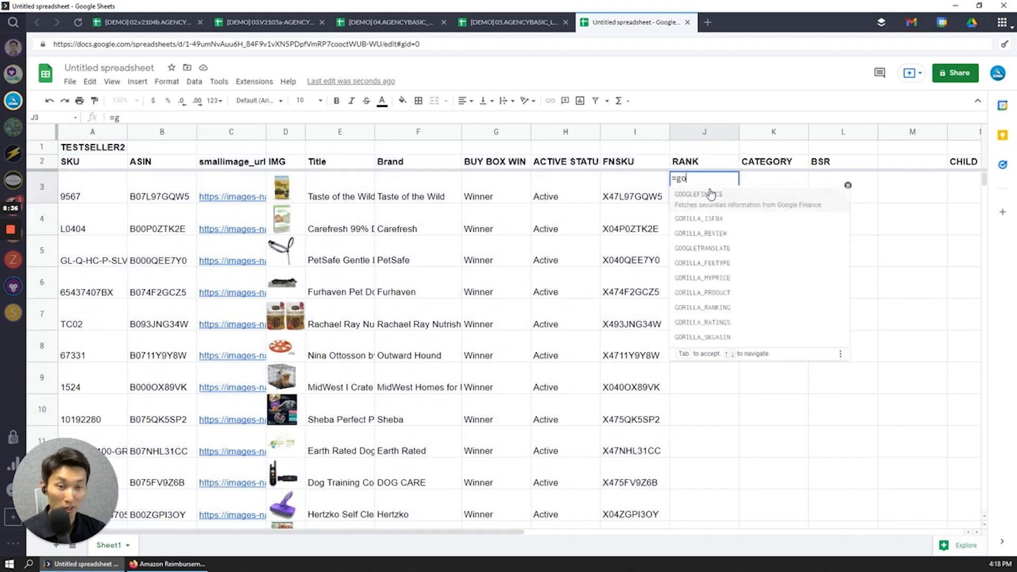
{"action": "type", "text": "orilla_rank"}
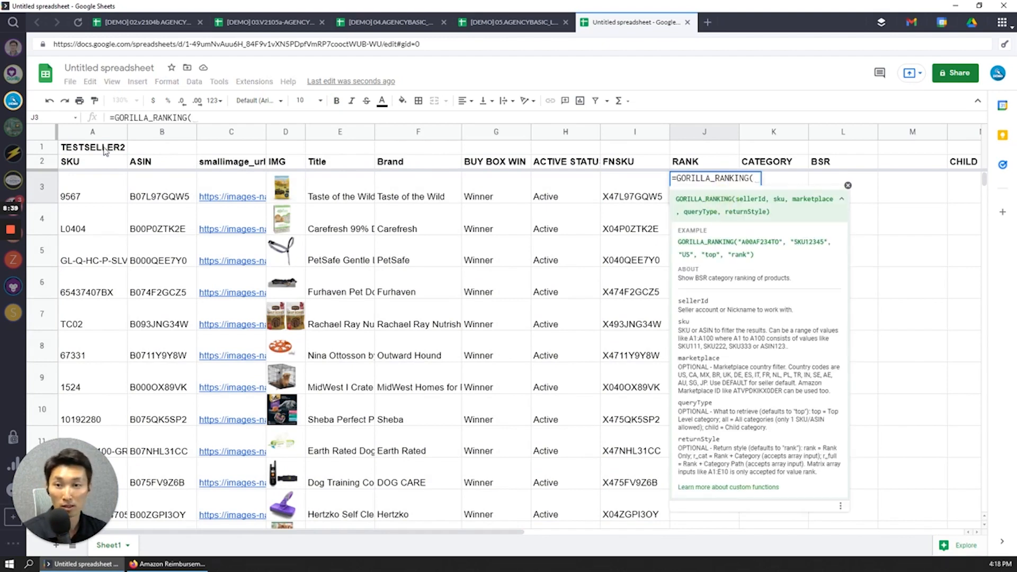
{"action": "left_click", "coordinate": [92, 148]}
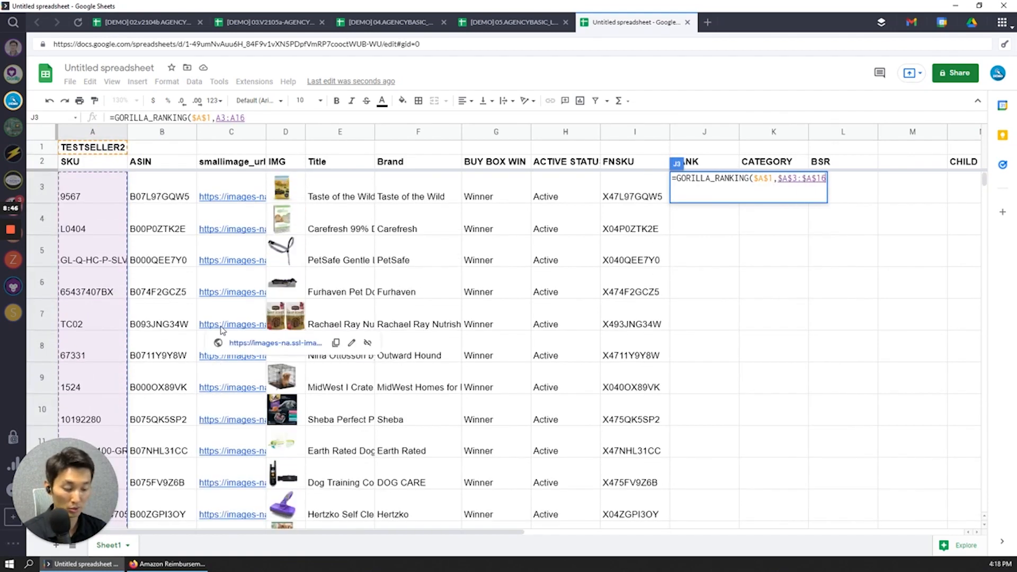
{"action": "type", "text": ","}
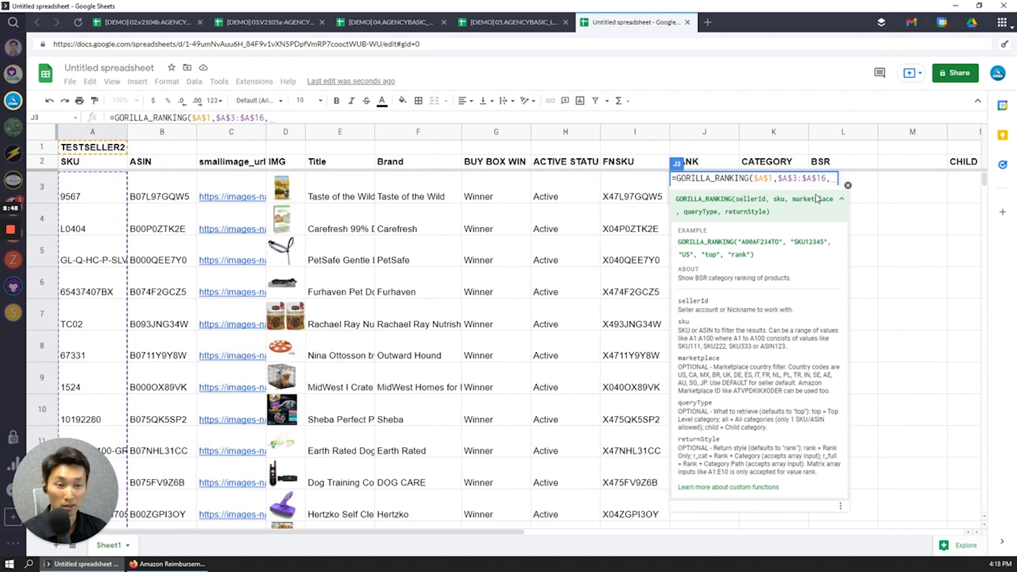
{"action": "type", "text": "\"US\","}
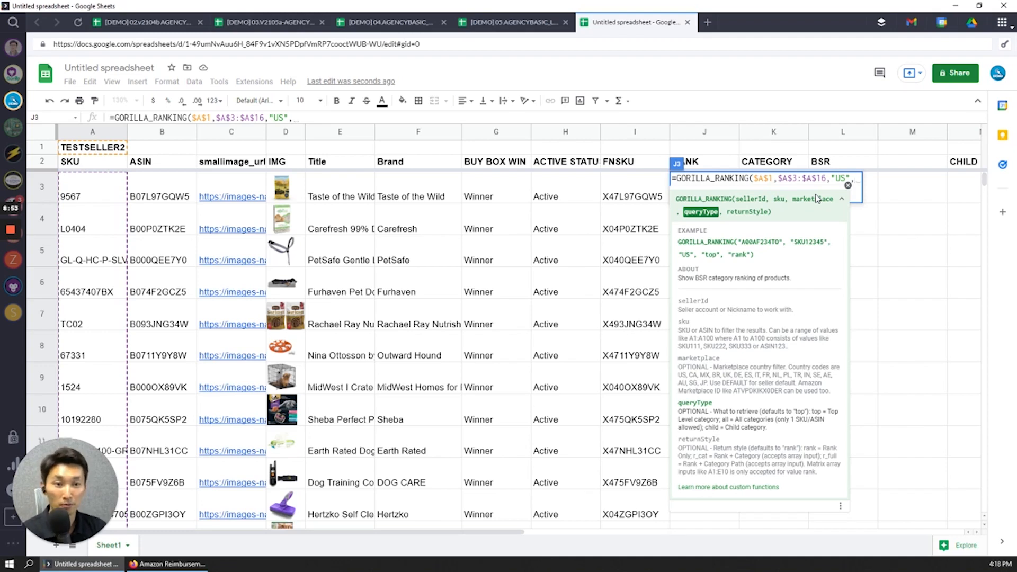
{"action": "mouse_move", "coordinate": [754, 220]}
{"action": "type", "text": ")"}
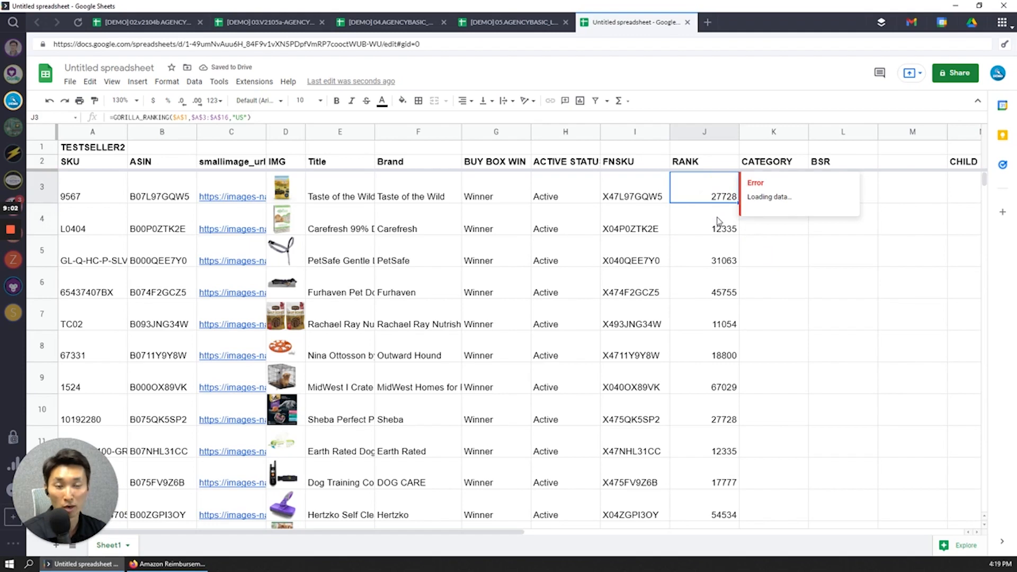
{"action": "left_click", "coordinate": [512, 23]}
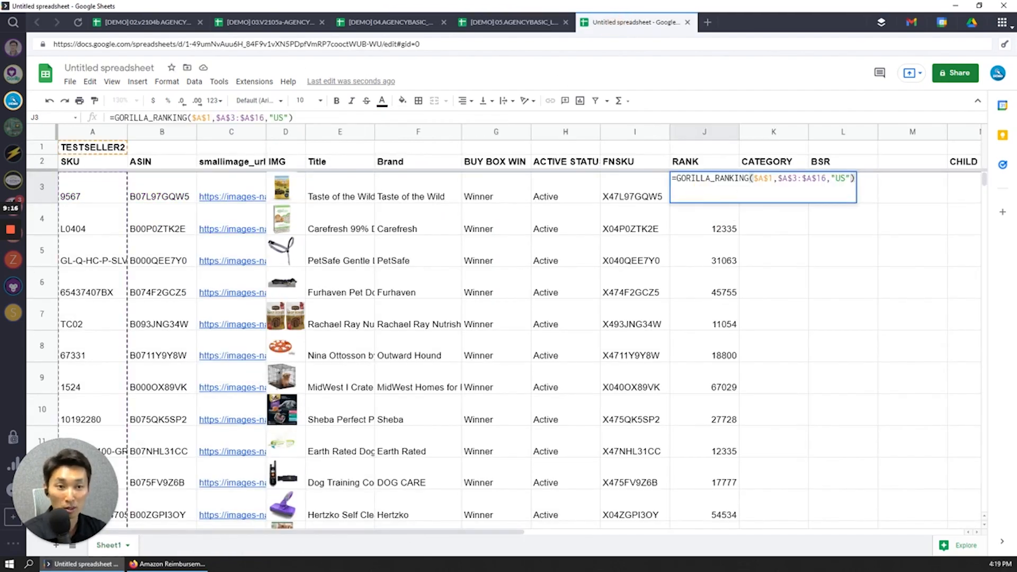
Step: Check the demo tracker, then extend the J3 ranking formula with a TOP category argument
{"action": "left_click", "coordinate": [512, 21]}
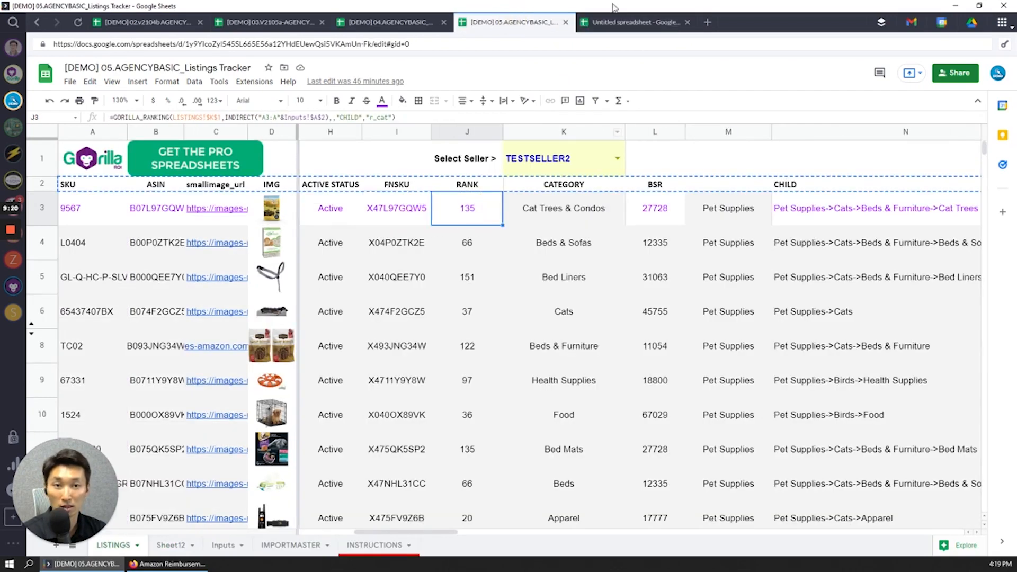
{"action": "left_click", "coordinate": [633, 23]}
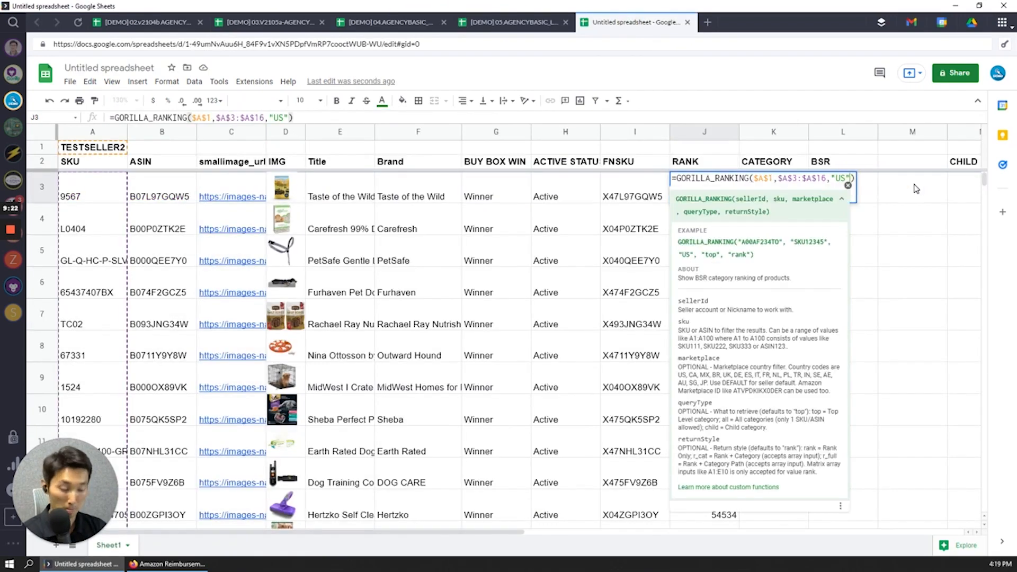
{"action": "type", "text": ",\""}
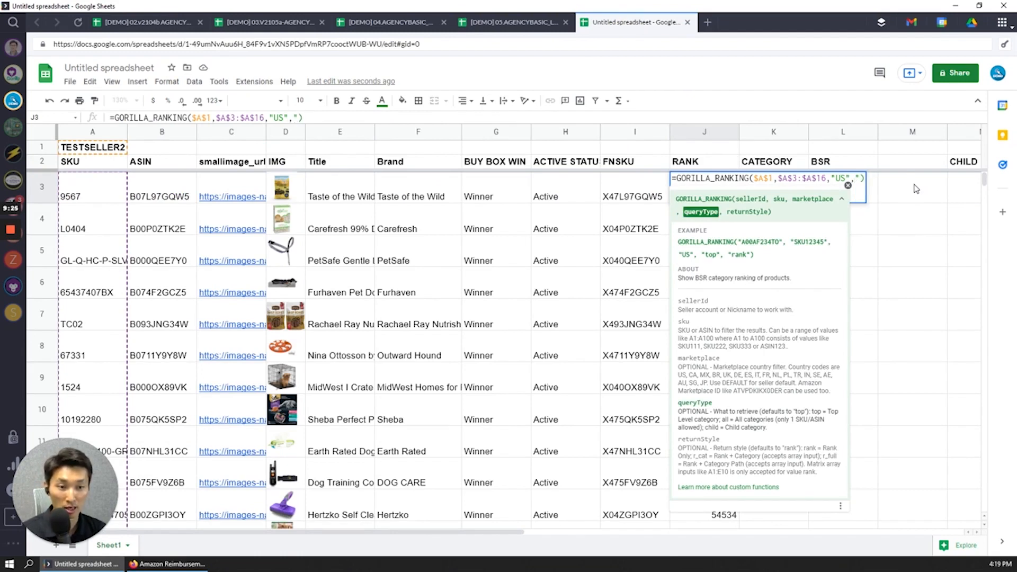
{"action": "type", "text": "TOP\""}
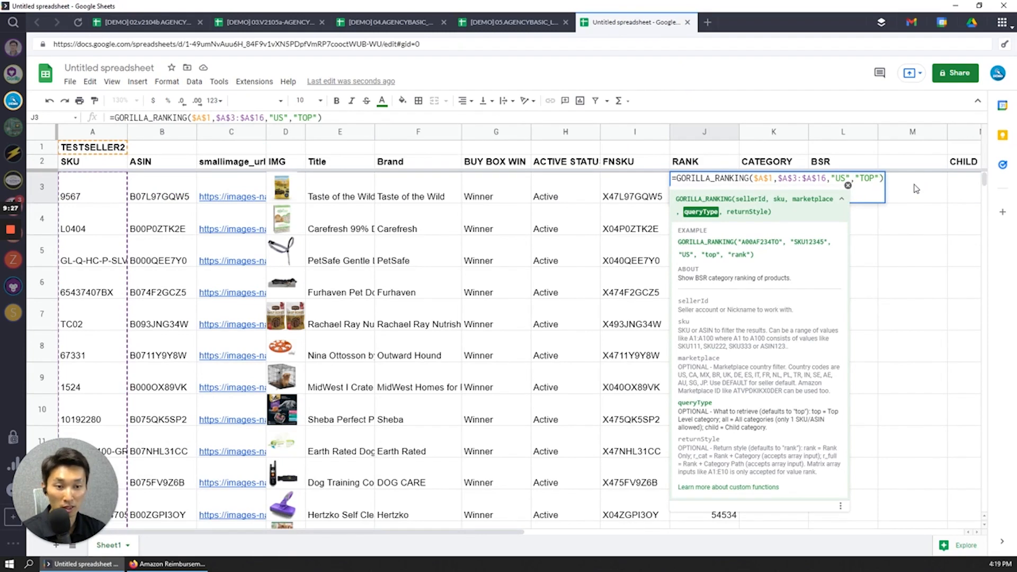
{"action": "type", "text": ","}
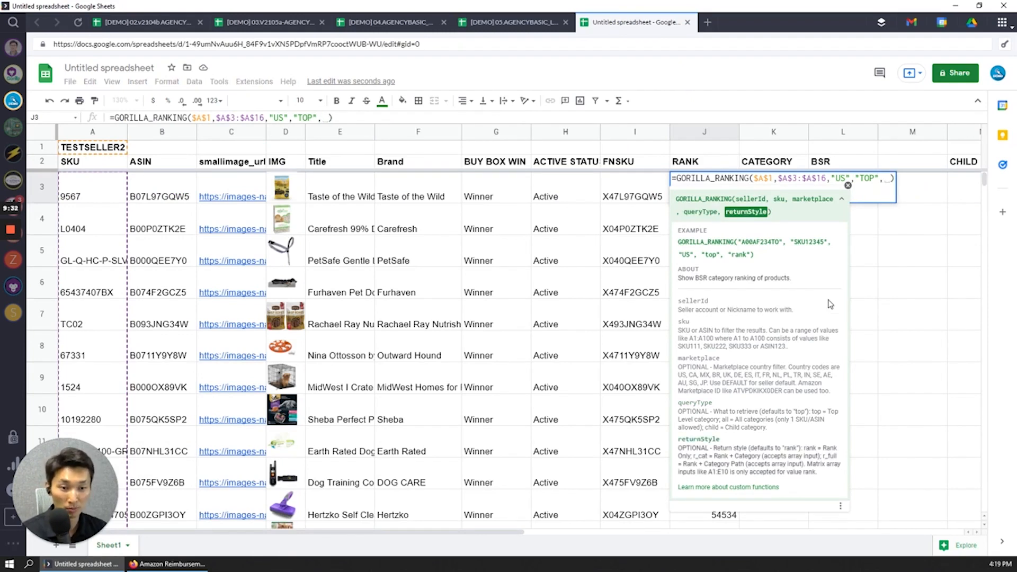
{"action": "type", "text": "\"R_CAT"}
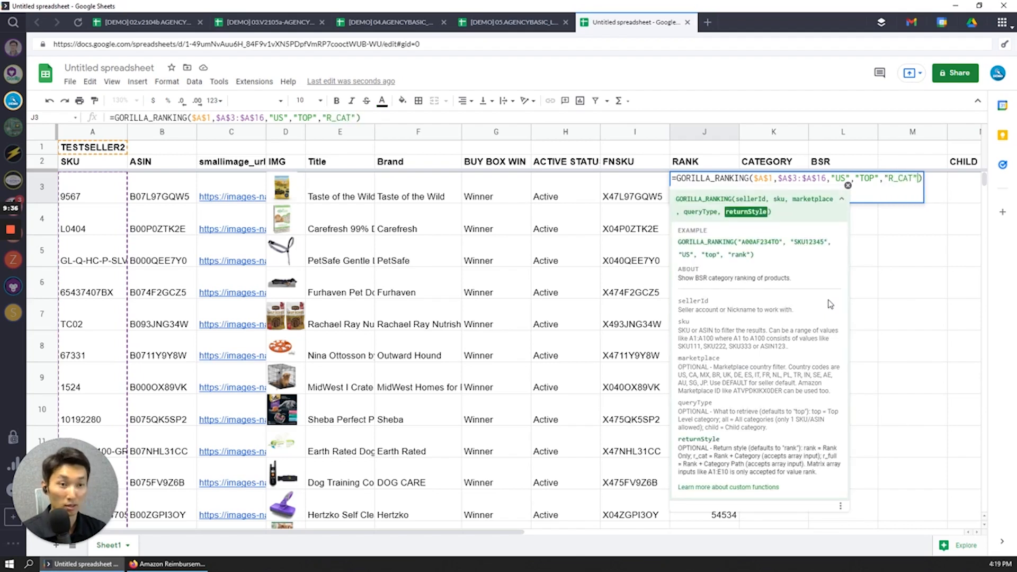
{"action": "key", "text": "Enter"}
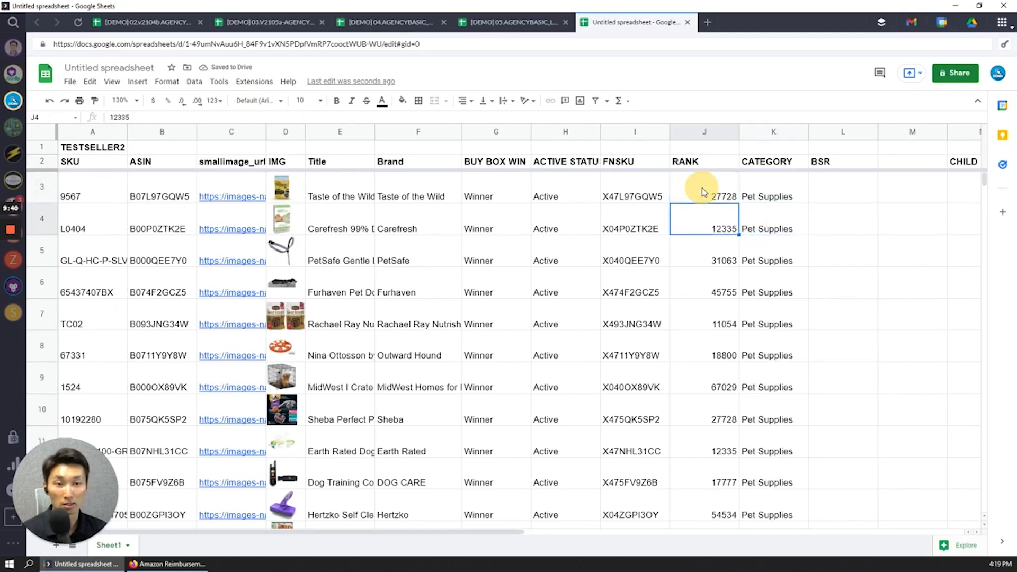
Step: Change J3 to use "CHILD","R_CAT" for child-category ranks and names like Cat Trees & Condos
{"action": "left_click", "coordinate": [704, 196]}
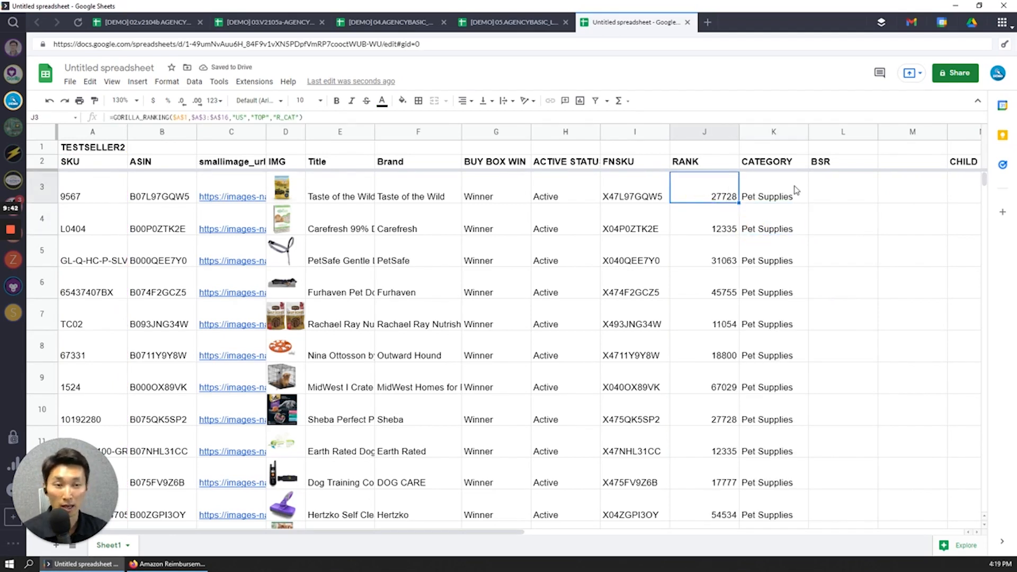
{"action": "left_click", "coordinate": [774, 196]}
{"action": "type", "text": "CHILD"}
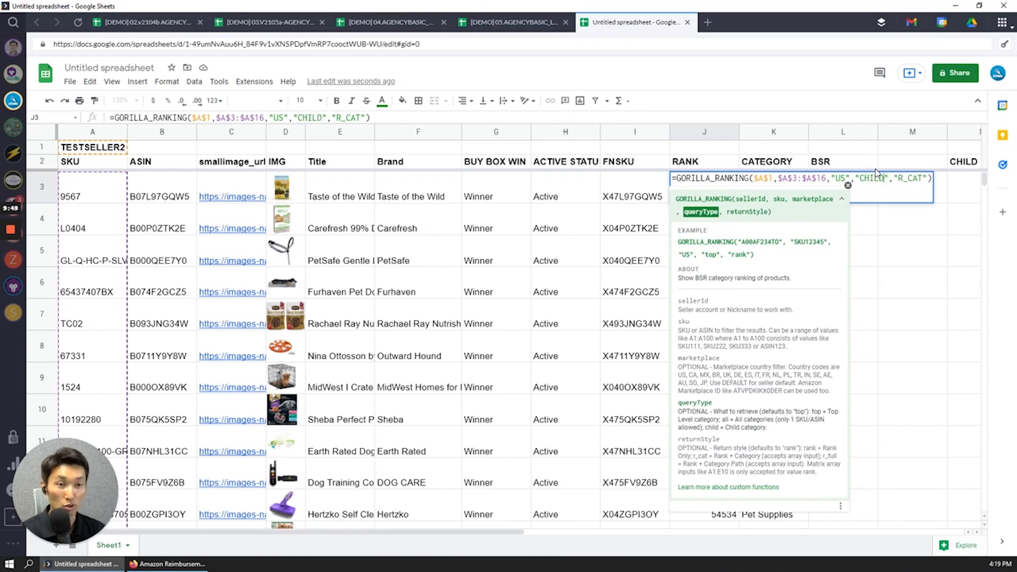
{"action": "key", "text": "Enter"}
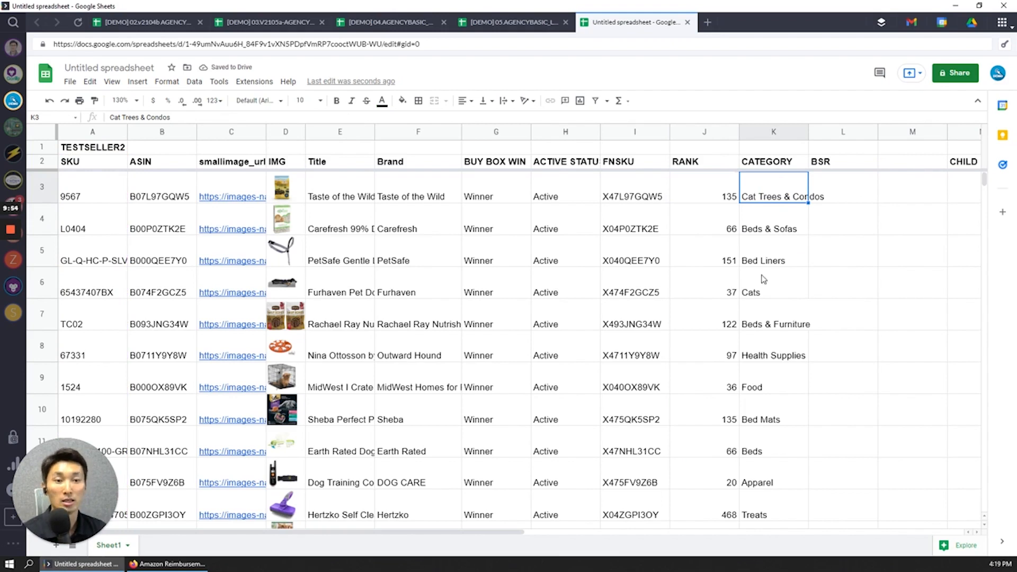
{"action": "left_click", "coordinate": [772, 355]}
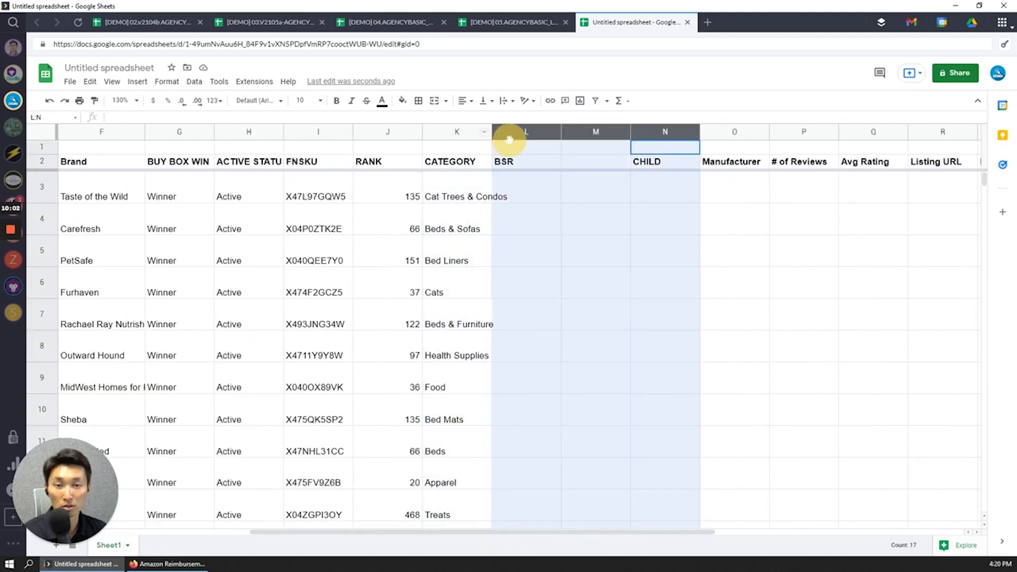
Step: Delete the empty BSR through CHILD columns and copy the GORILLA_PRODUCT formula into Manufacturer
{"action": "right_click", "coordinate": [526, 132]}
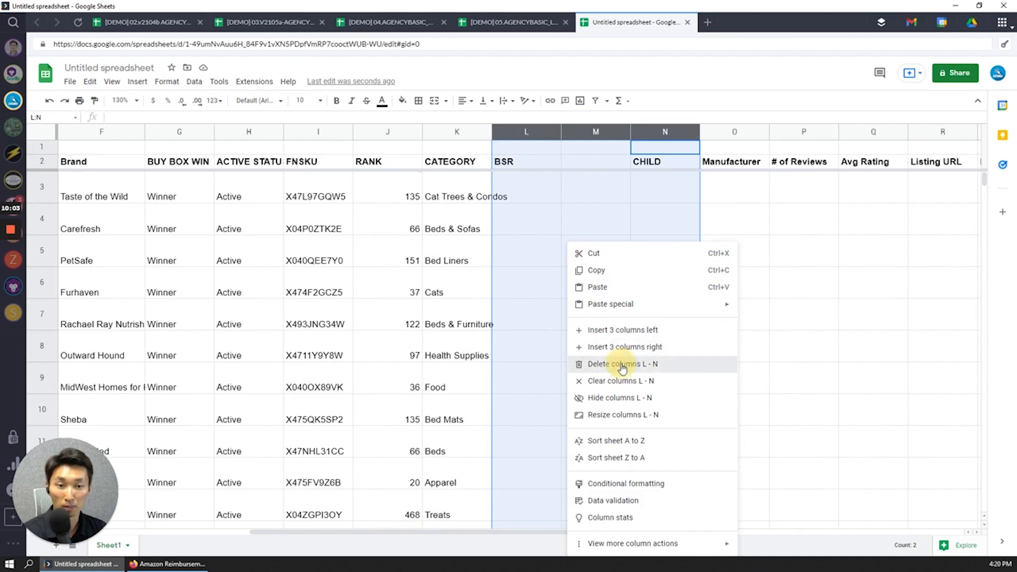
{"action": "left_click", "coordinate": [623, 364]}
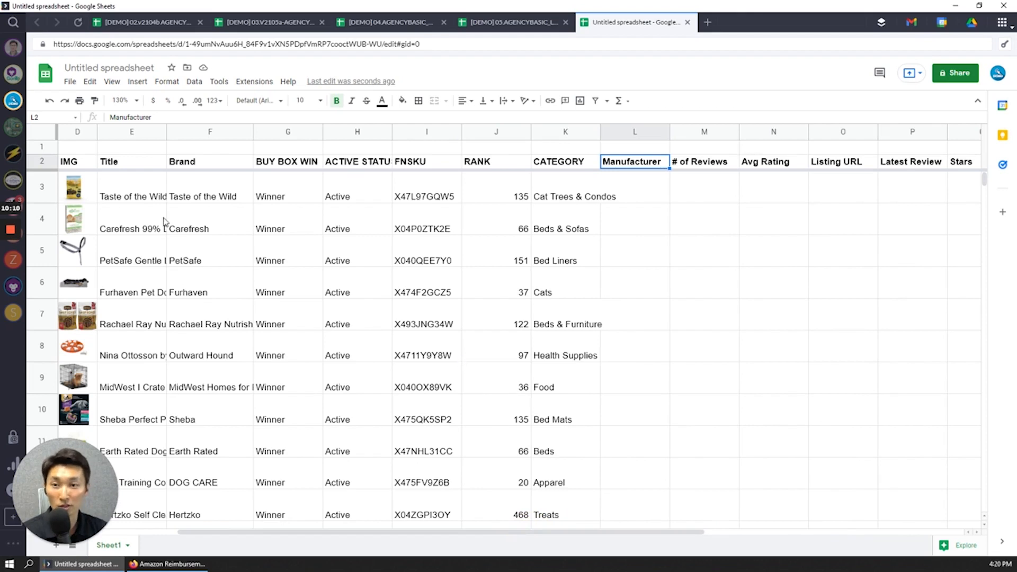
{"action": "left_click", "coordinate": [209, 196]}
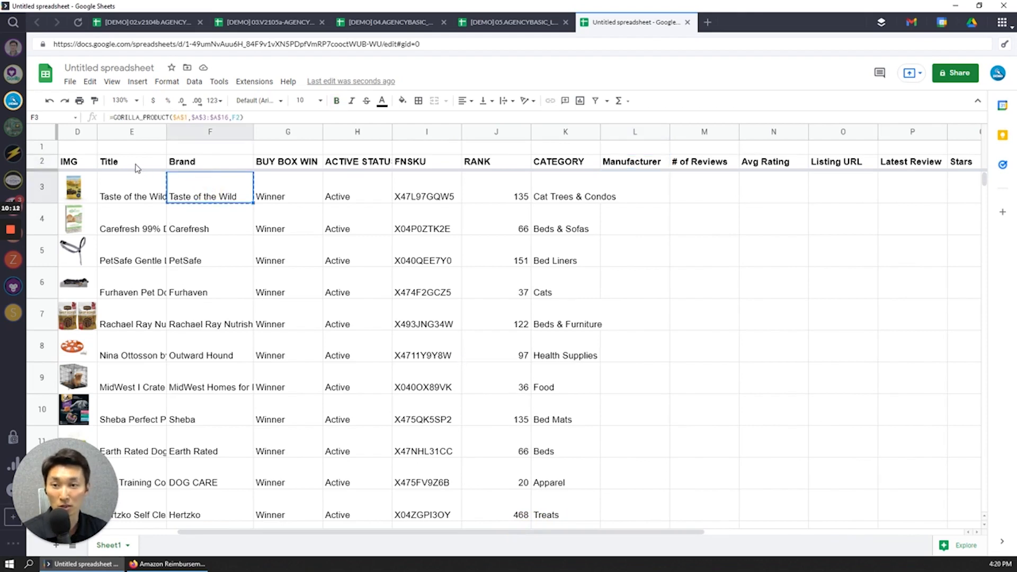
{"action": "left_click", "coordinate": [210, 161]}
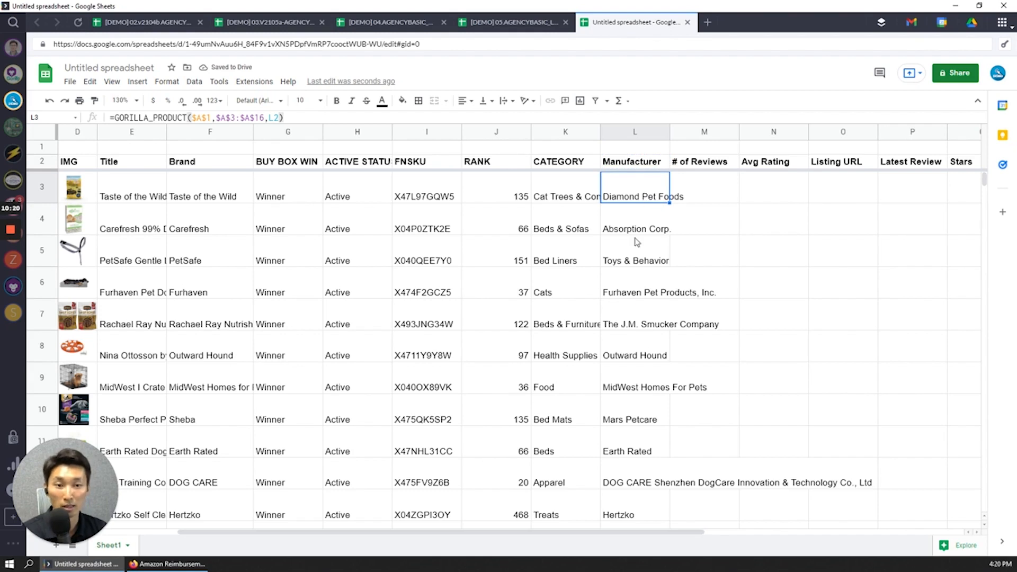
{"action": "left_click", "coordinate": [704, 187]}
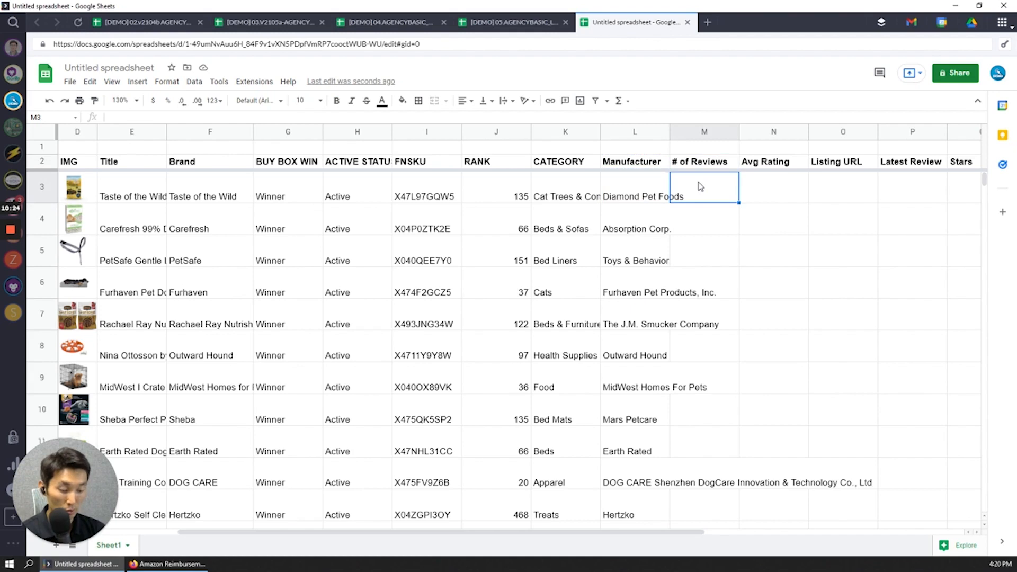
Step: Enter =GORILLA_REVIEWCOUNT($A$1,$A$3:$A$16) in M3 to show review counts like 774 and 514
{"action": "type", "text": "=gorilla_"}
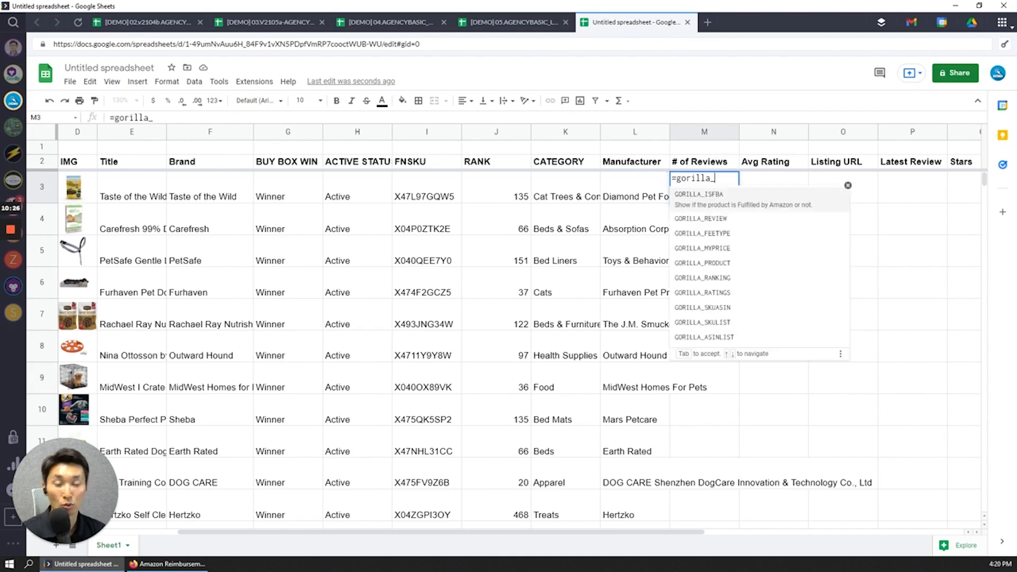
{"action": "type", "text": "revi"}
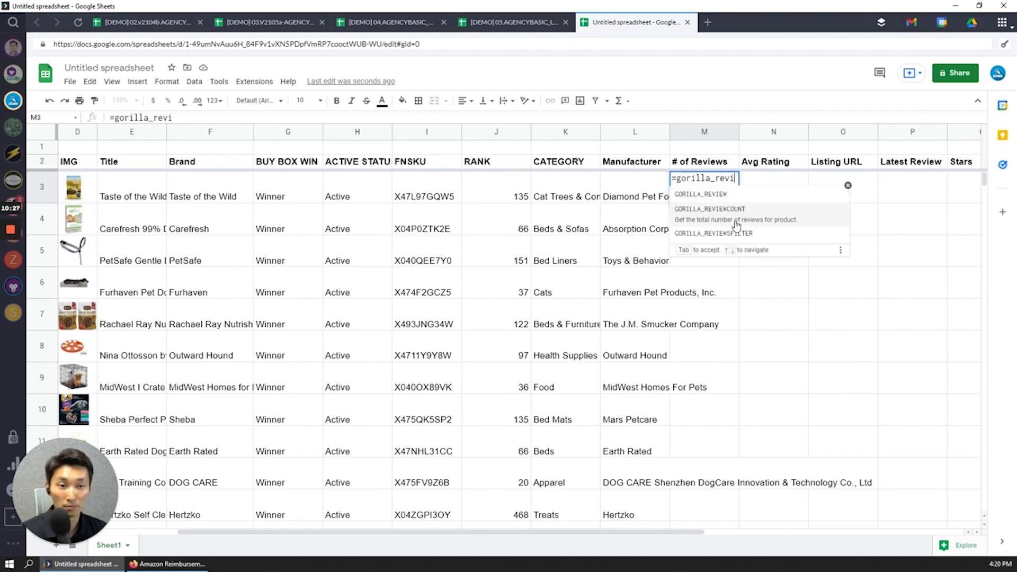
{"action": "left_click", "coordinate": [710, 209]}
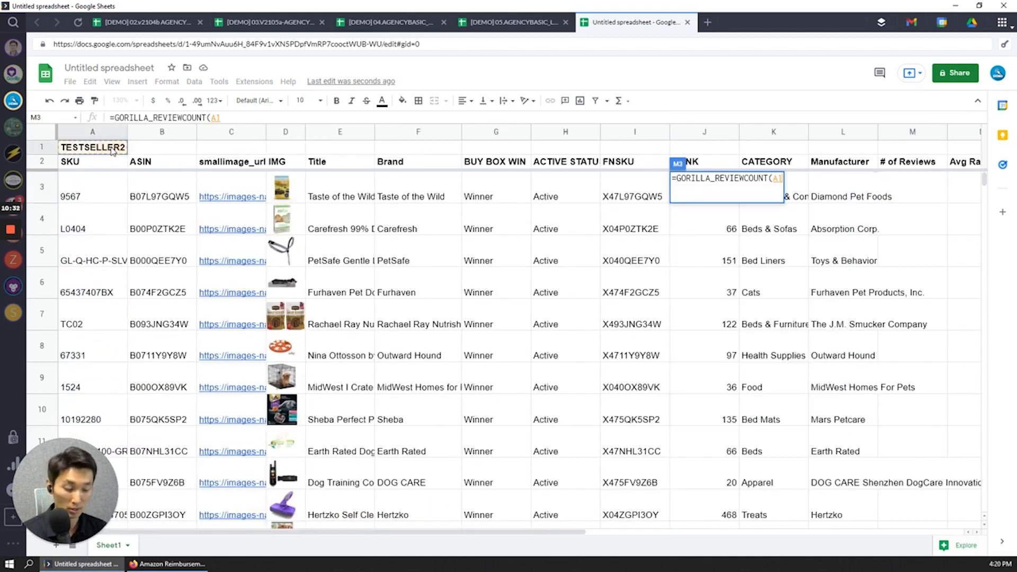
{"action": "type", "text": "$A$1,$A$3:$A$16,"}
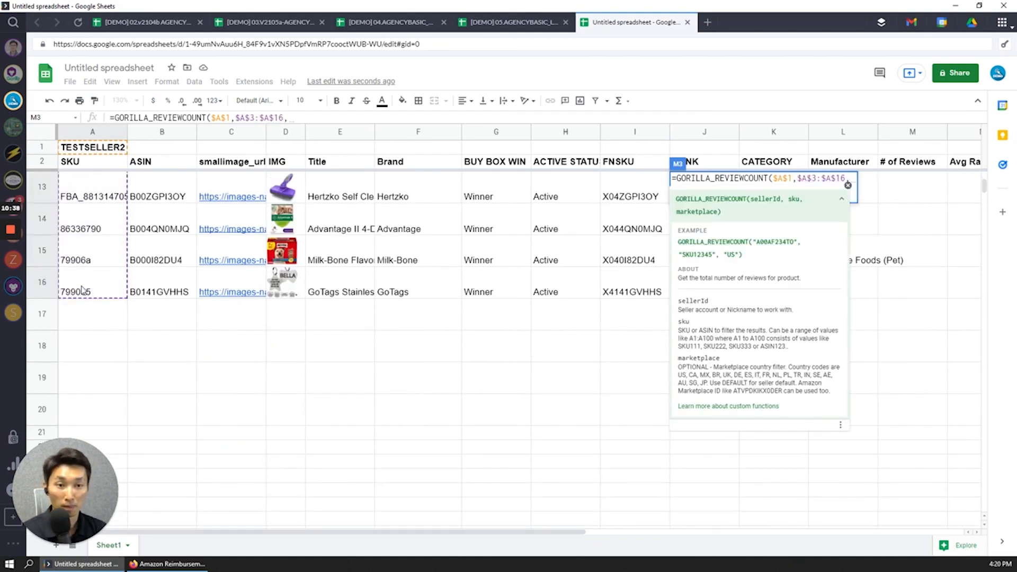
{"action": "key", "text": "enter"}
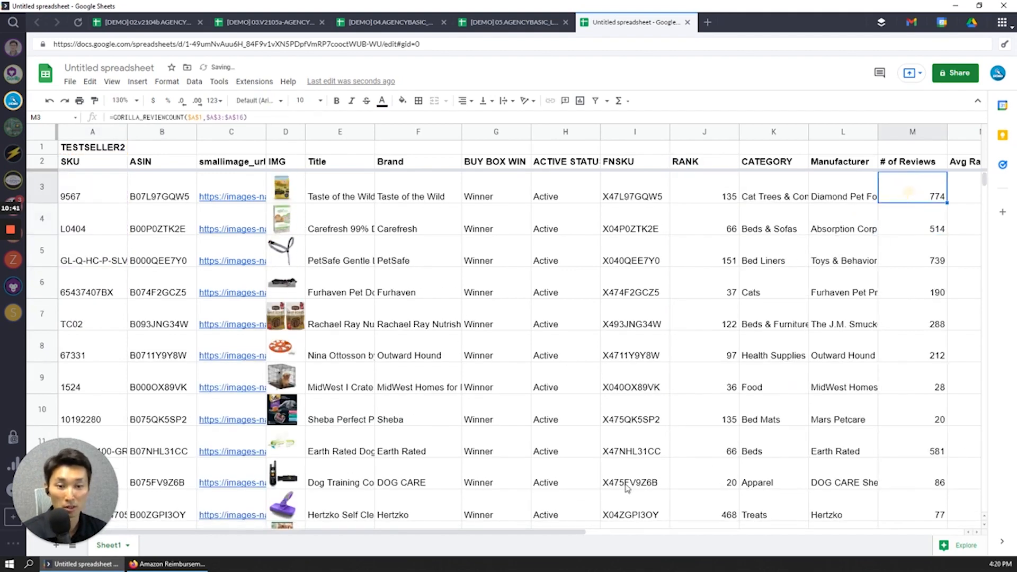
{"action": "scroll", "scroll_direction": "right", "scroll_amount": 3}
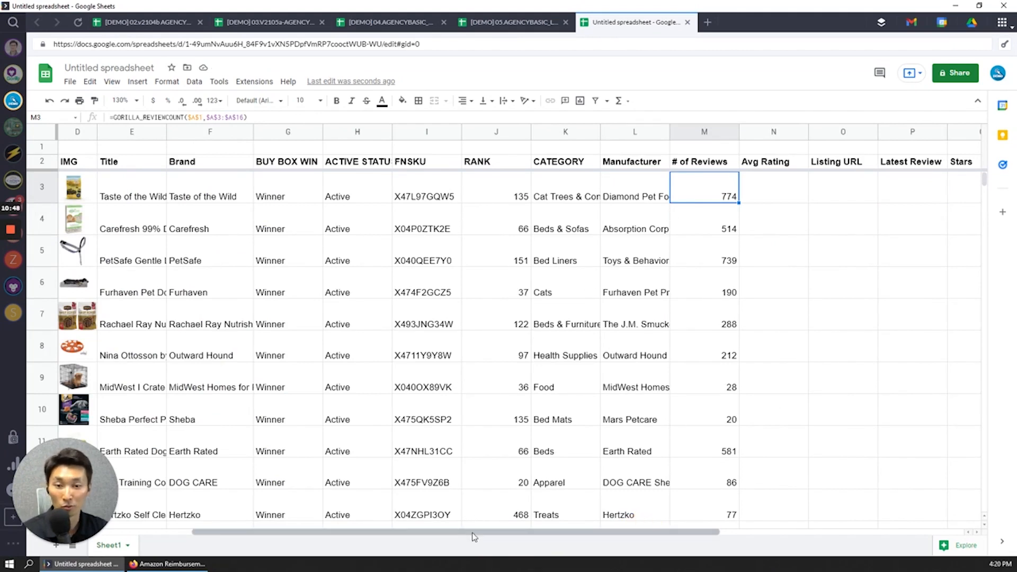
{"action": "scroll", "scroll_direction": "left", "scroll_amount": 3}
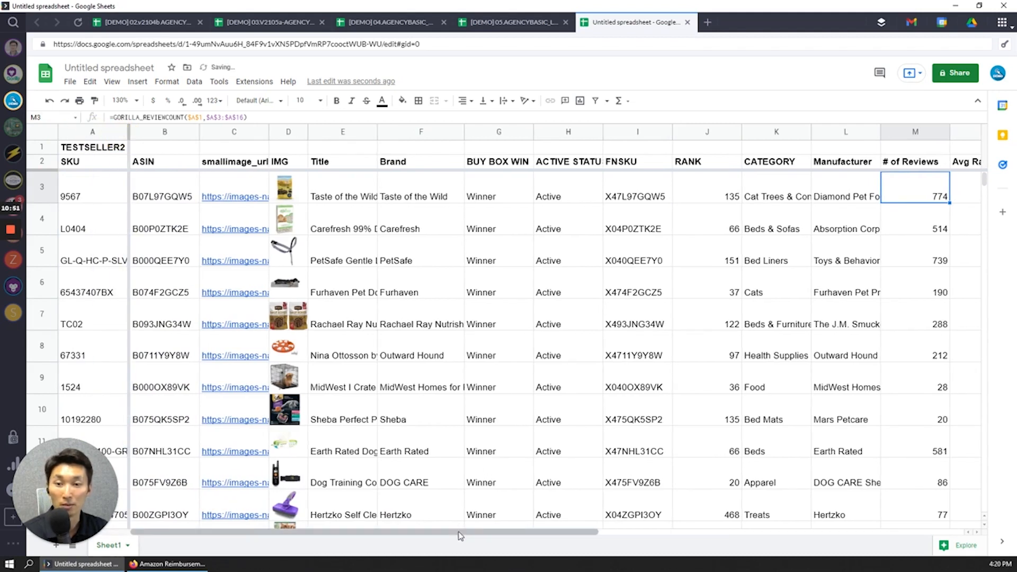
{"action": "scroll", "scroll_direction": "right", "scroll_amount": 3}
{"action": "type", "text": "=gorilla_r"}
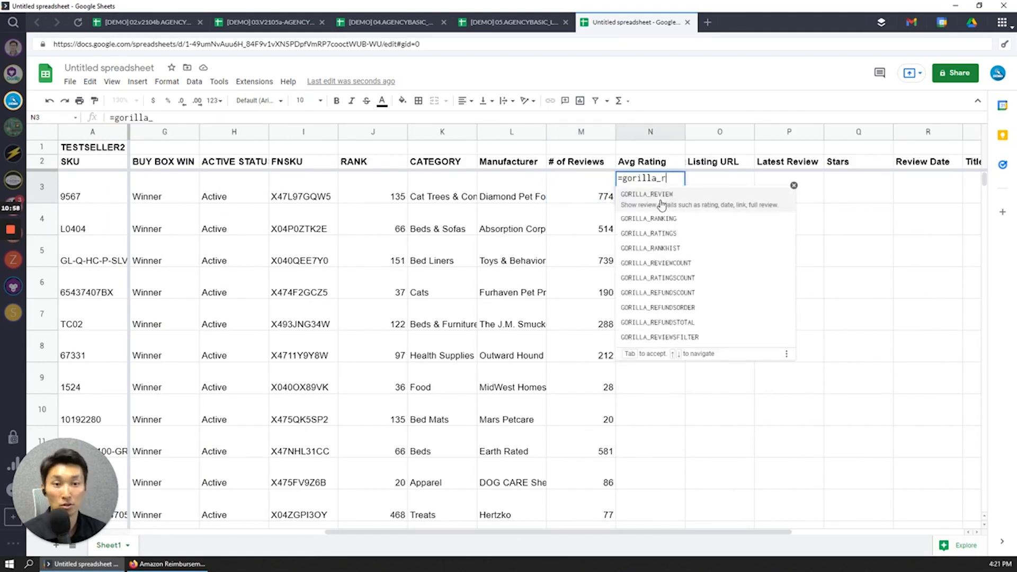
Step: Enter =GORILLA_RATINGS($A$1,$A$3:$A$16) in N3 to show average ratings like 4.5 and 4.7
{"action": "type", "text": "a"}
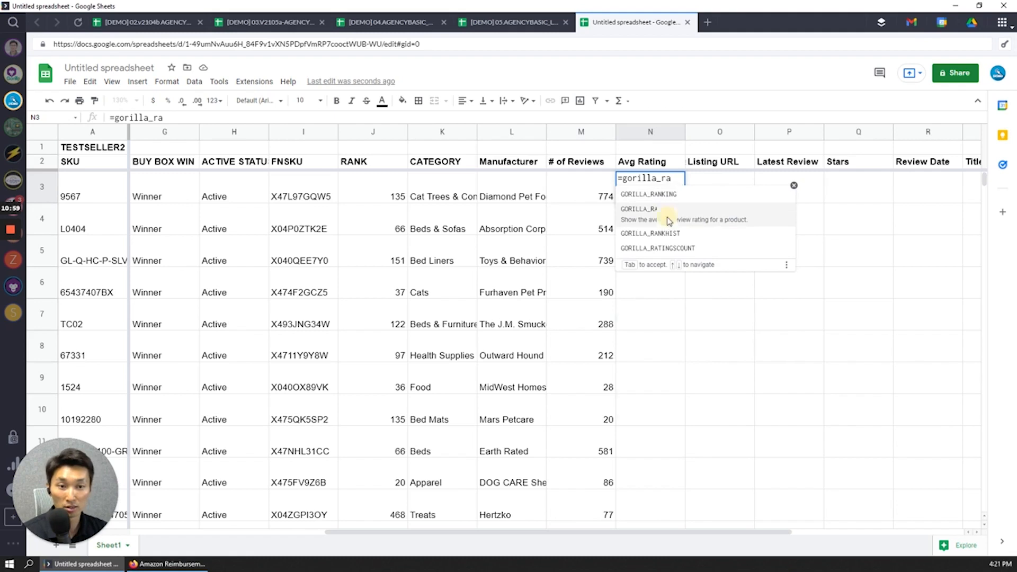
{"action": "left_click", "coordinate": [641, 208]}
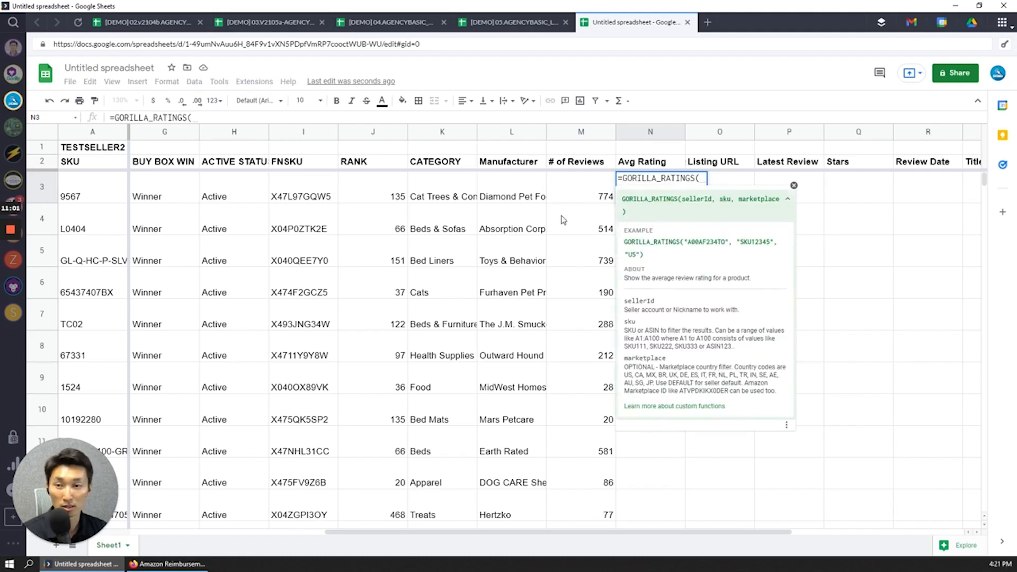
{"action": "left_click", "coordinate": [92, 147]}
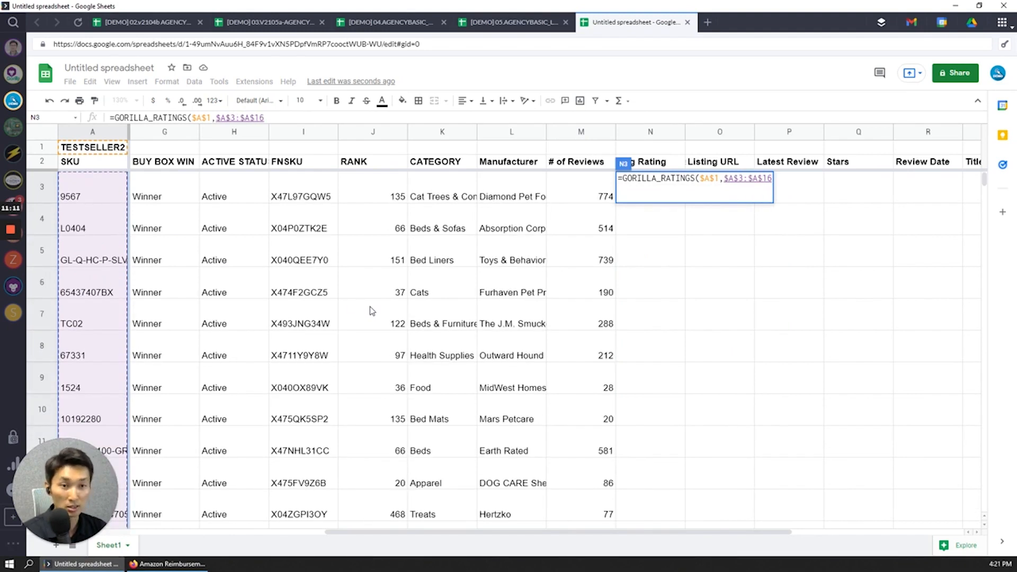
{"action": "type", "text": ","}
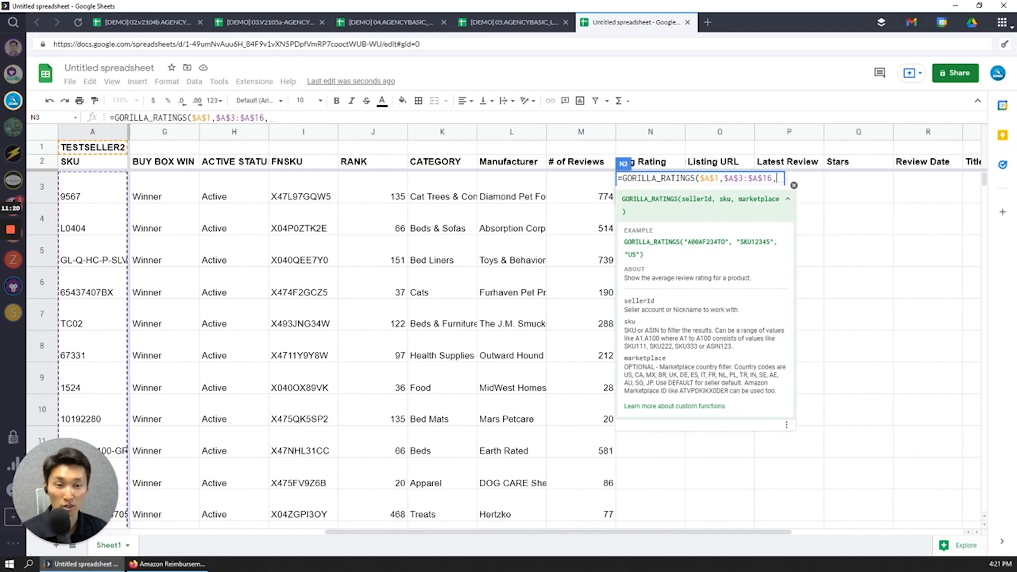
{"action": "key", "text": "Backspace"}
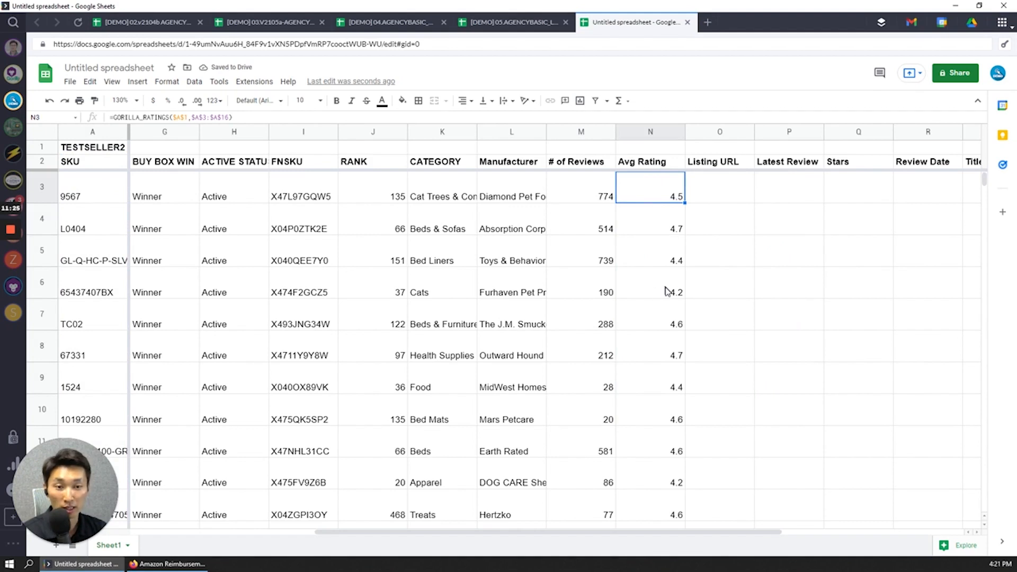
{"action": "left_click", "coordinate": [720, 187]}
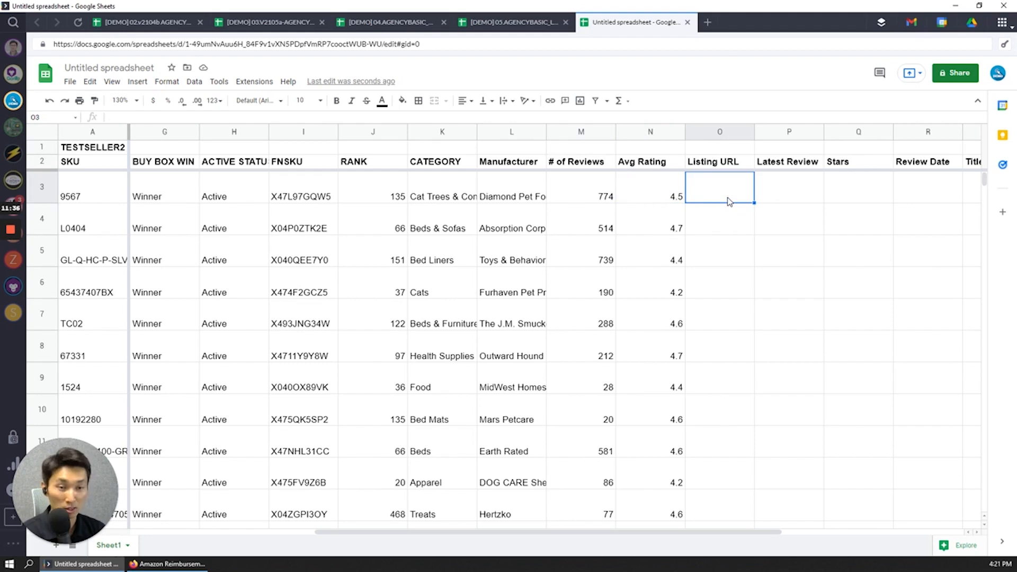
Step: Begin a =HYPERLINK formula in O3, then view the demo tracker's View Listing formula
{"action": "type", "text": "="}
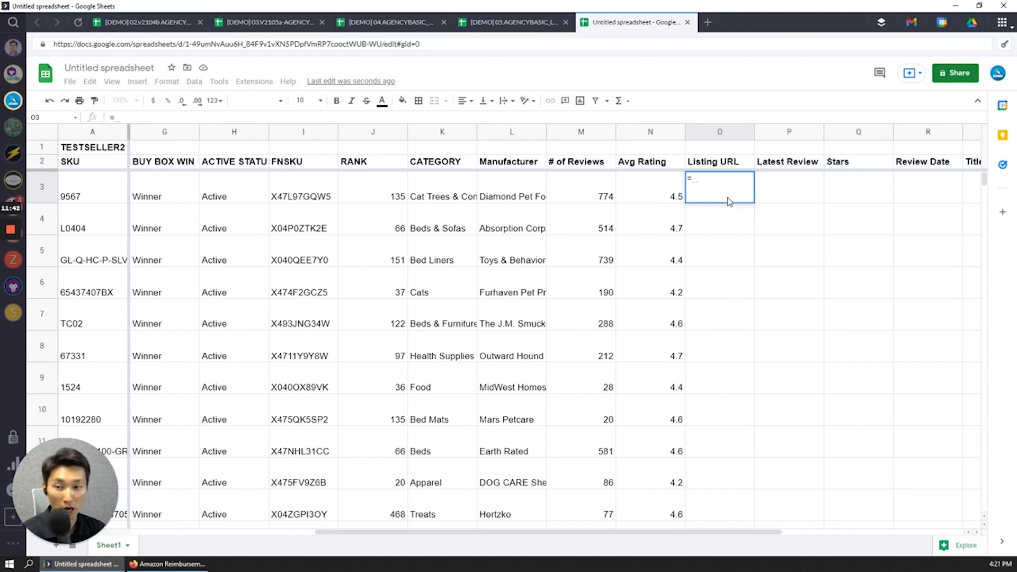
{"action": "type", "text": "hyperlink"}
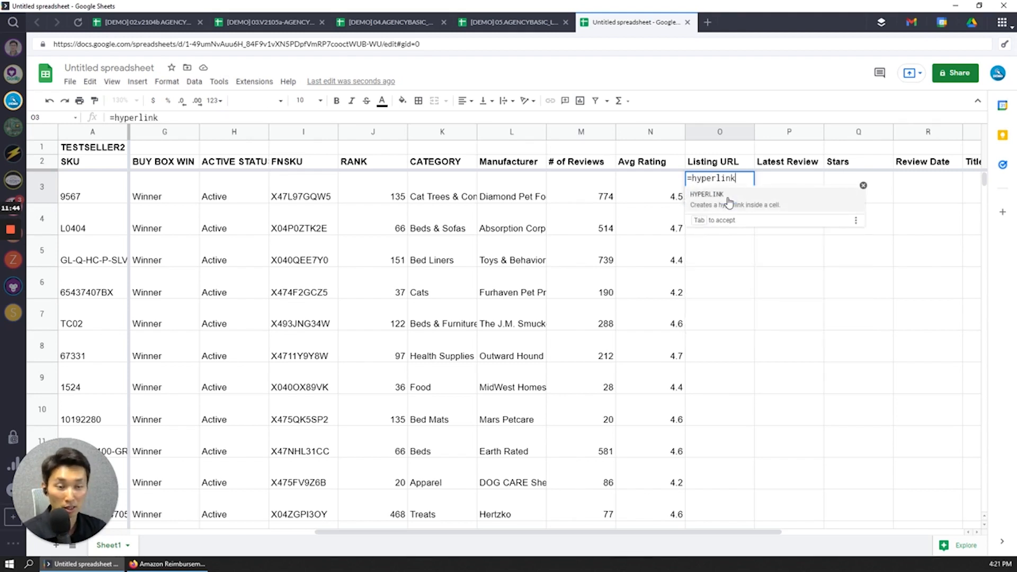
{"action": "left_click", "coordinate": [512, 21]}
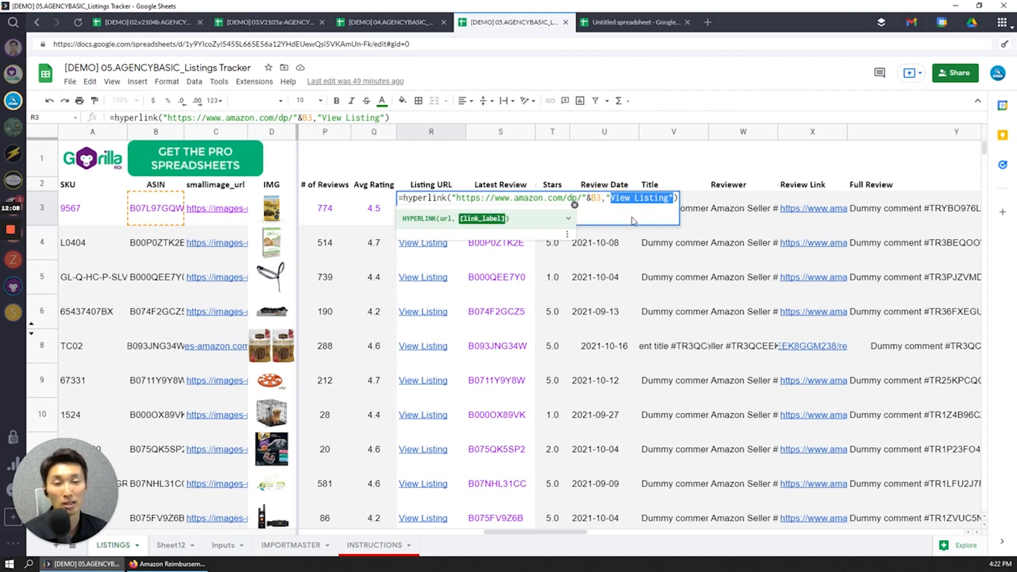
Step: Copy the demo tracker's View Listing formula and return to the Untitled spreadsheet
{"action": "key", "text": "enter"}
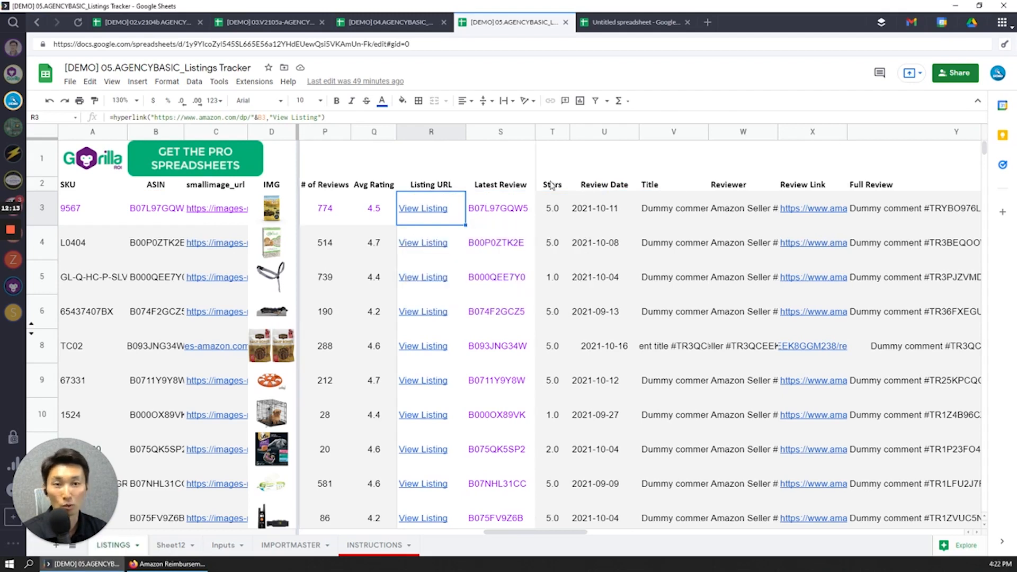
{"action": "mouse_move", "coordinate": [422, 209]}
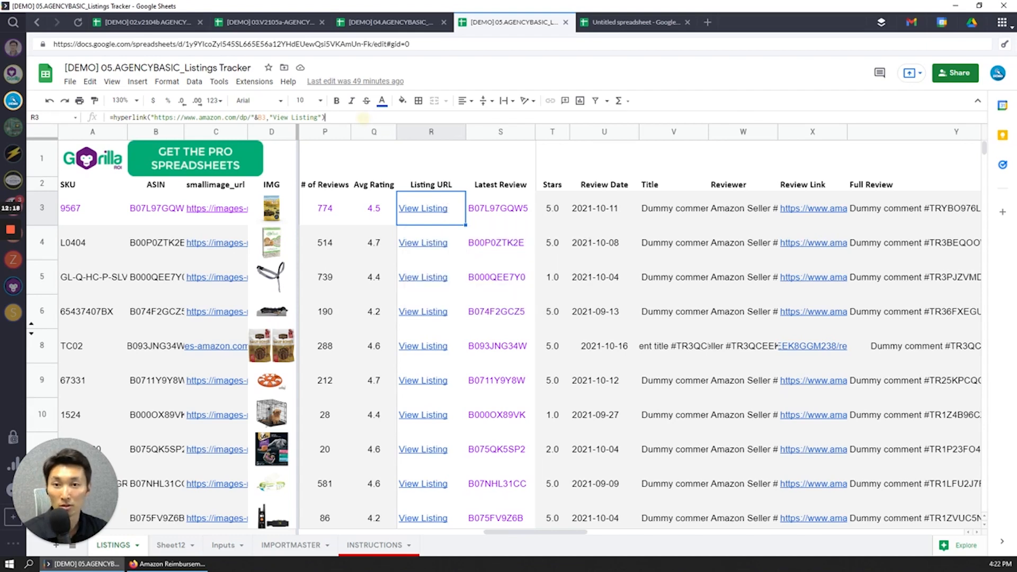
{"action": "left_click", "coordinate": [636, 21]}
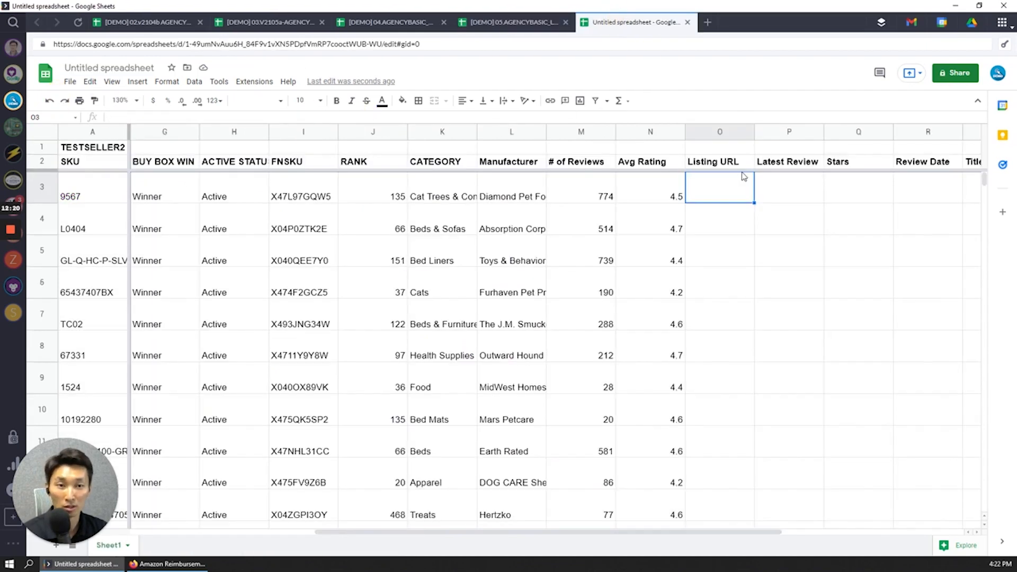
{"action": "type", "text": "=hyperlink(\"https://www.amazon.com/dp/\"&B3,\"View Listing\")"}
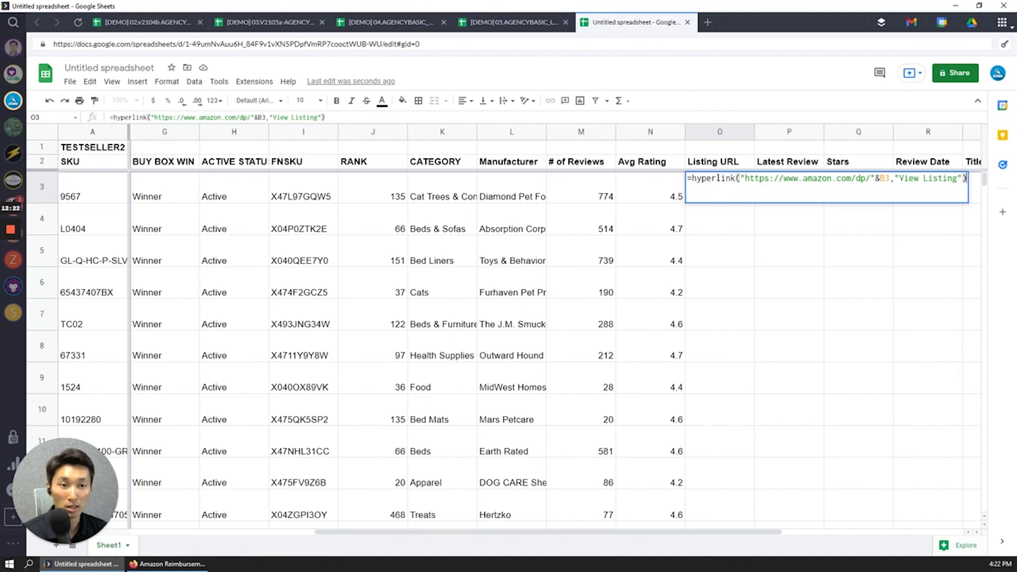
{"action": "mouse_move", "coordinate": [566, 541]}
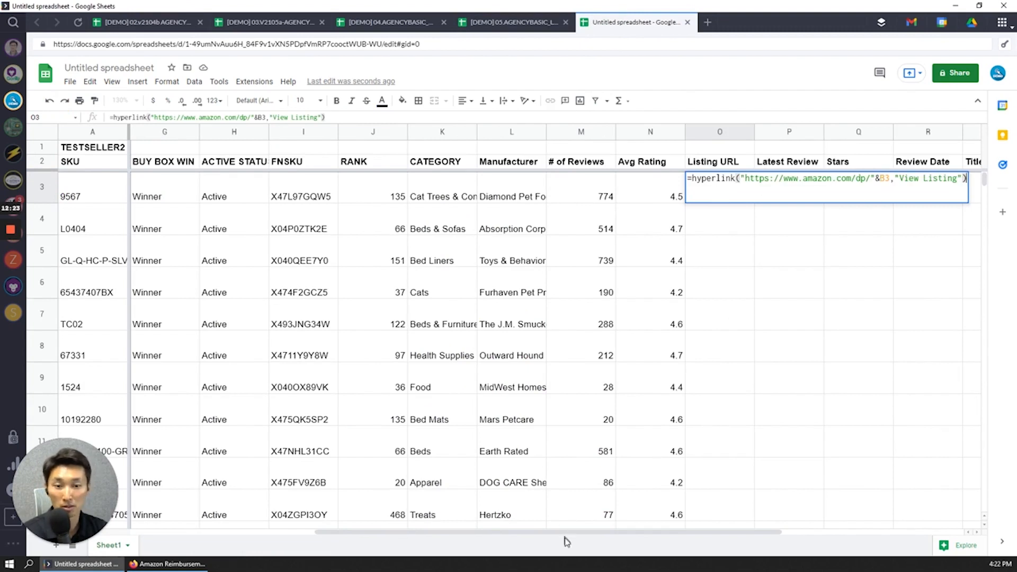
{"action": "scroll", "scroll_direction": "left", "scroll_amount": 3}
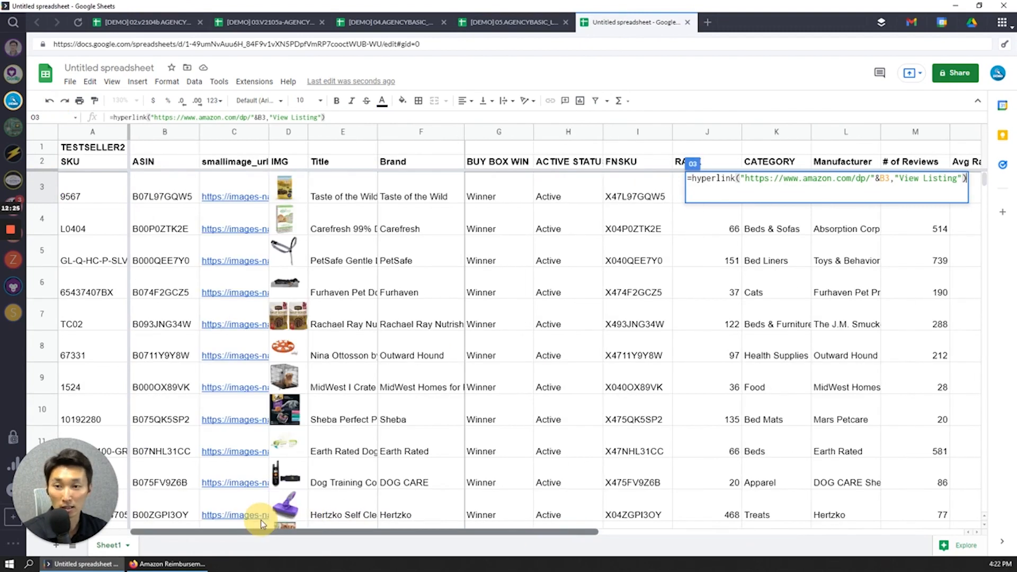
{"action": "scroll", "scroll_direction": "right", "scroll_amount": 3}
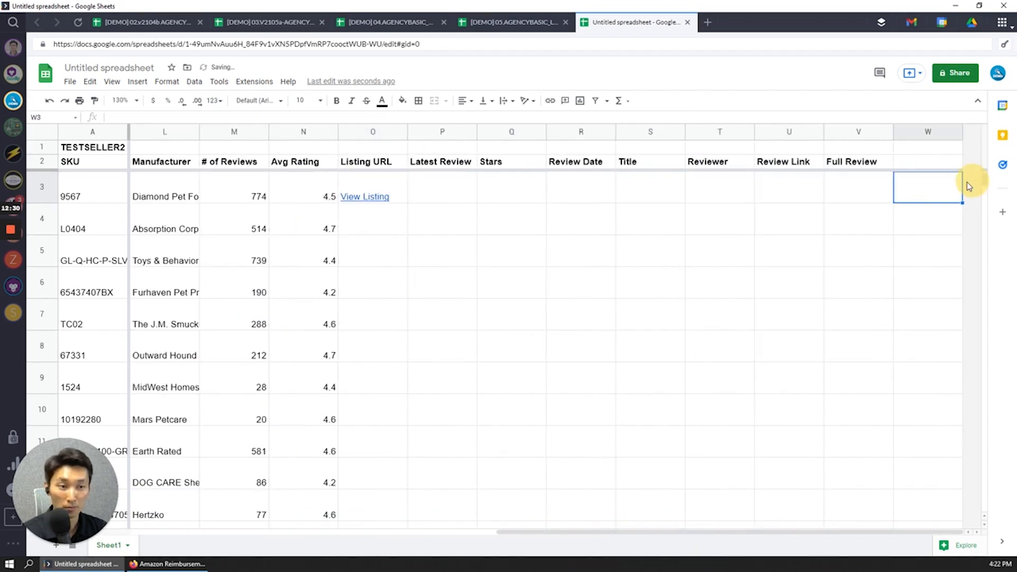
{"action": "left_click", "coordinate": [365, 197]}
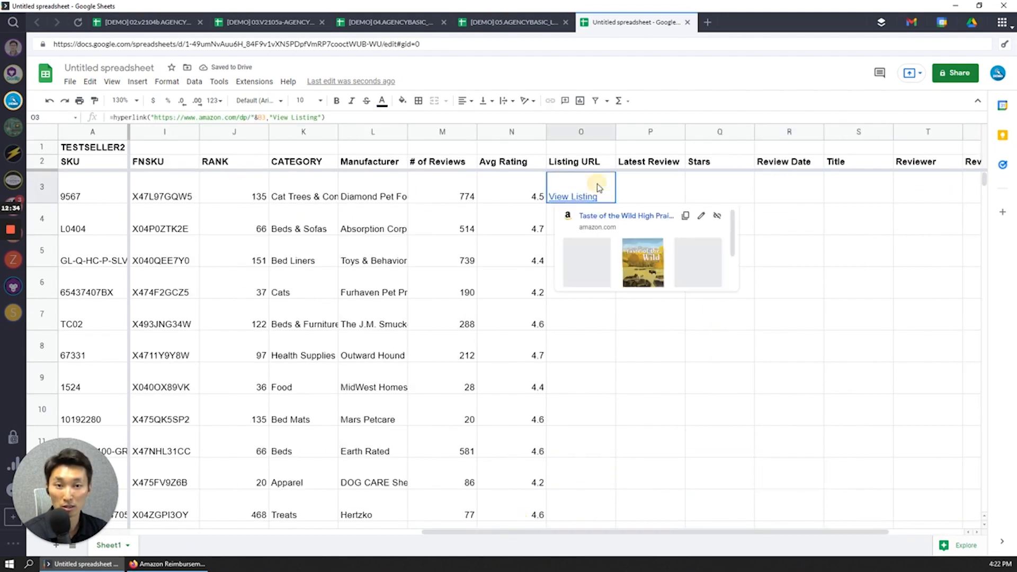
{"action": "scroll", "scroll_direction": "down", "scroll_amount": 3}
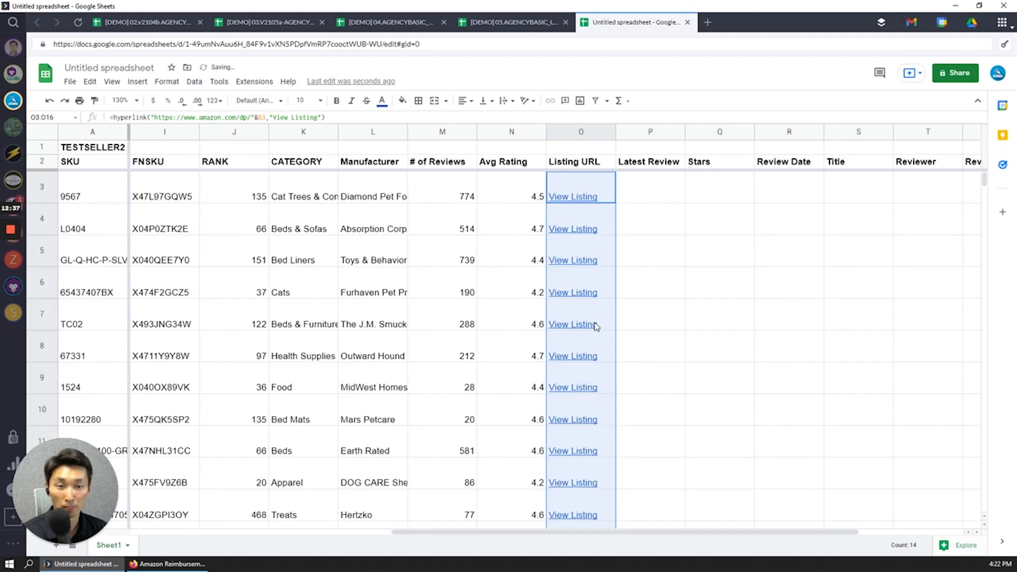
{"action": "left_click", "coordinate": [650, 188]}
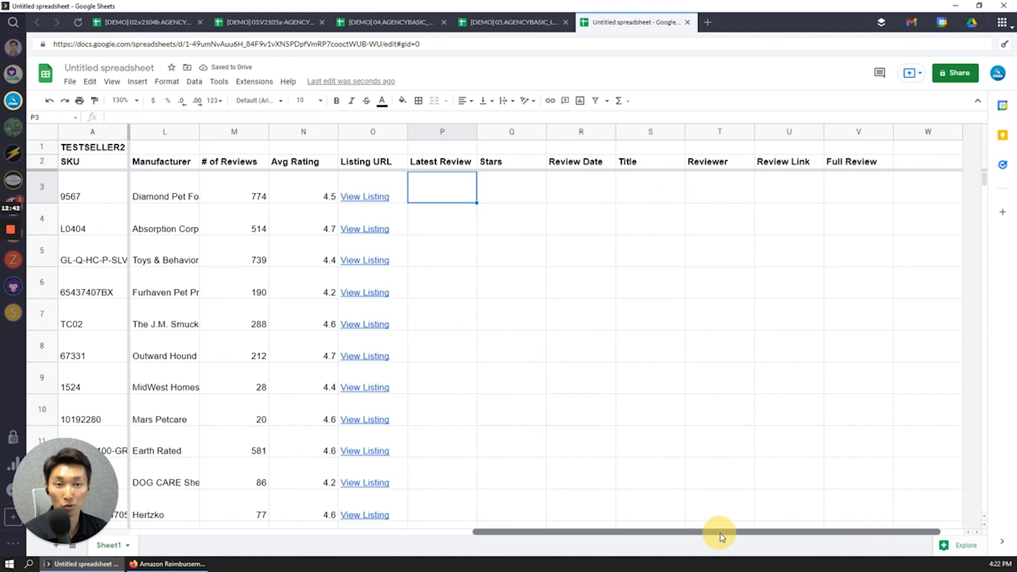
{"action": "mouse_move", "coordinate": [514, 272]}
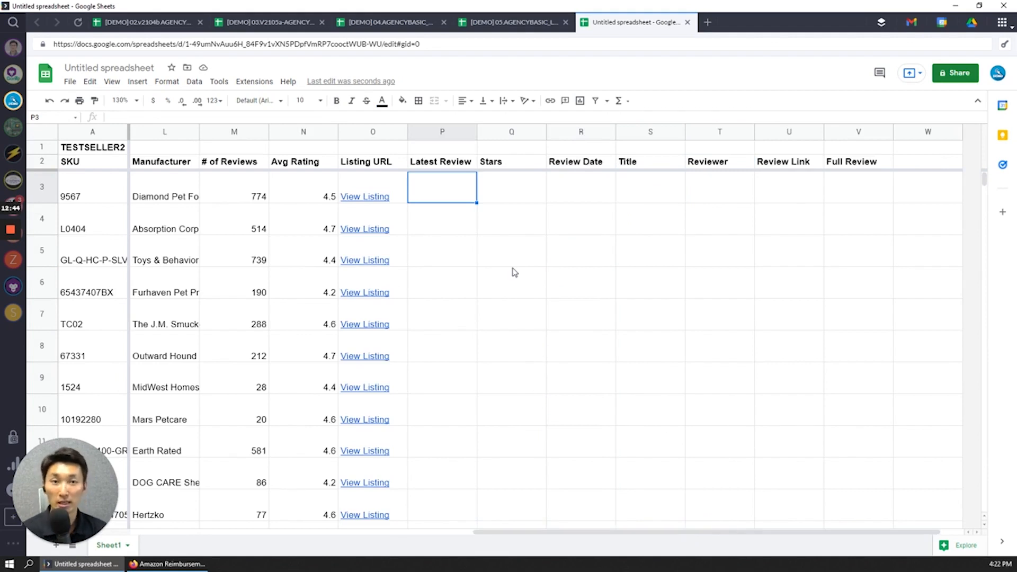
Step: Start a =GORI formula in P3 and glance at the demo template's review columns
{"action": "type", "text": "=gori"}
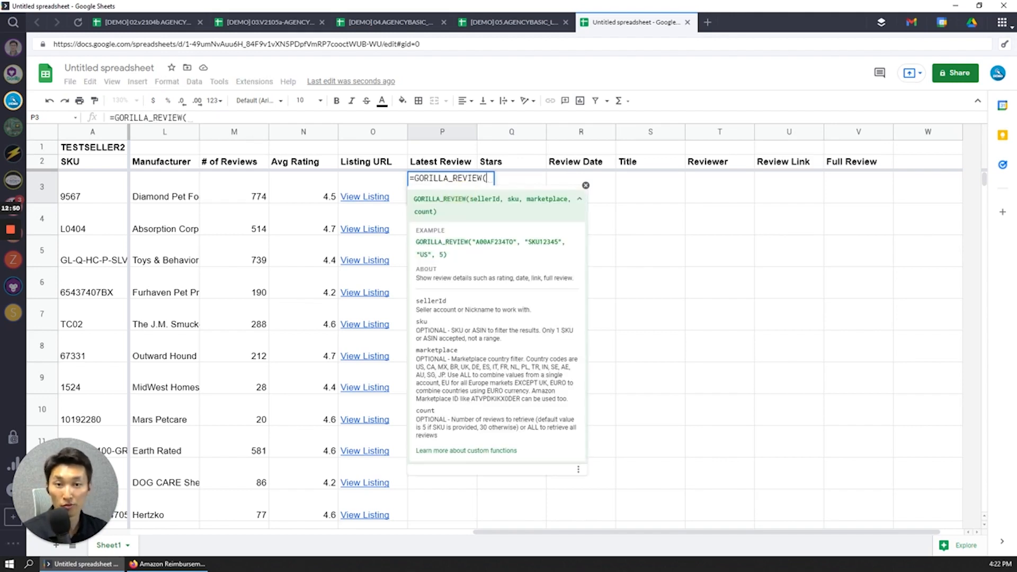
{"action": "mouse_move", "coordinate": [511, 254]}
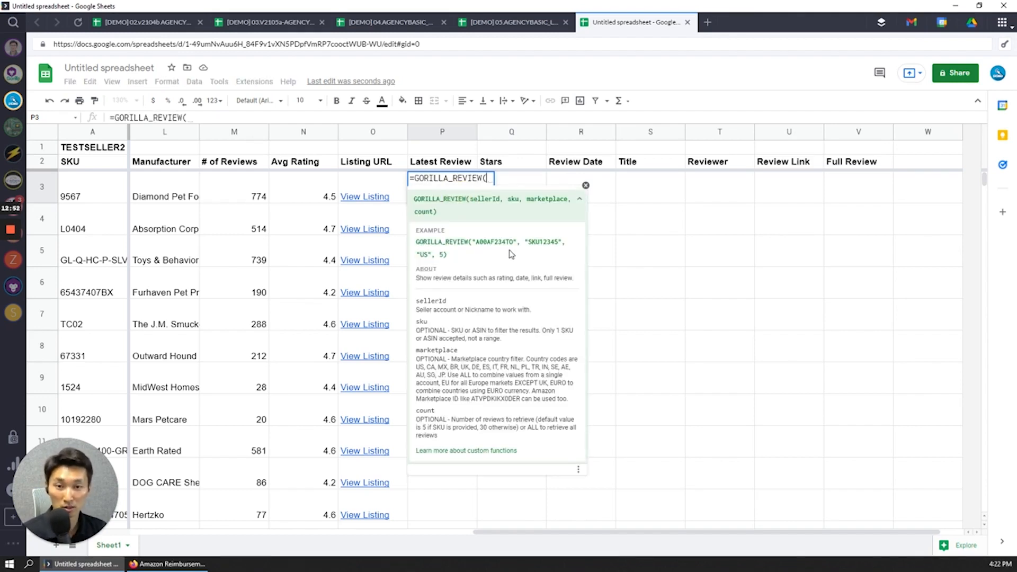
{"action": "left_click", "coordinate": [512, 23]}
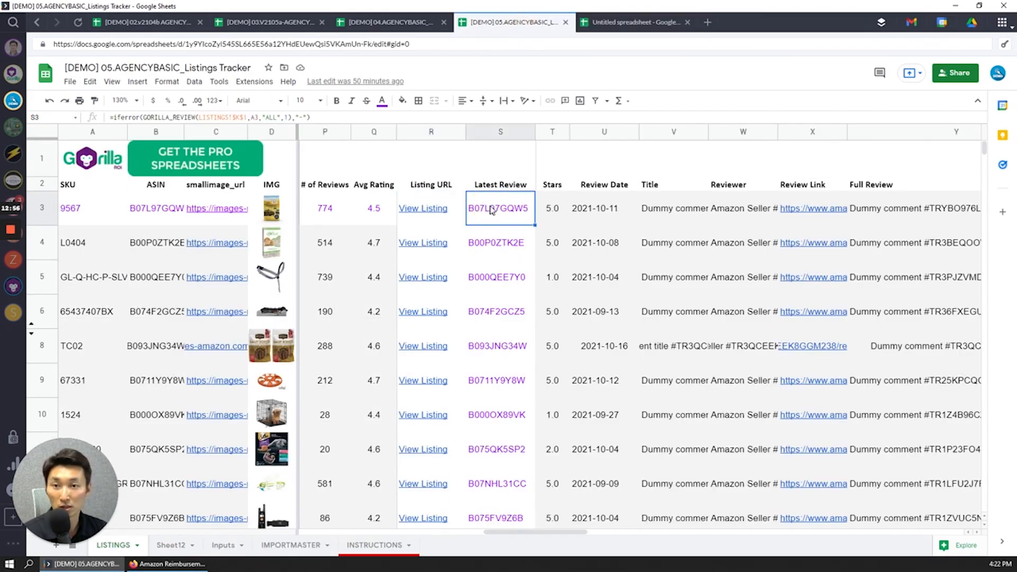
{"action": "left_click", "coordinate": [636, 21]}
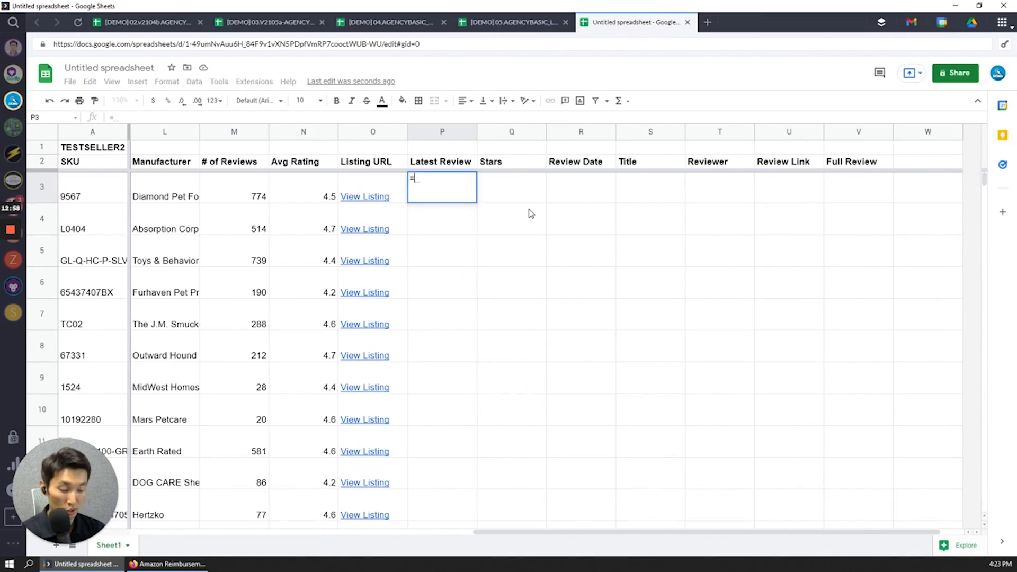
Step: Enter =GORILLA_REVIEW in P3 using SKU cell A3 and marketplace "US"
{"action": "type", "text": "gorilla_rev"}
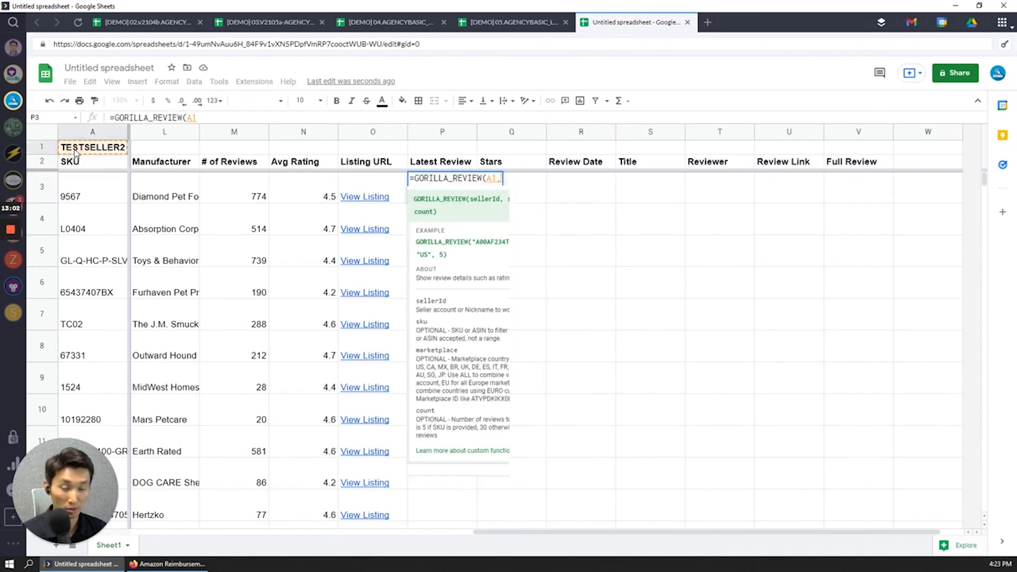
{"action": "left_click", "coordinate": [92, 195]}
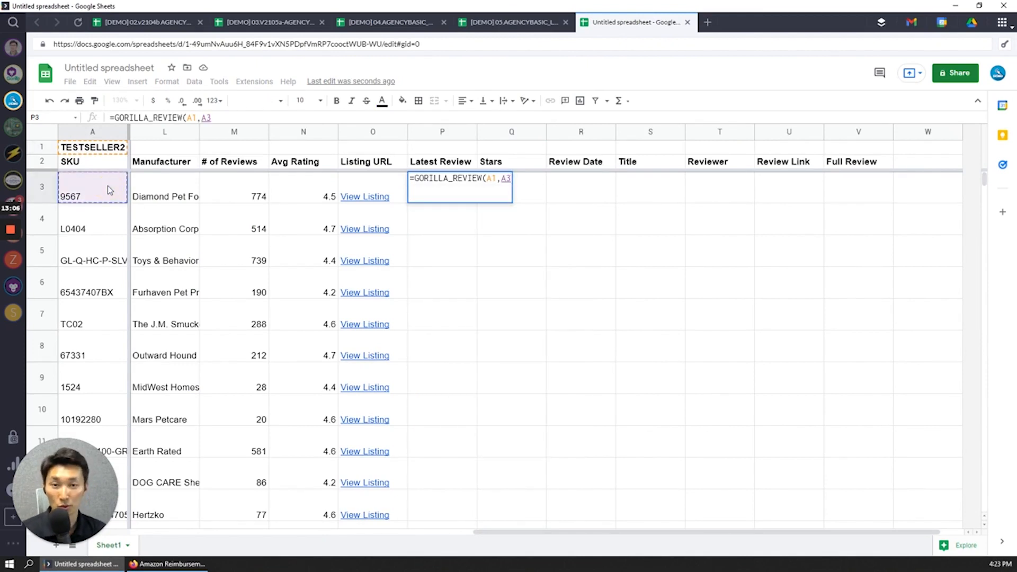
{"action": "type", "text": ","}
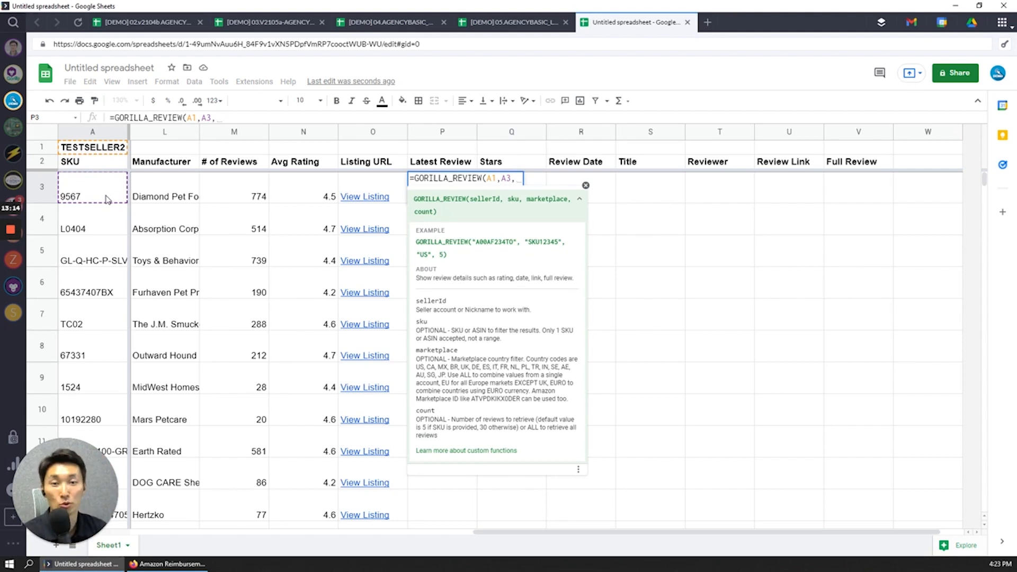
{"action": "type", "text": "\"US\""}
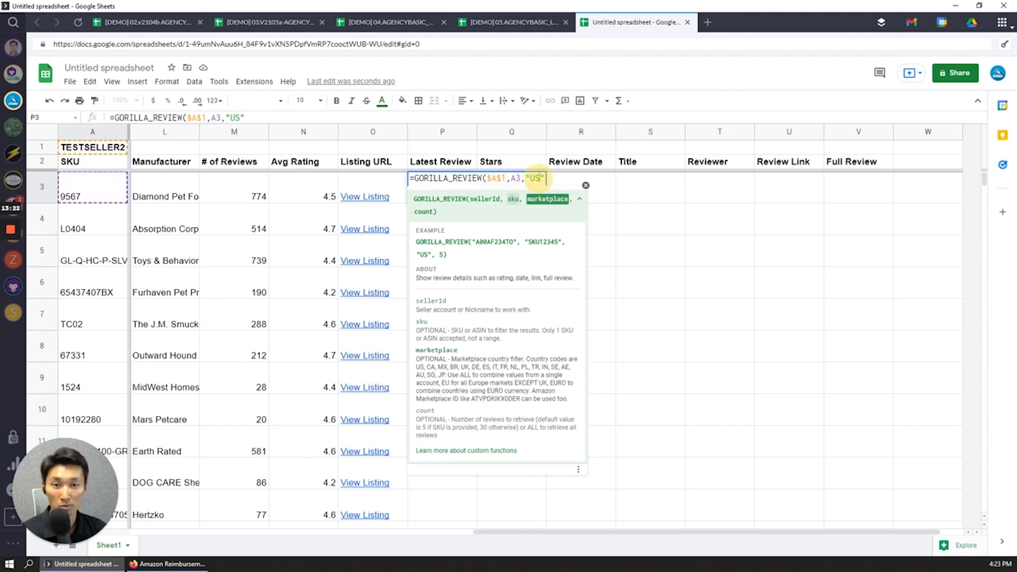
{"action": "type", "text": ","}
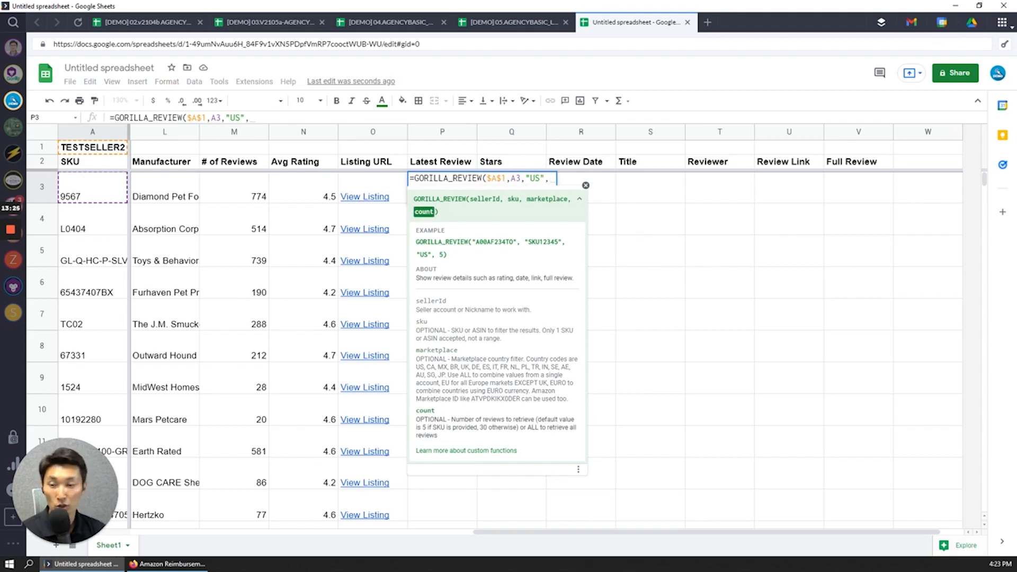
{"action": "type", "text": "1"}
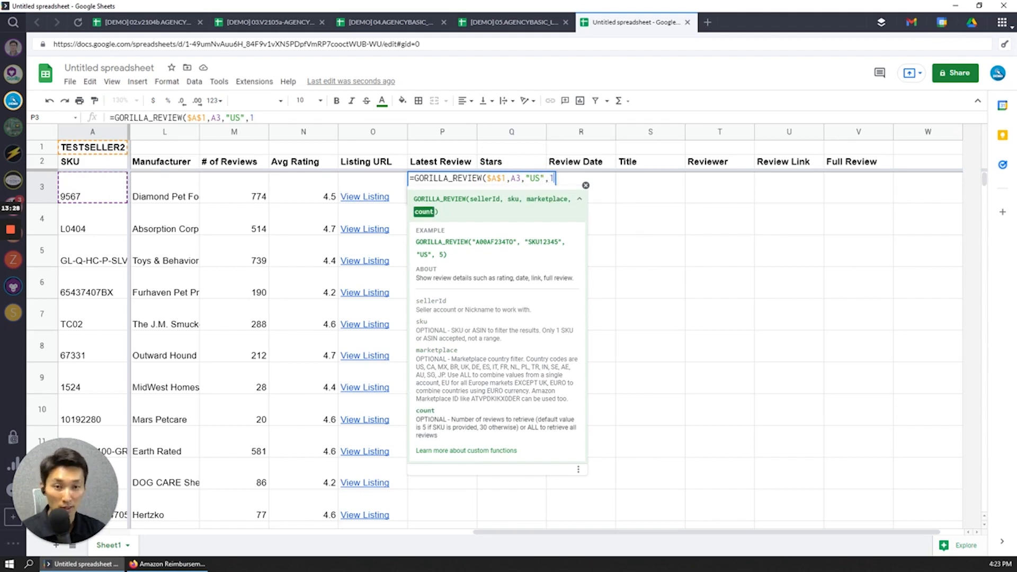
{"action": "key", "text": "enter"}
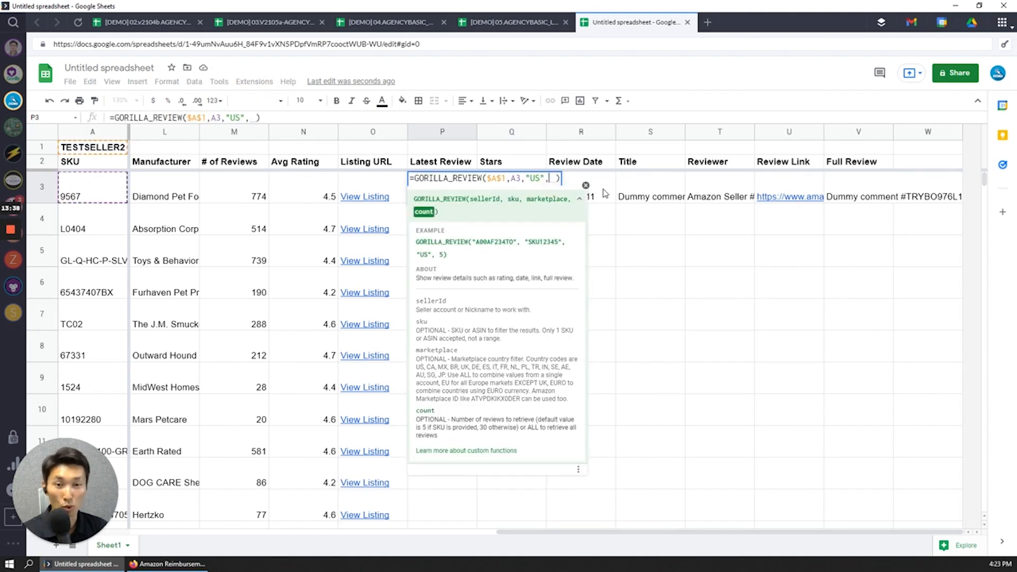
{"action": "type", "text": "5"}
{"action": "key", "text": "enter"}
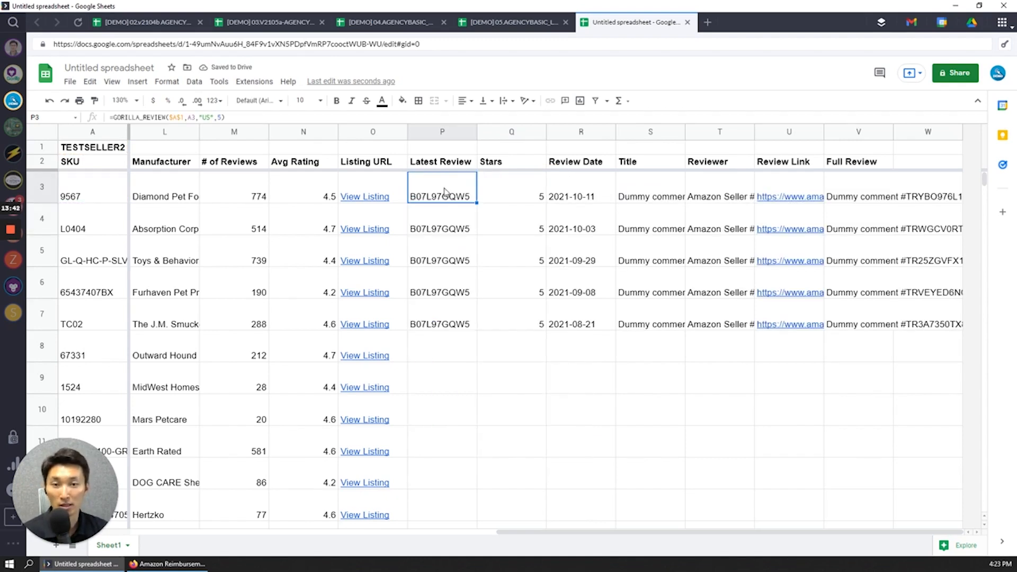
Step: Check the five returned reviews, then limit the formula to one latest review
{"action": "left_click_drag", "start_coordinate": [441, 189], "coordinate": [442, 323]}
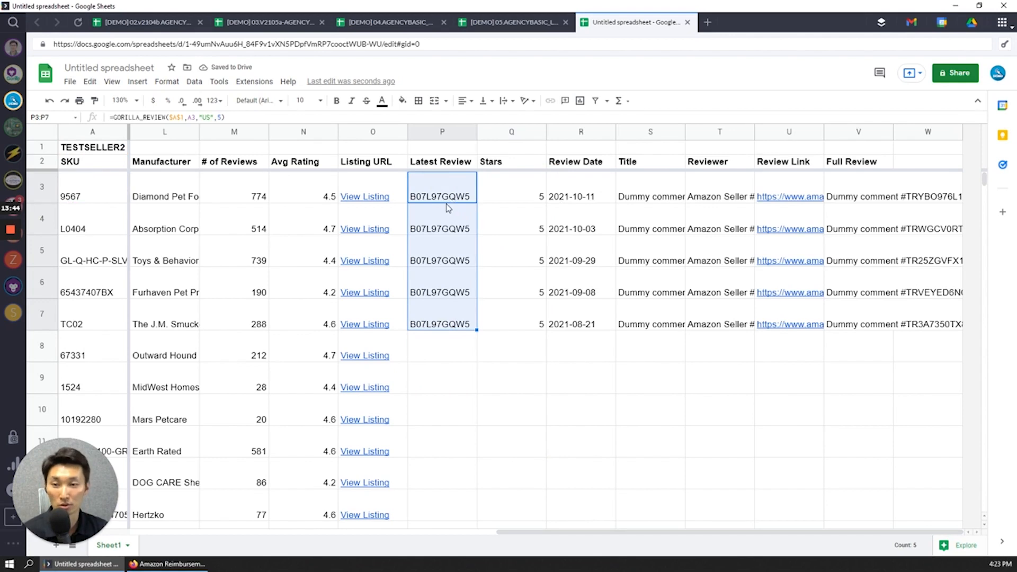
{"action": "mouse_move", "coordinate": [485, 226]}
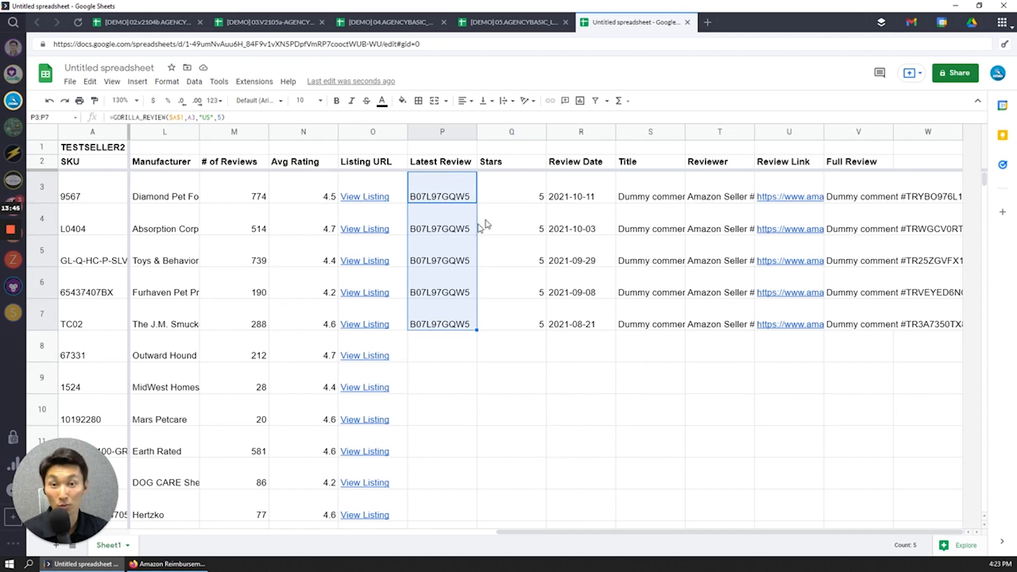
{"action": "left_click", "coordinate": [442, 228]}
{"action": "type", "text": "1"}
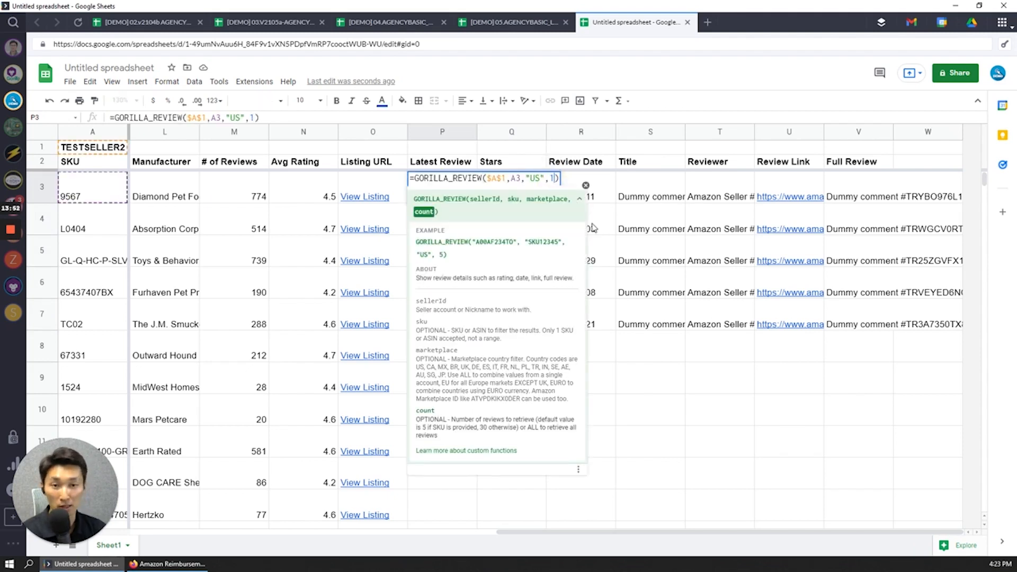
{"action": "key", "text": "enter"}
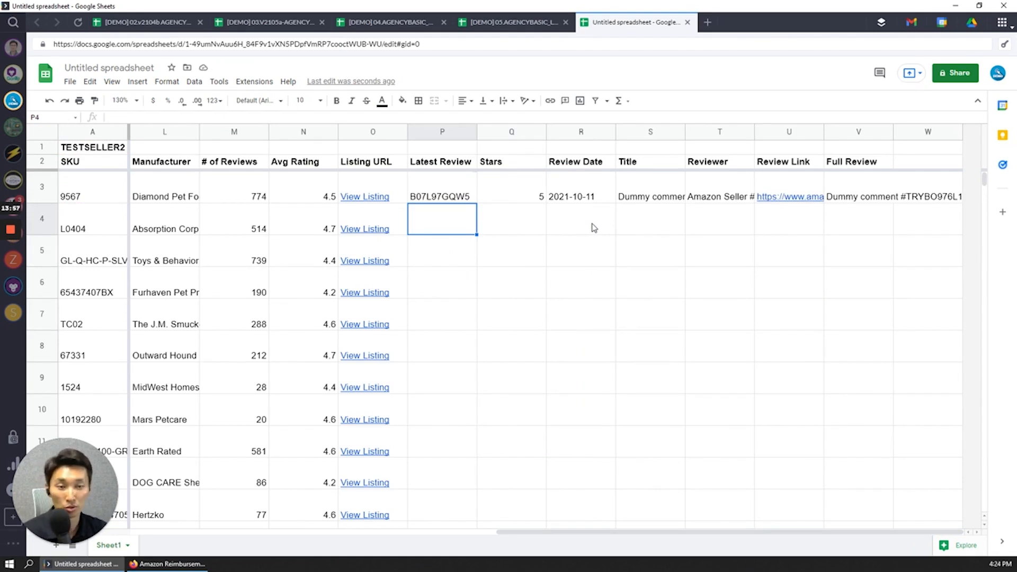
Step: Switch to the [DEMO] 05.AGENCYBASIC_Listings Tracker to view its Latest Review columns
{"action": "left_click", "coordinate": [442, 197]}
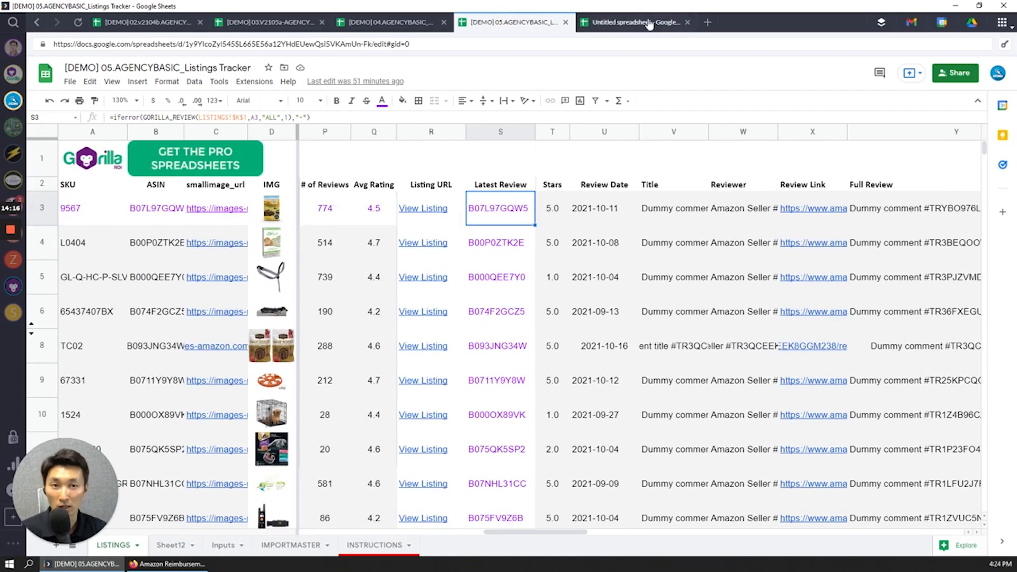
Step: Return to the Untitled spreadsheet showing SKU through # of Reviews columns
{"action": "left_click", "coordinate": [636, 23]}
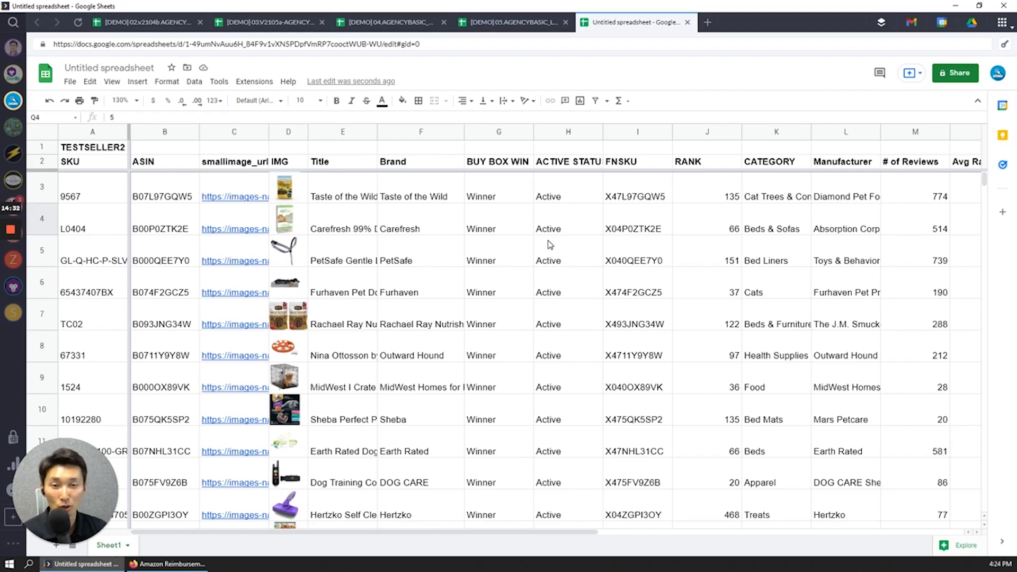
{"action": "mouse_move", "coordinate": [543, 232]}
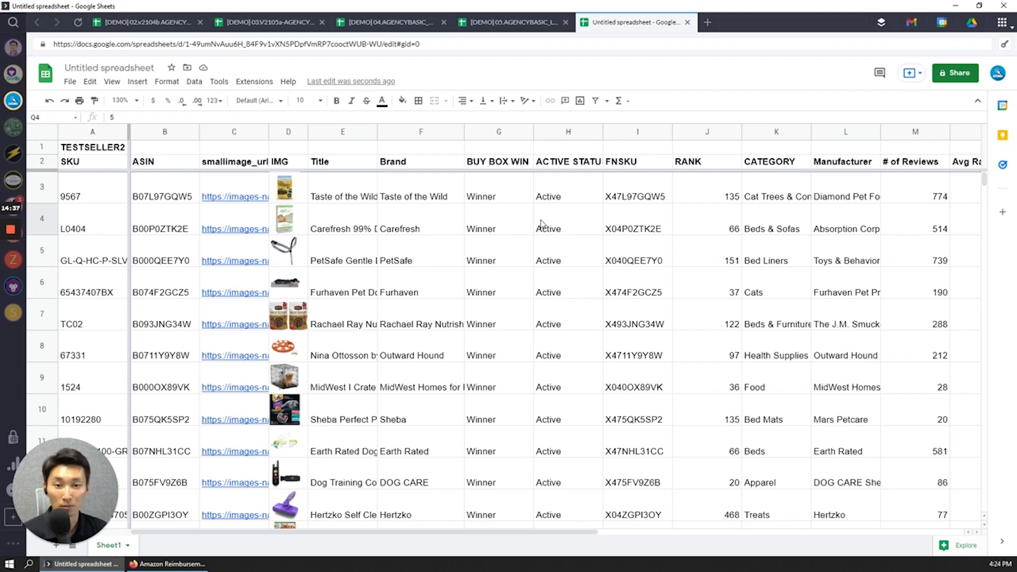
{"action": "mouse_move", "coordinate": [519, 223]}
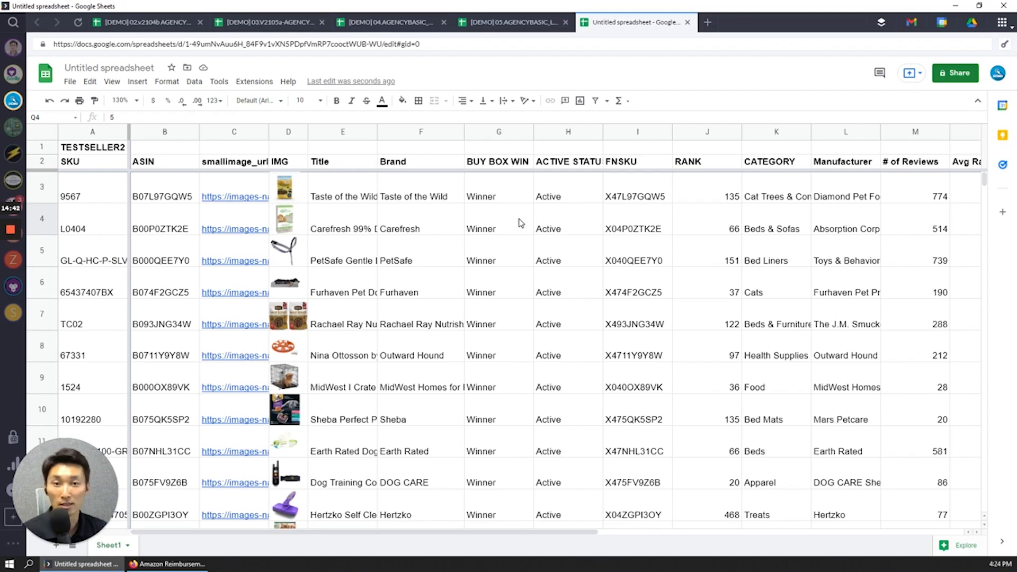
{"action": "mouse_move", "coordinate": [491, 204]}
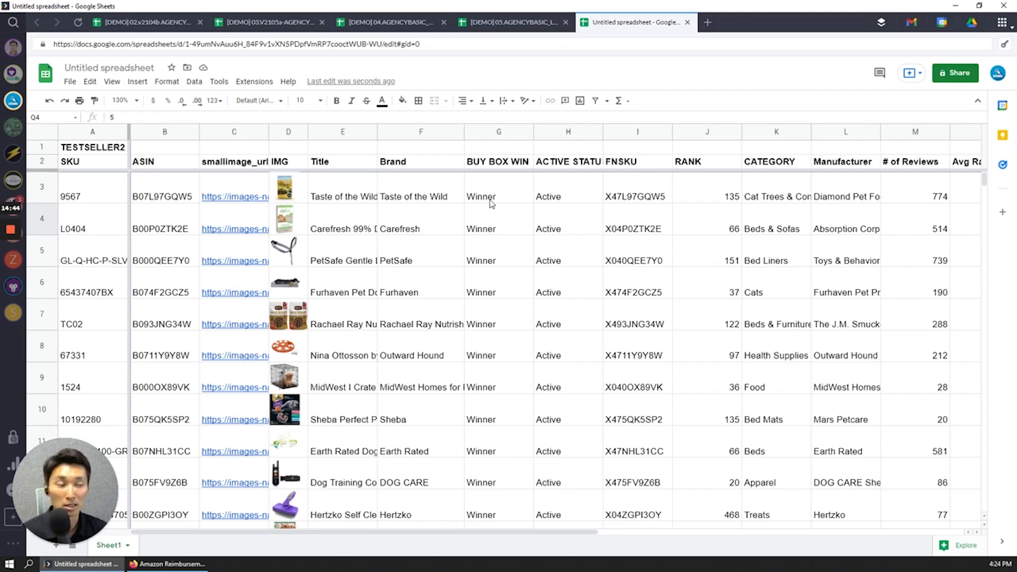
{"action": "mouse_move", "coordinate": [489, 195]}
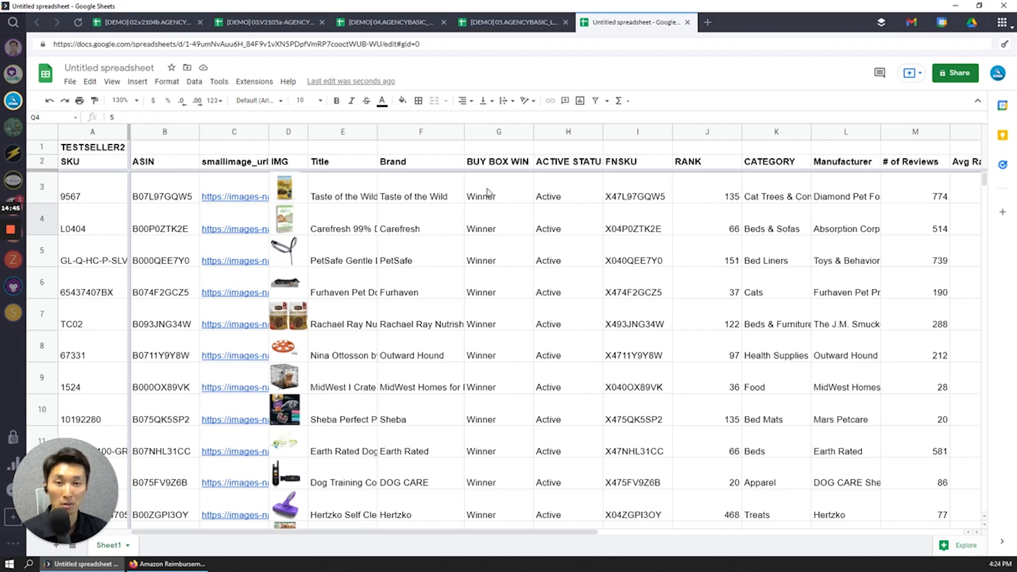